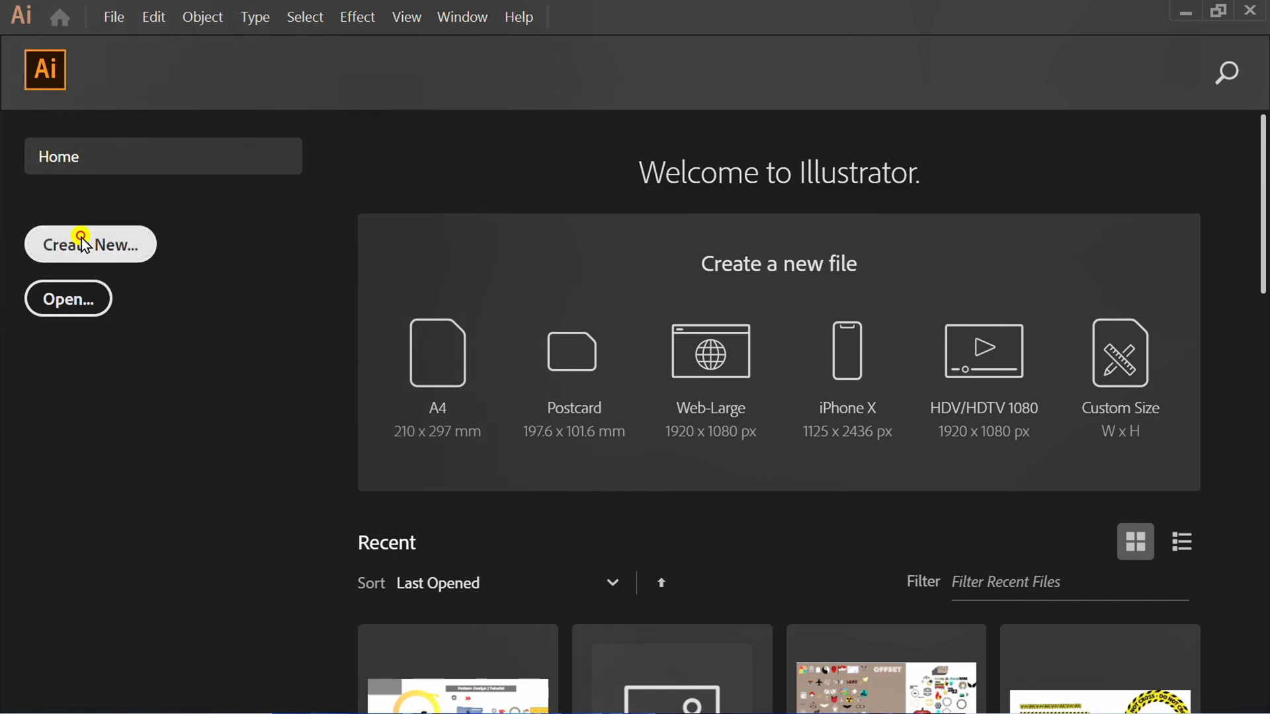
Create a new blank document from the 1280 × 720 pt preset.
left_click(90, 244)
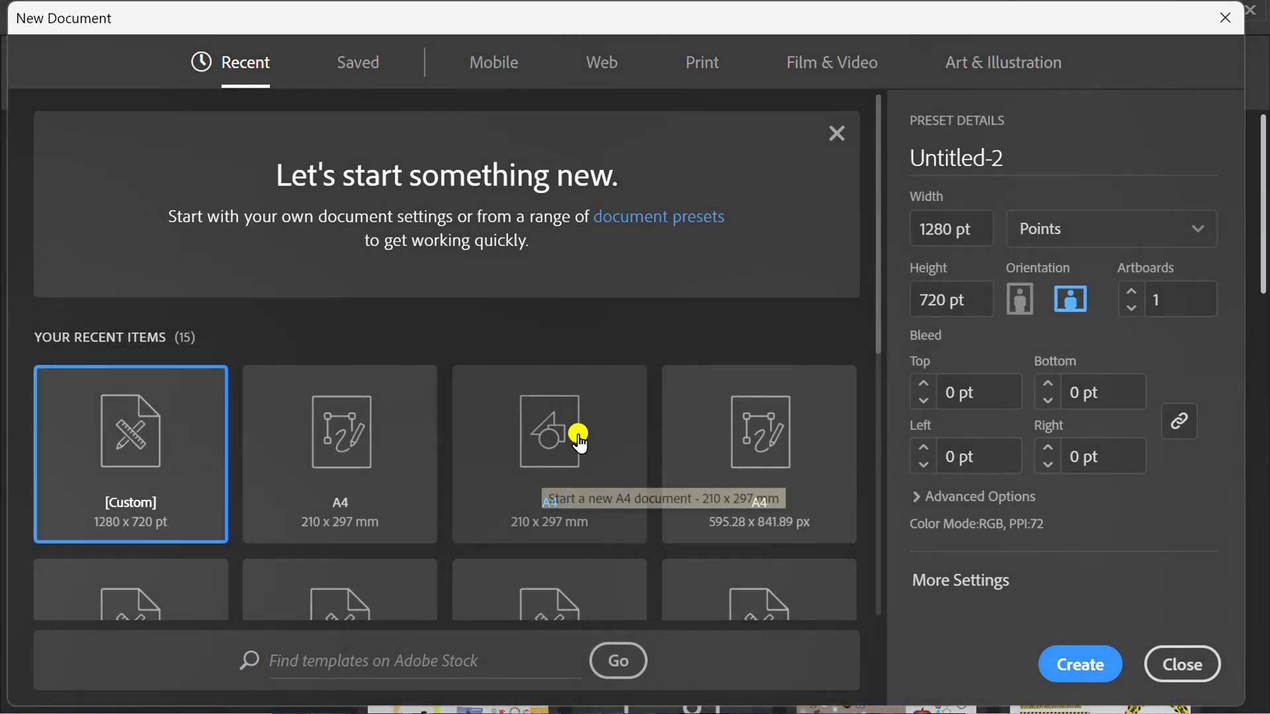
left_click(944, 229)
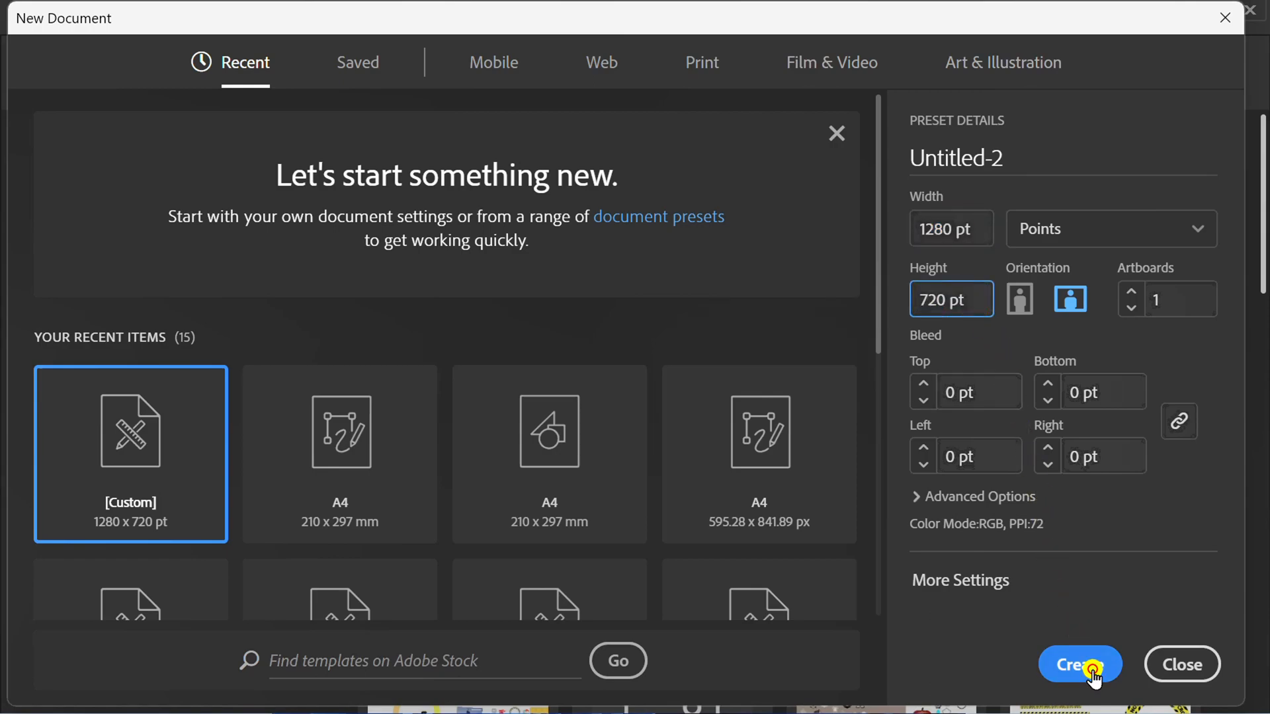
left_click(1079, 665)
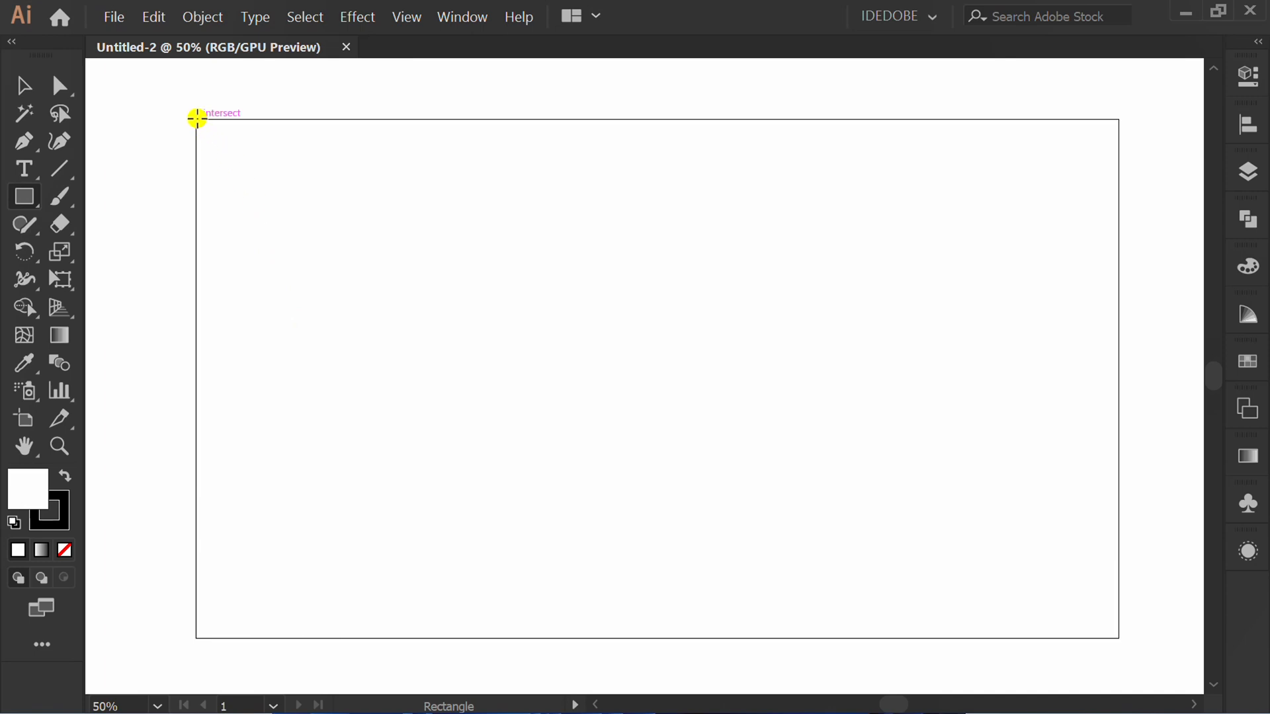
Draw an artboard-sized rectangle with a radial gradient, orange centre to red edges.
left_click_drag(197, 120, 1122, 640)
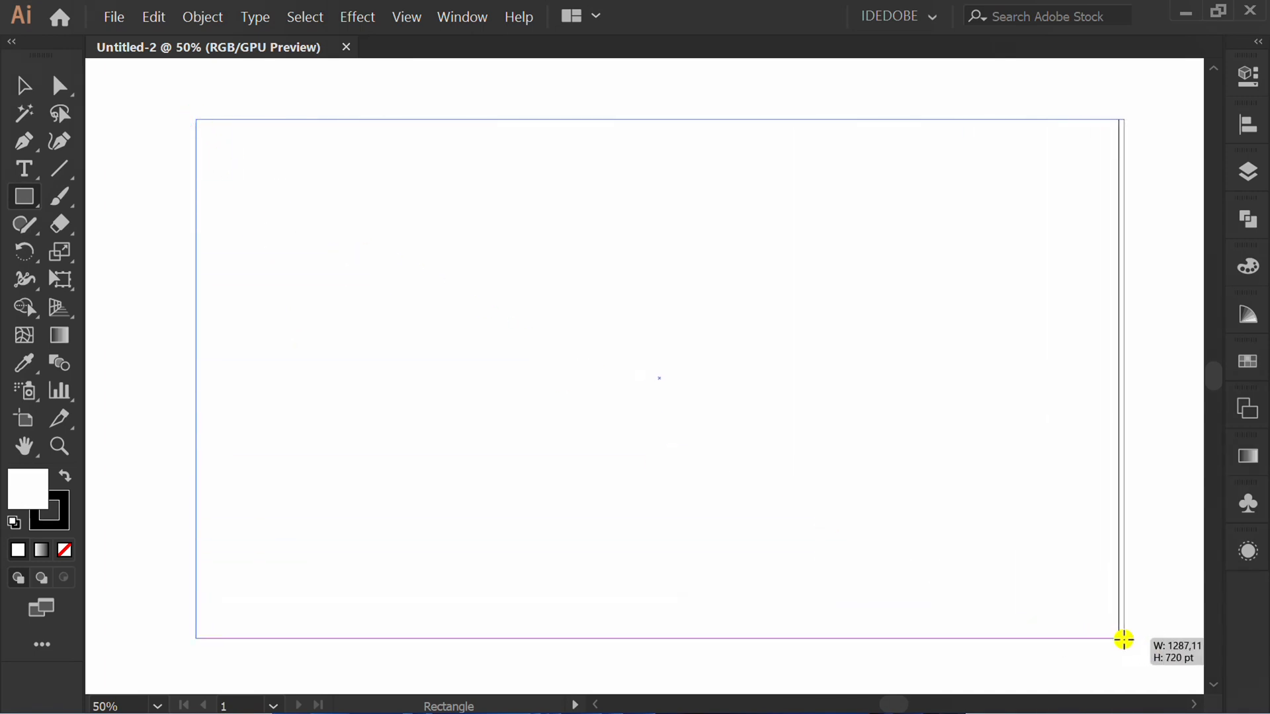
left_click(1248, 454)
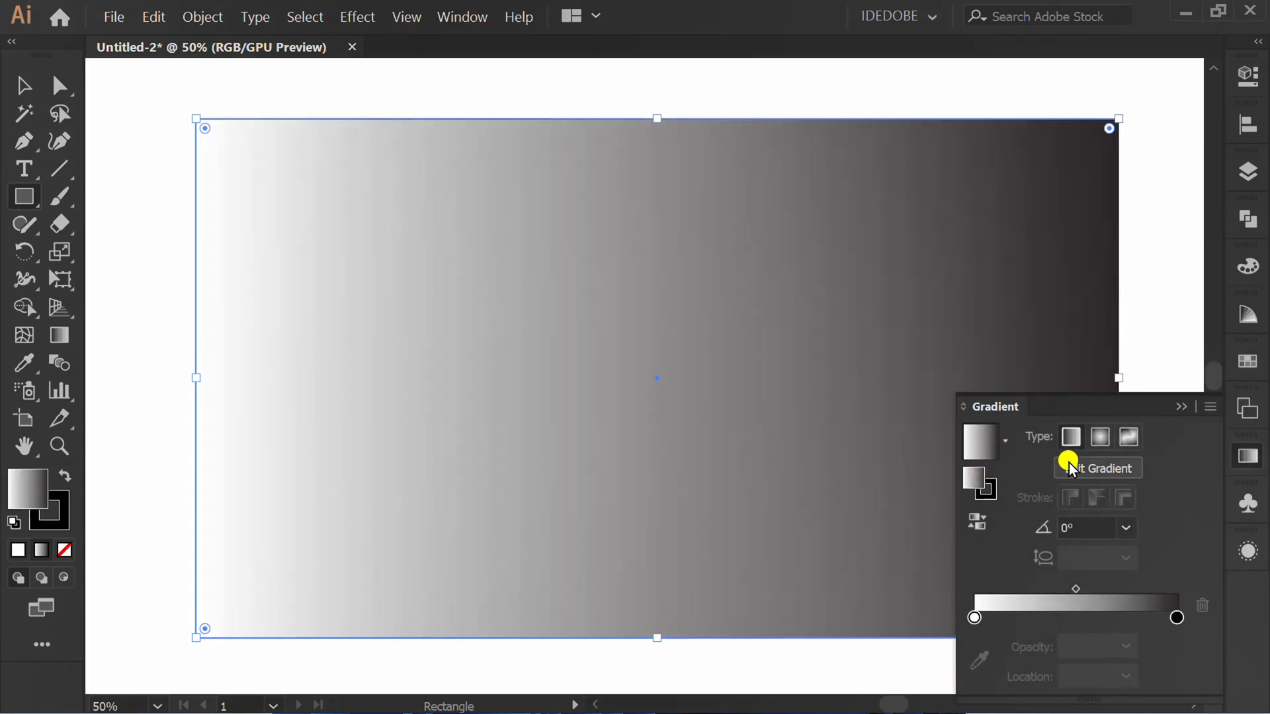
left_click(1098, 438)
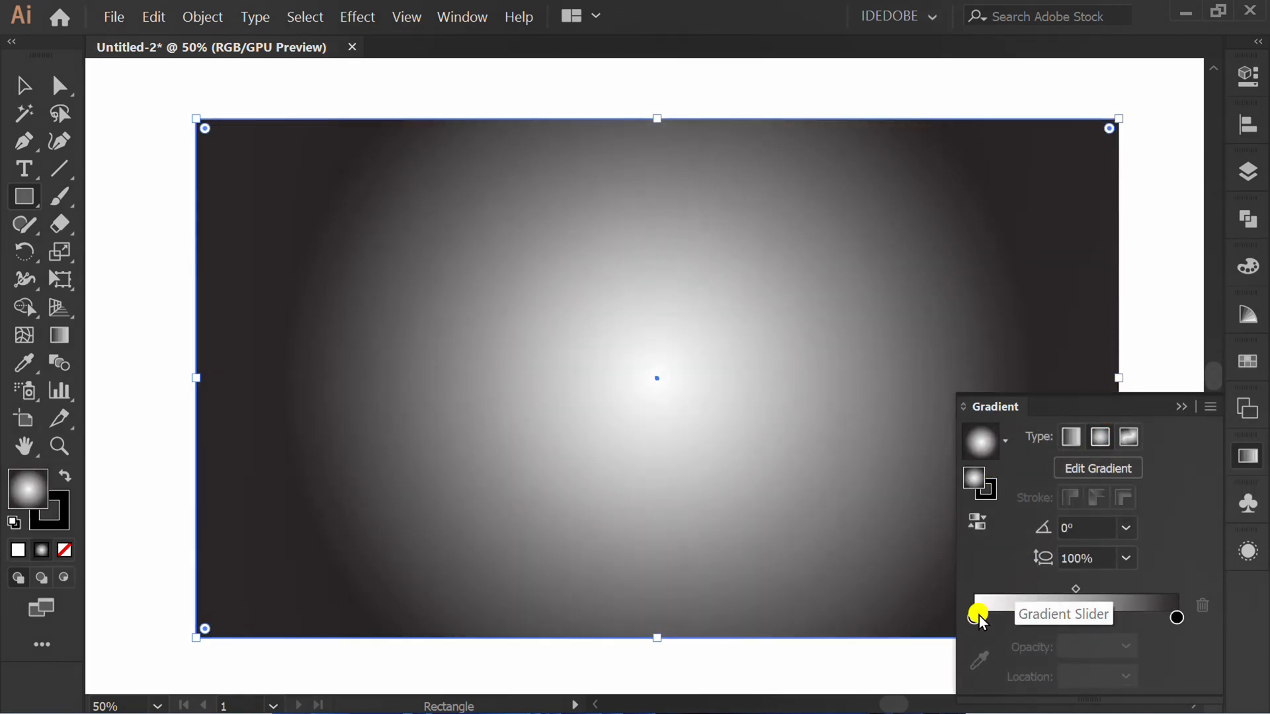
double_click(975, 618)
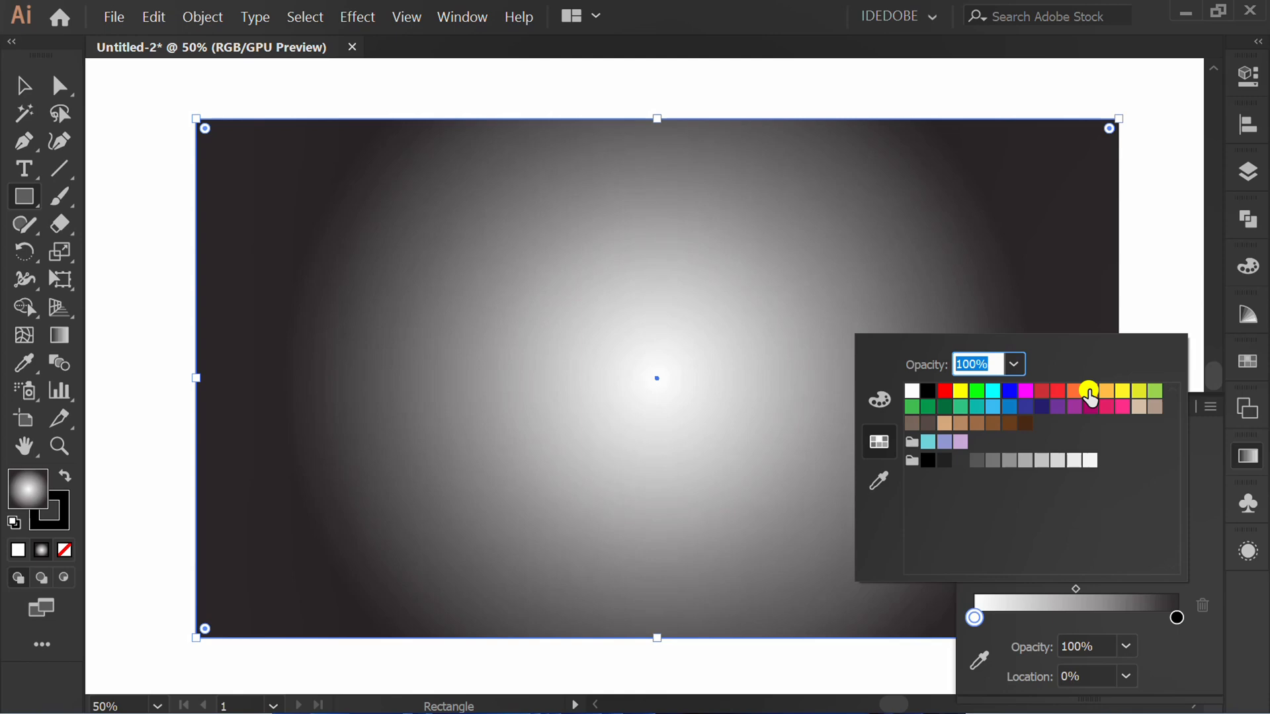
left_click(1089, 396)
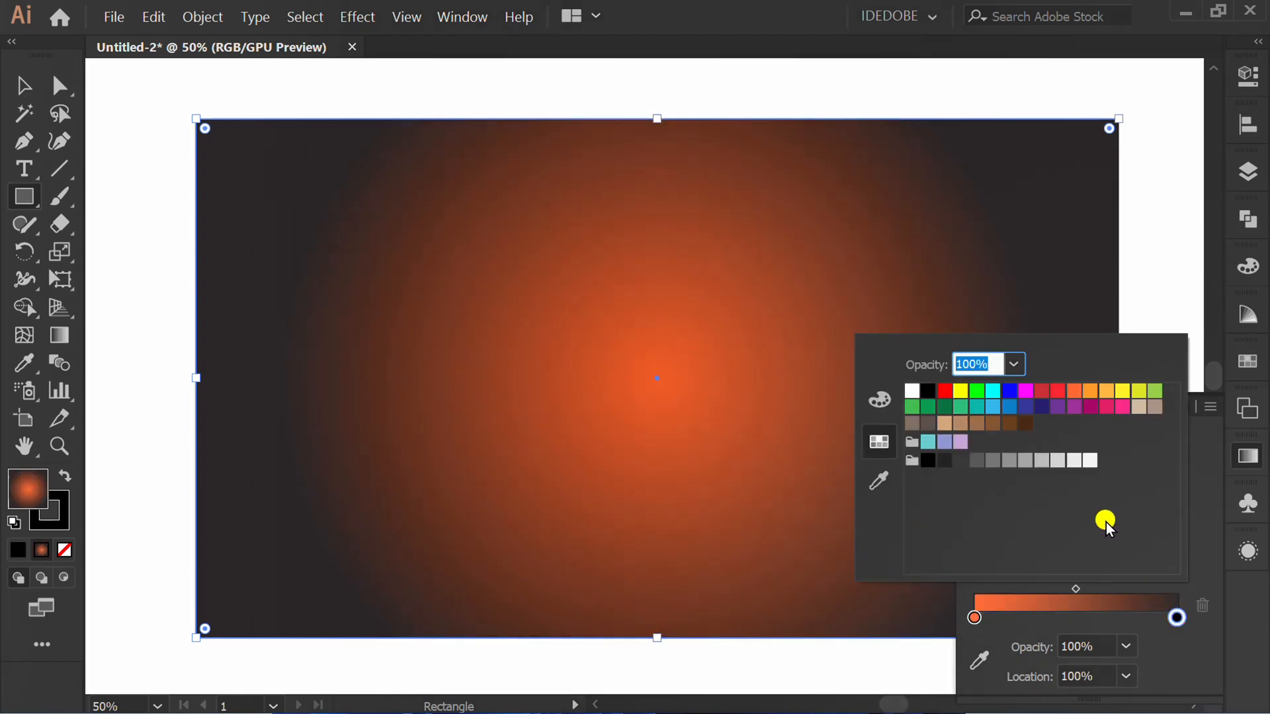
left_click(1060, 393)
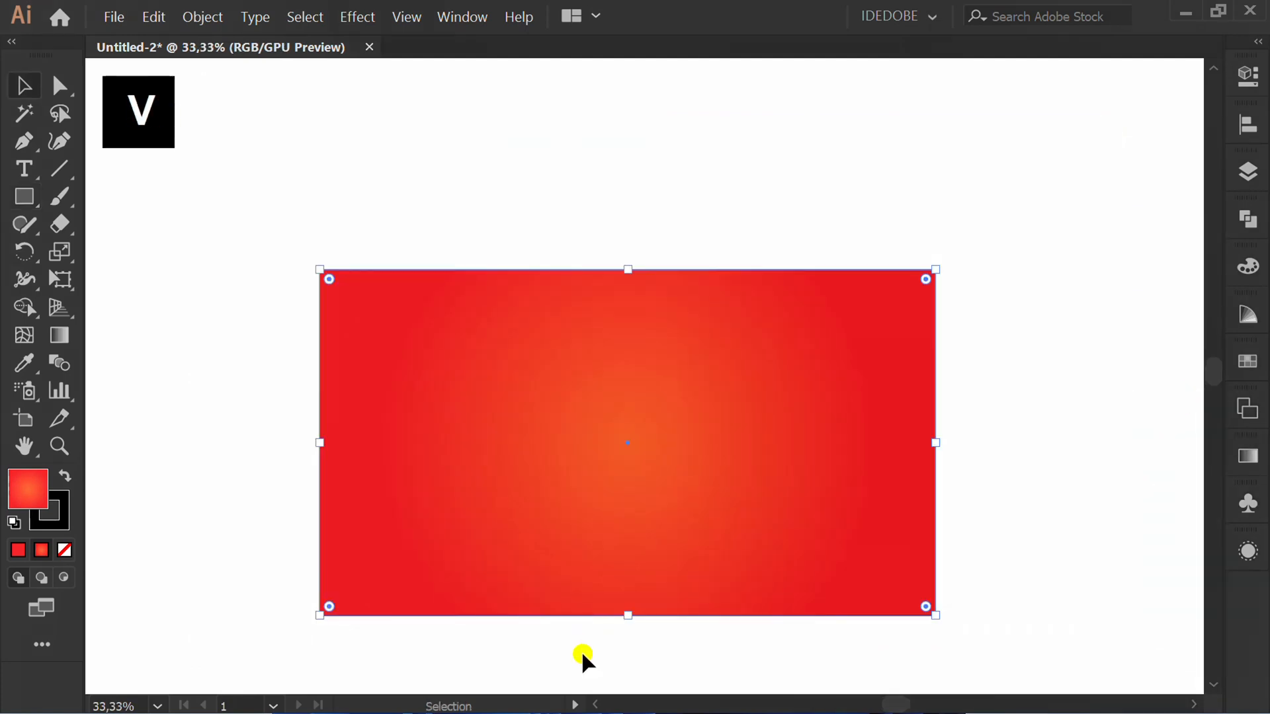
Draw a horizontal line from the centre with a 100 pt white stroke.
left_click(109, 219)
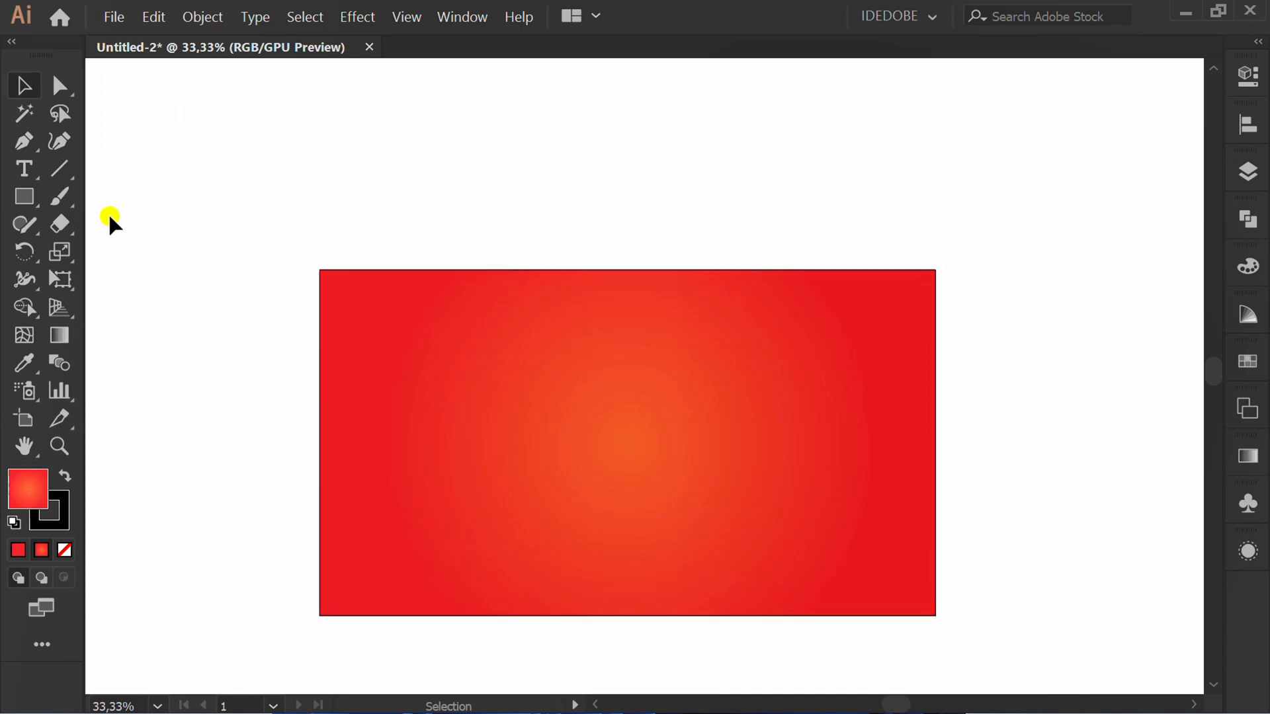
left_click(58, 168)
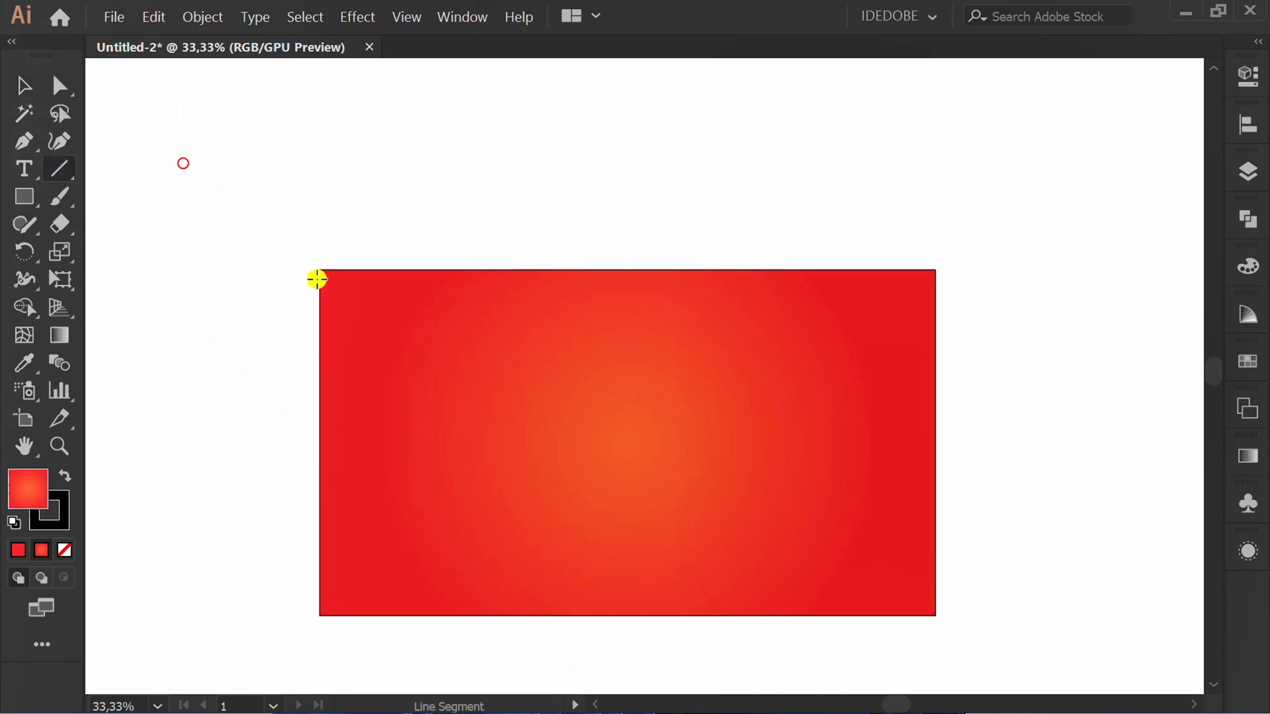
left_click_drag(316, 279, 627, 444)
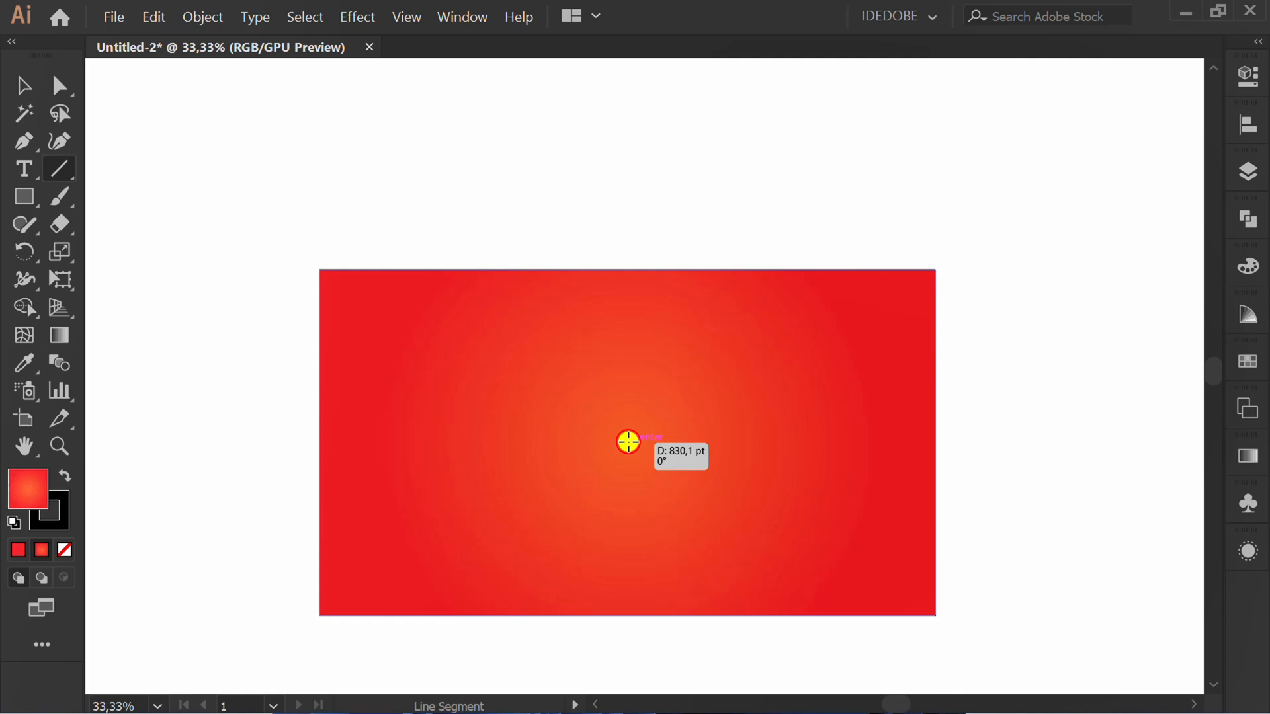
left_click_drag(627, 443, 1040, 452)
type("100")
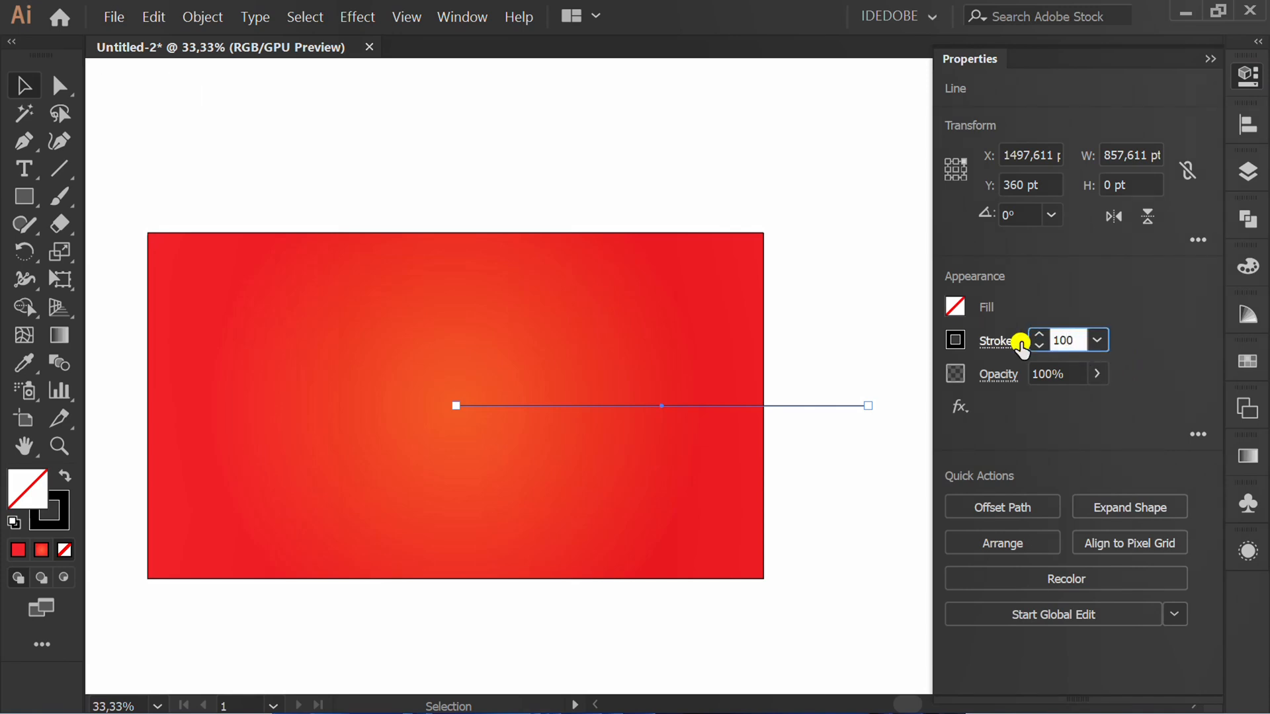
left_click(955, 340)
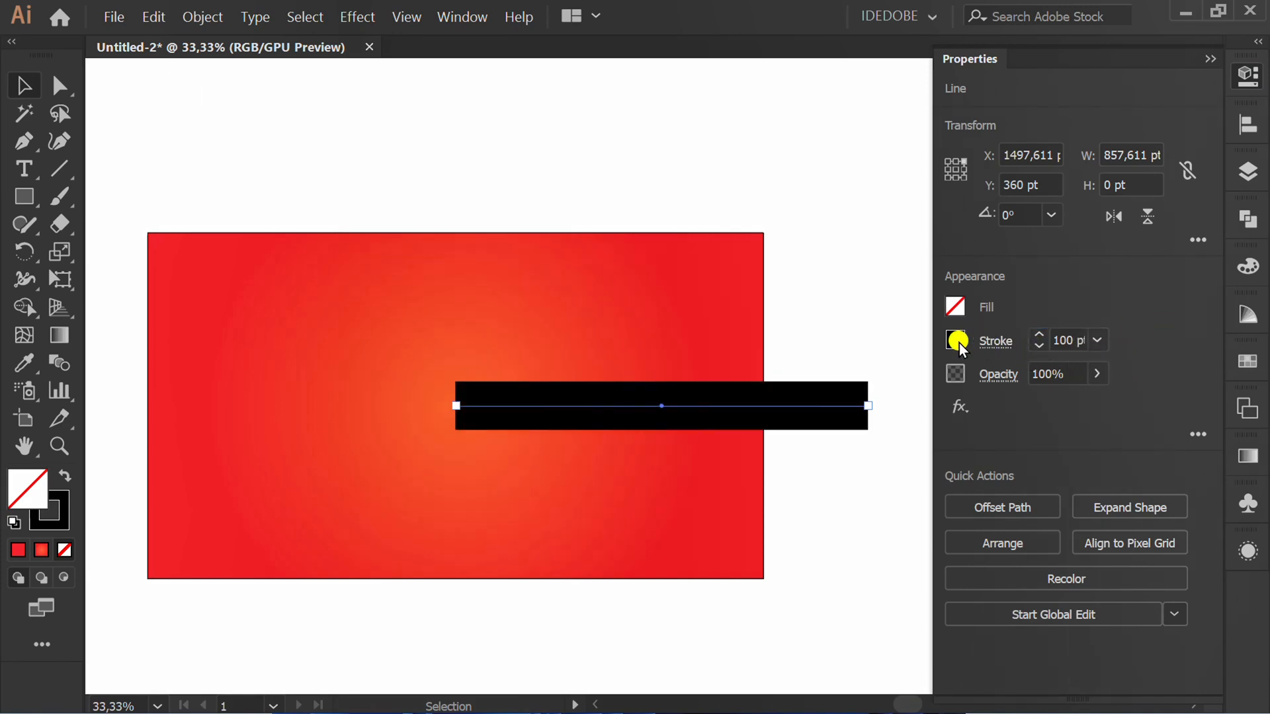
left_click(955, 340)
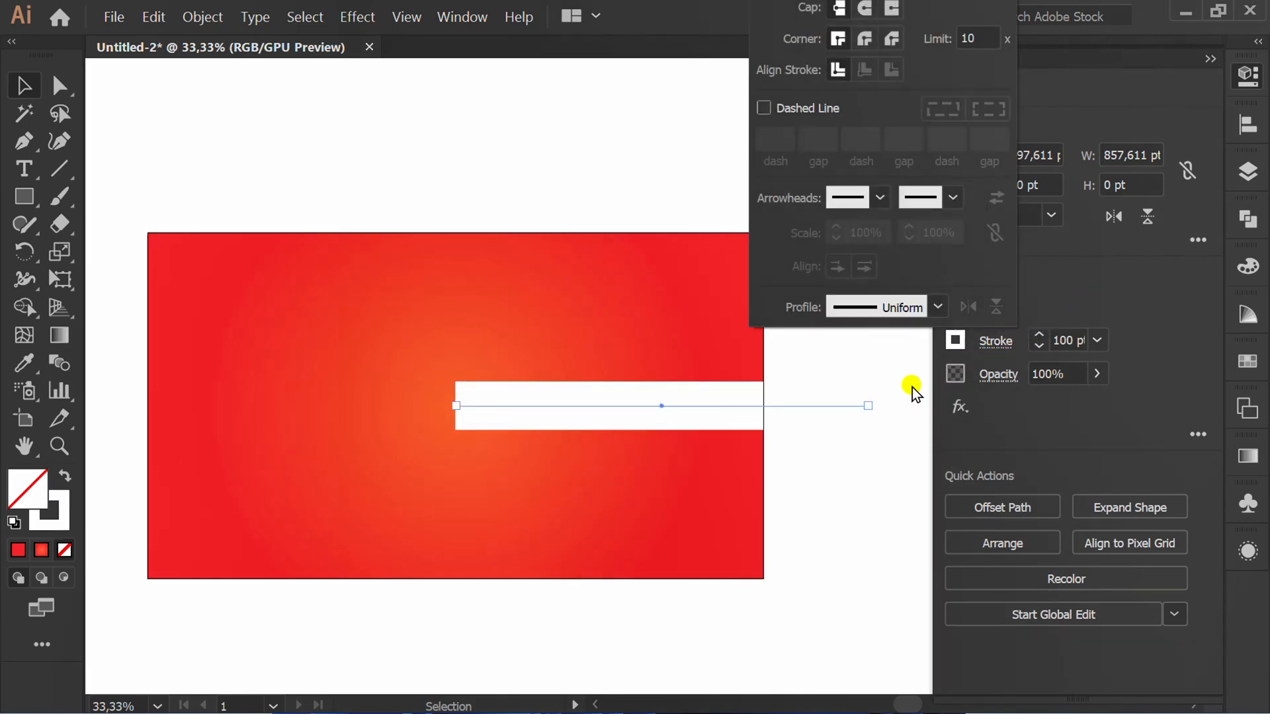
Give the line a flipped tapered width profile and a soft blend mode into the background.
left_click(937, 307)
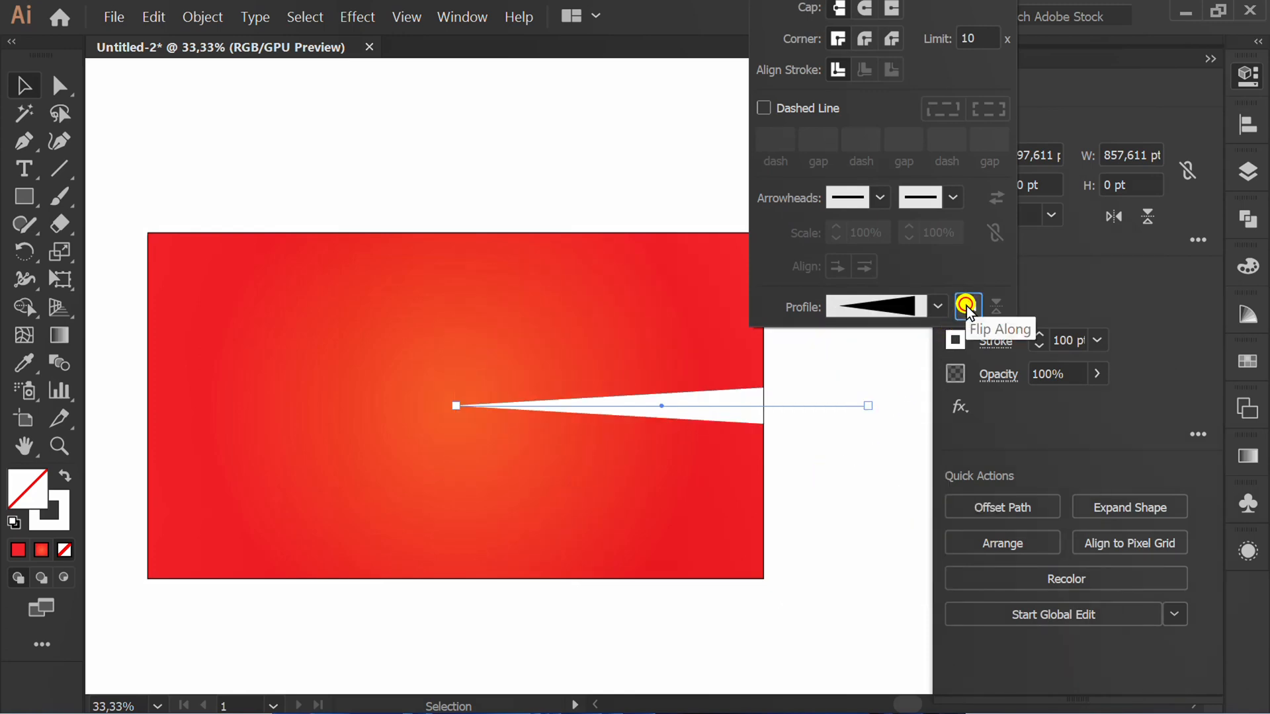
left_click(968, 305)
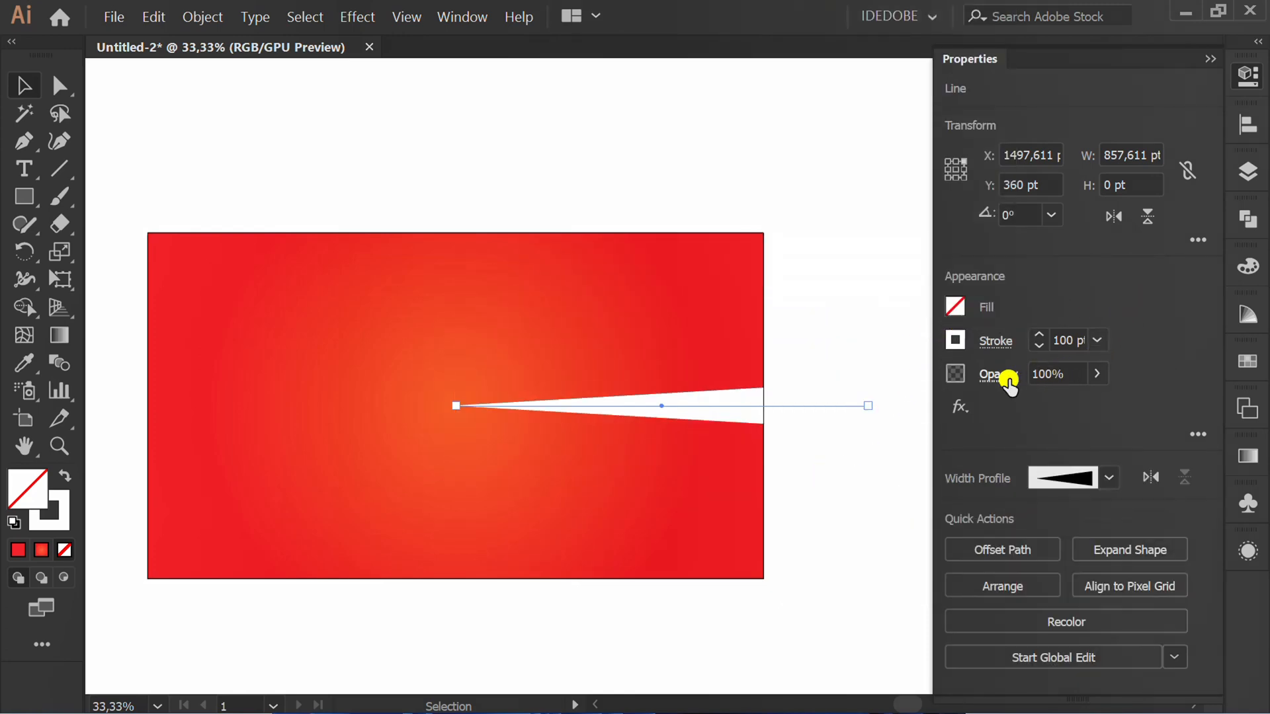
left_click(998, 373)
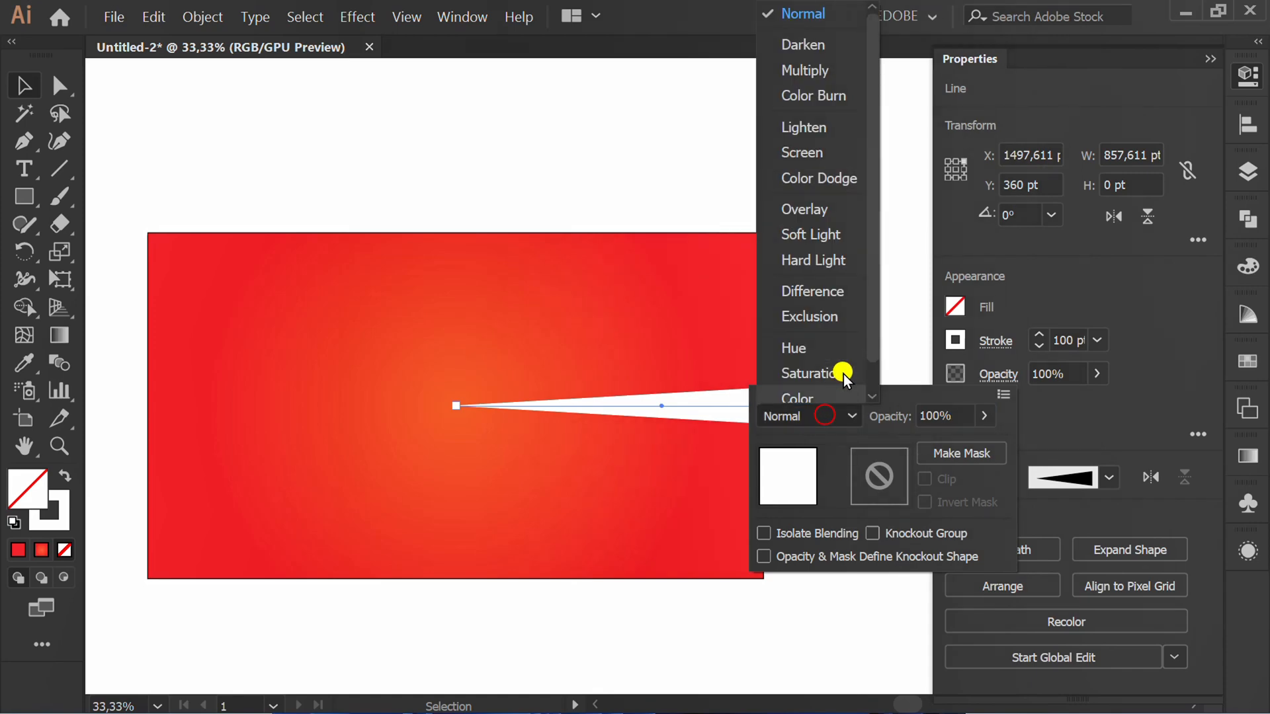
left_click(804, 209)
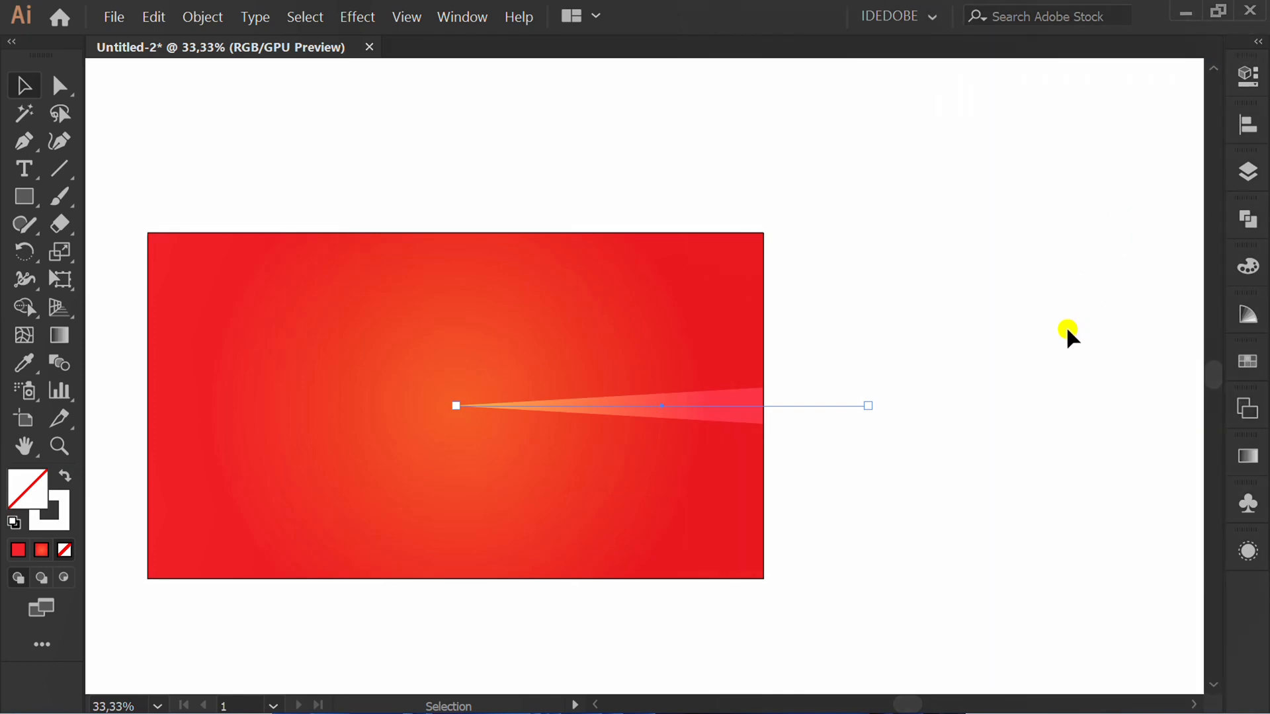
Apply a Transform effect rotating the ray 15° with 22 copies to form the sunburst.
left_click(356, 16)
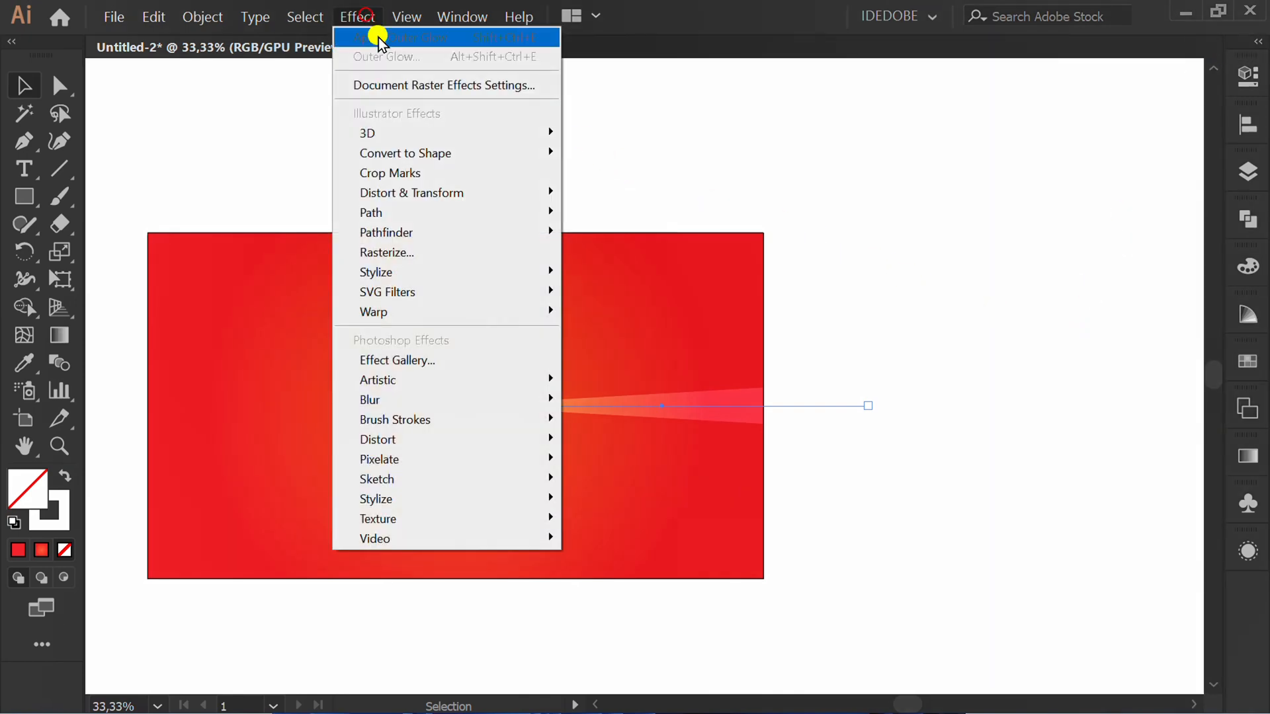
mouse_move(412, 194)
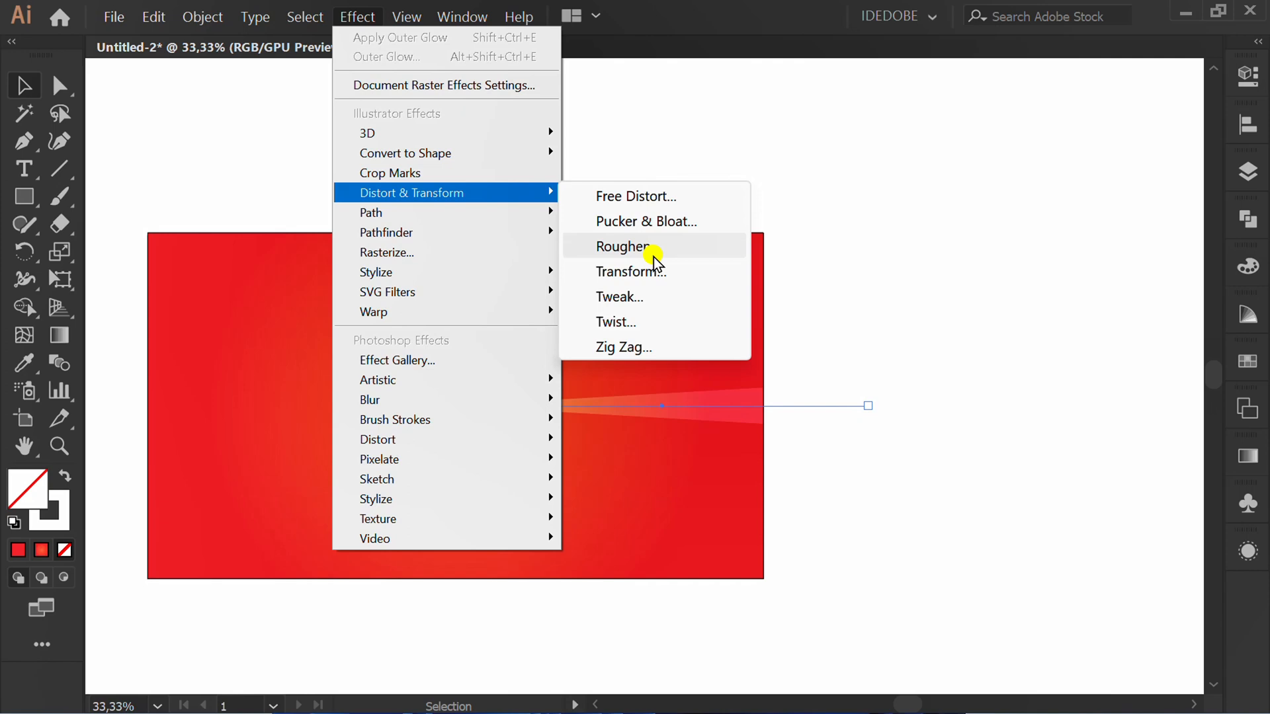
left_click(629, 271)
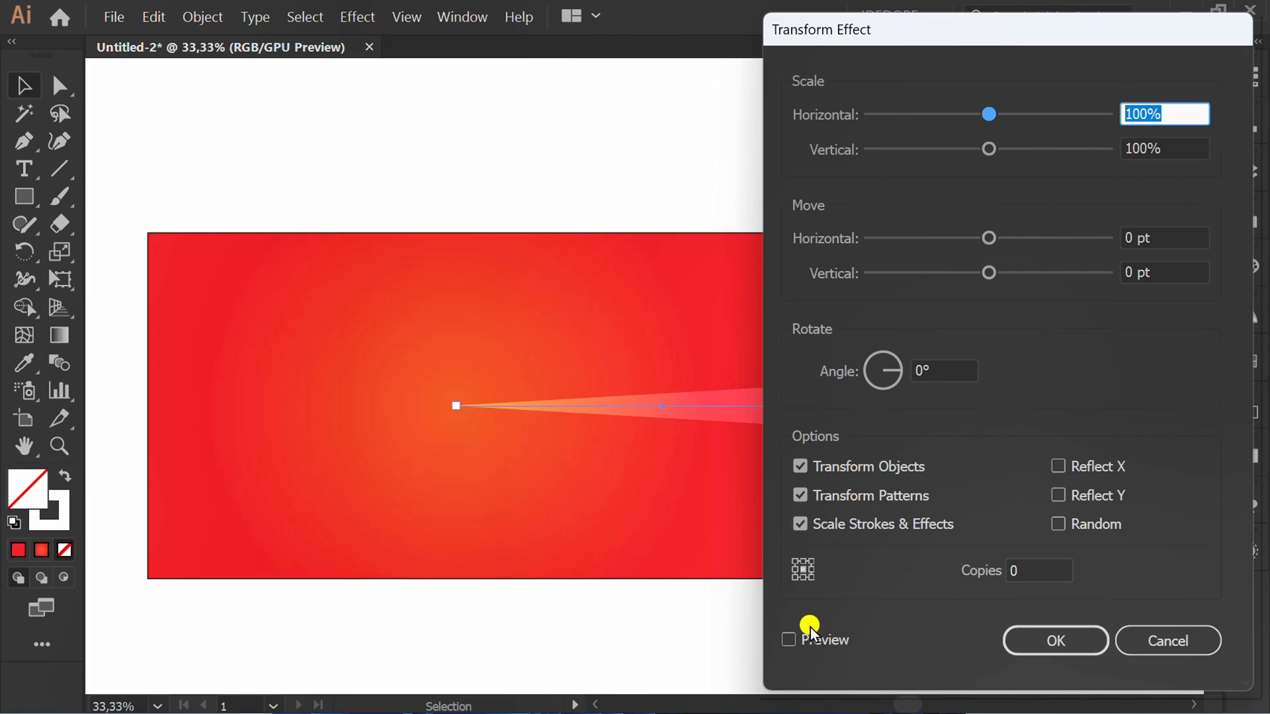
left_click(787, 639)
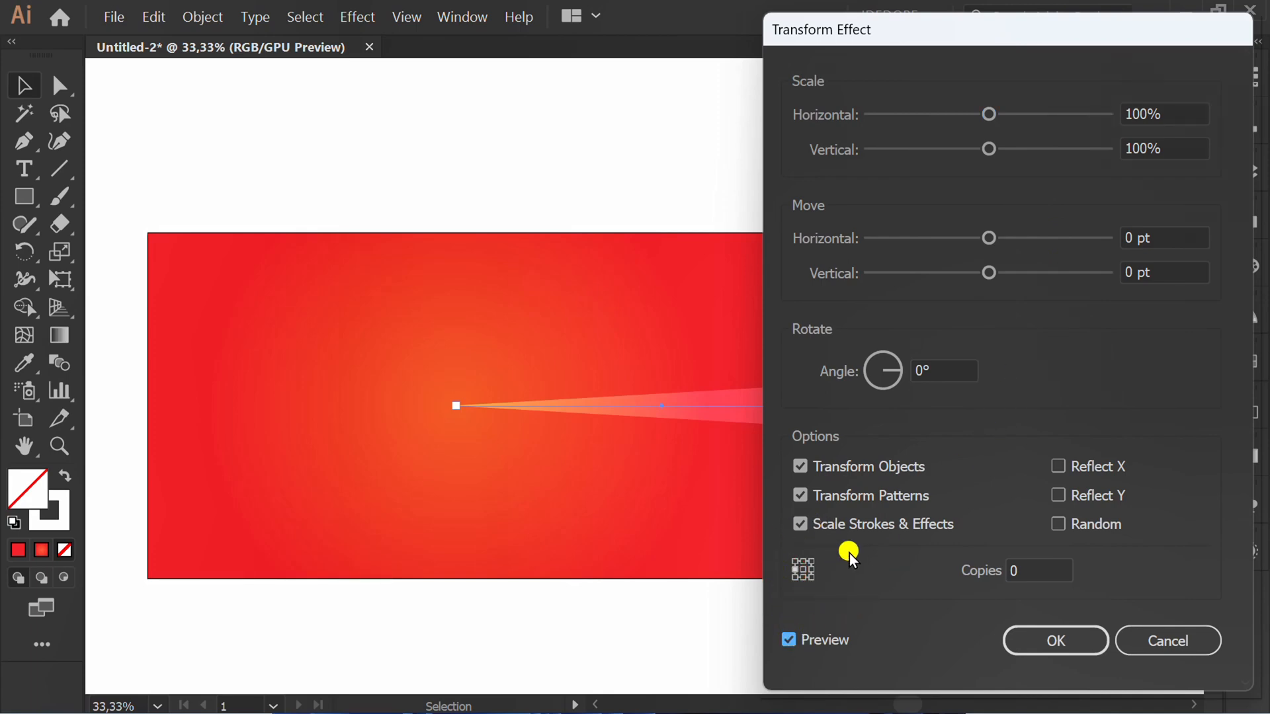
left_click(940, 370)
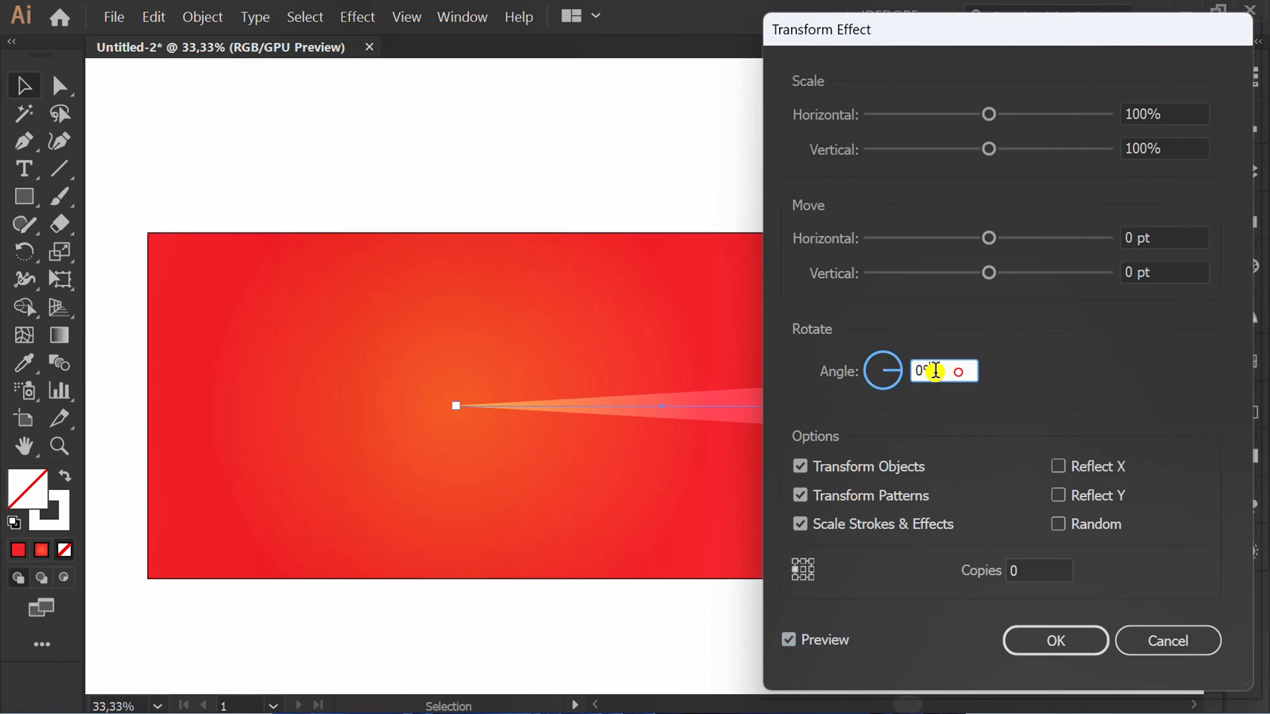
type("15")
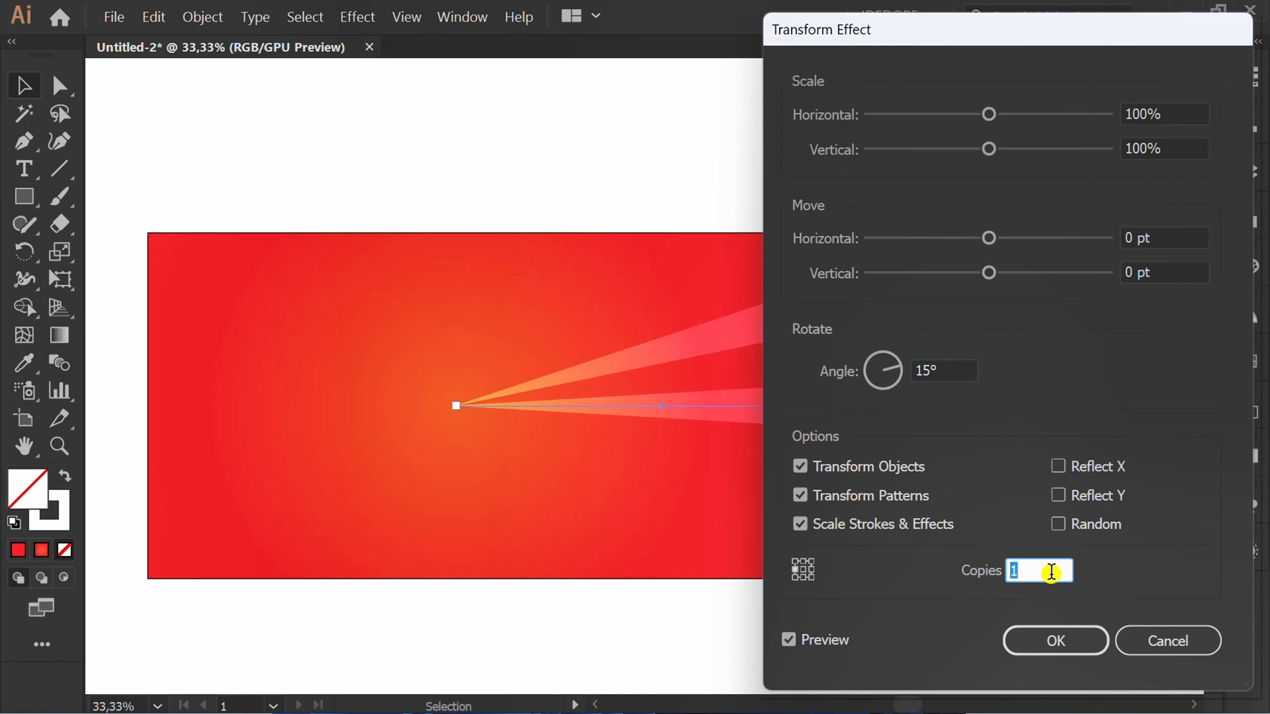
type("14")
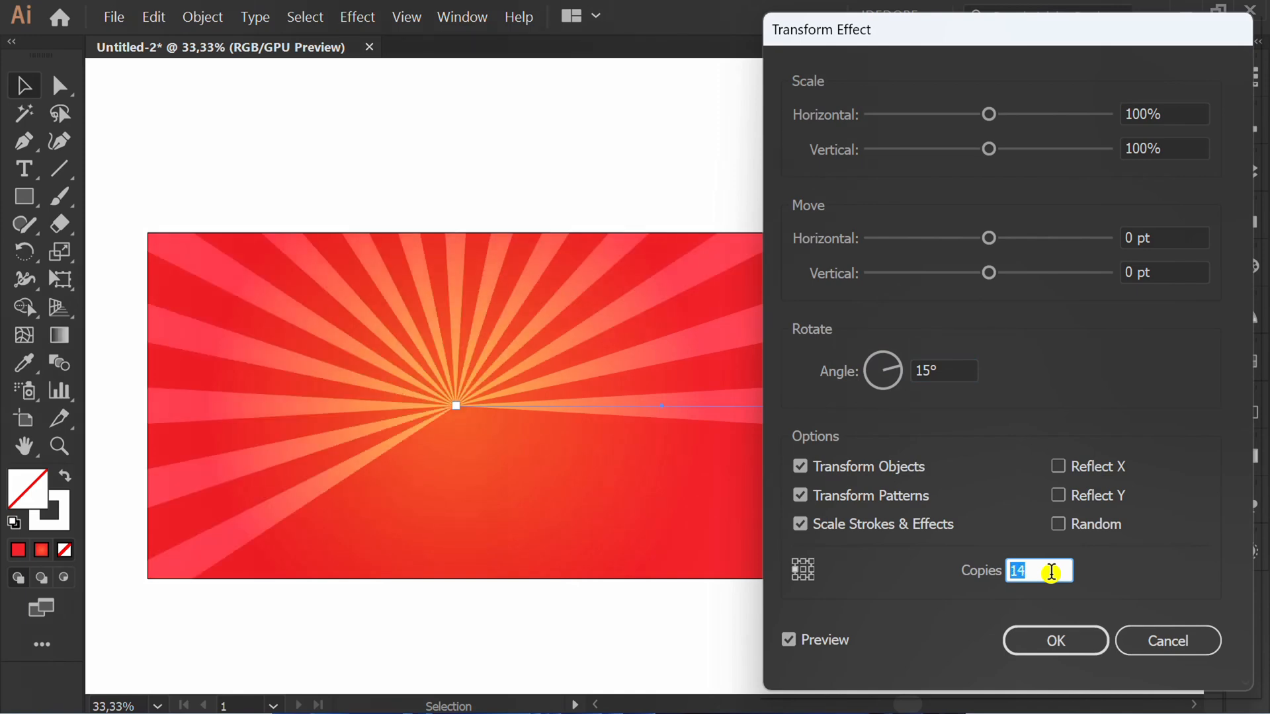
type("22")
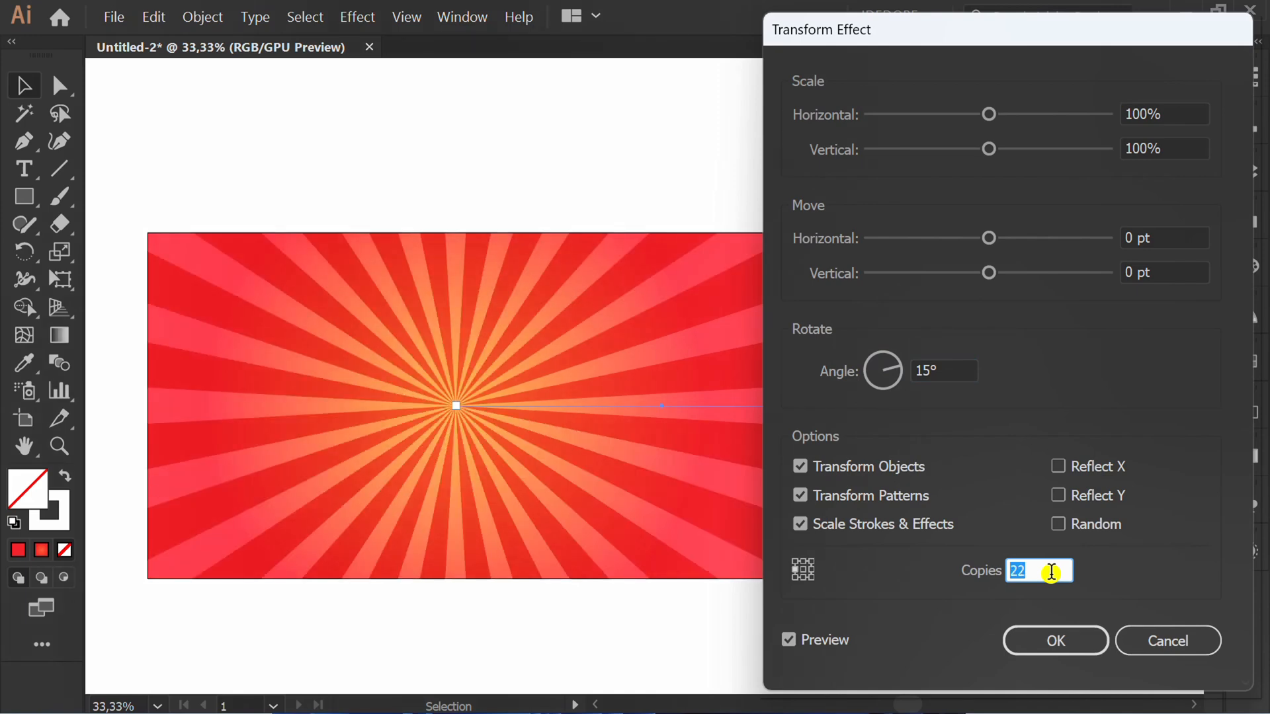
left_click(1054, 640)
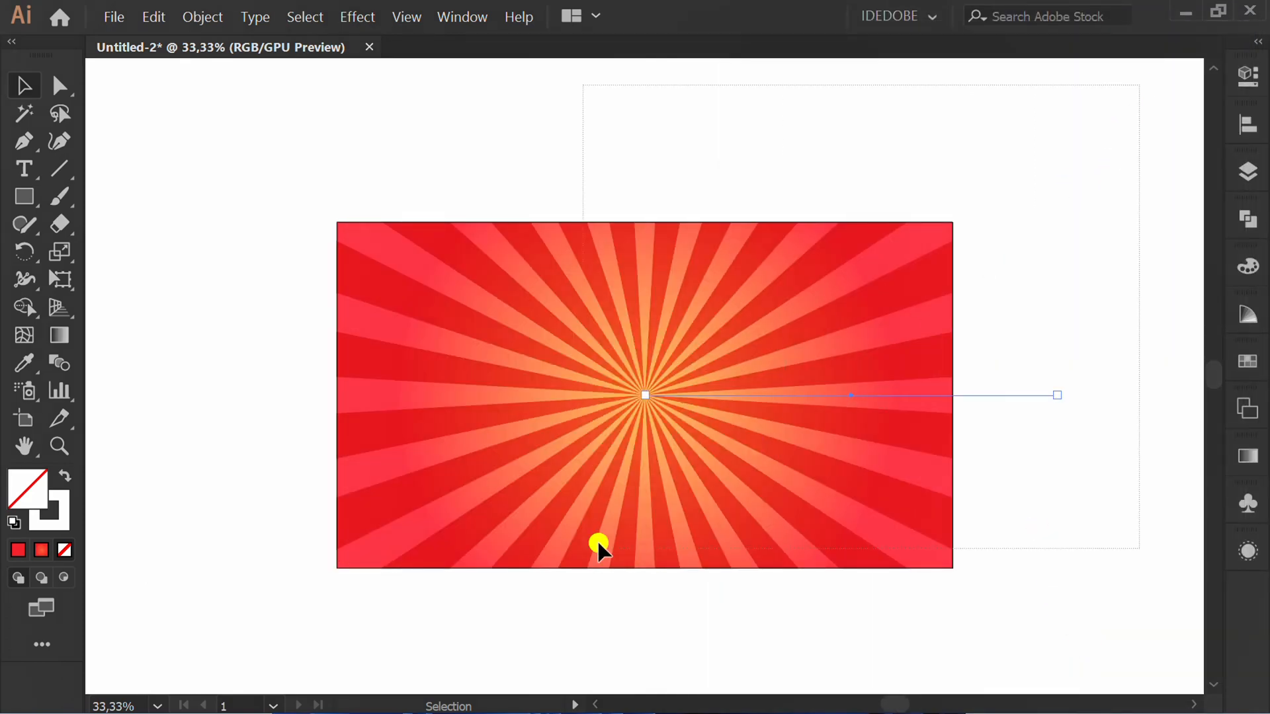
Set the Type tool to Montserrat ExtraBold at 280 pt.
key("ctrl+2")
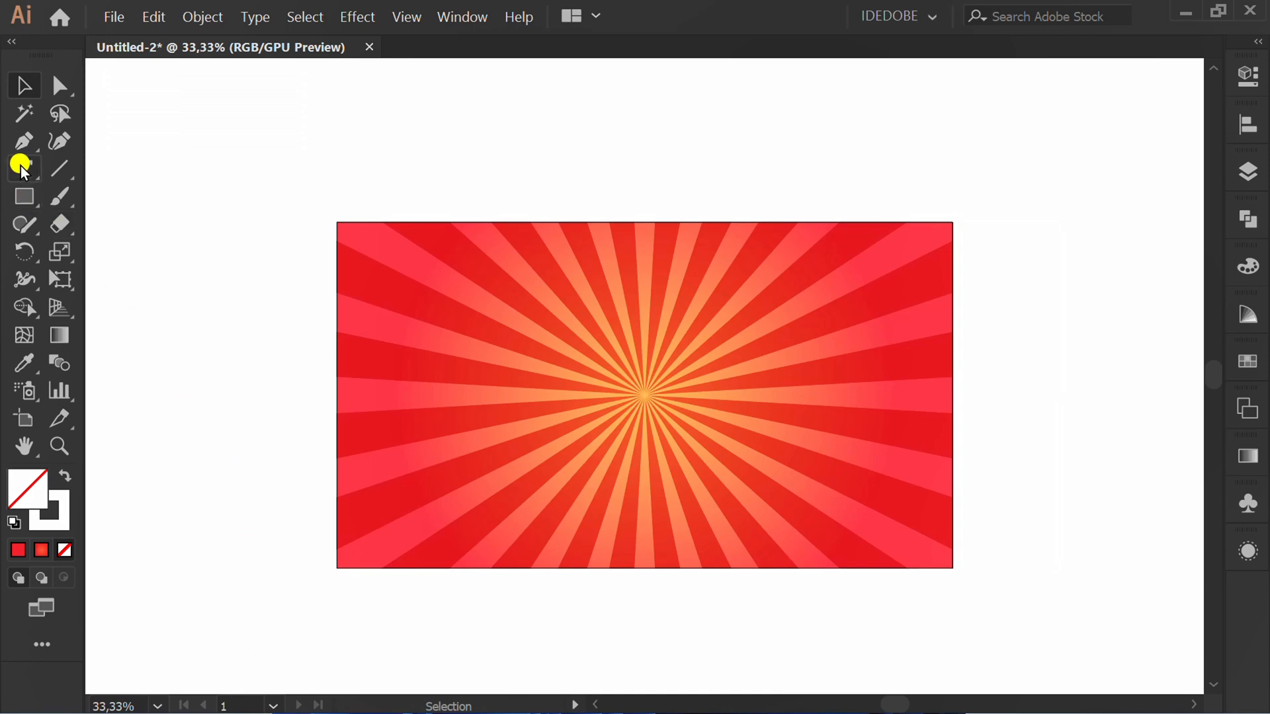
left_click(24, 168)
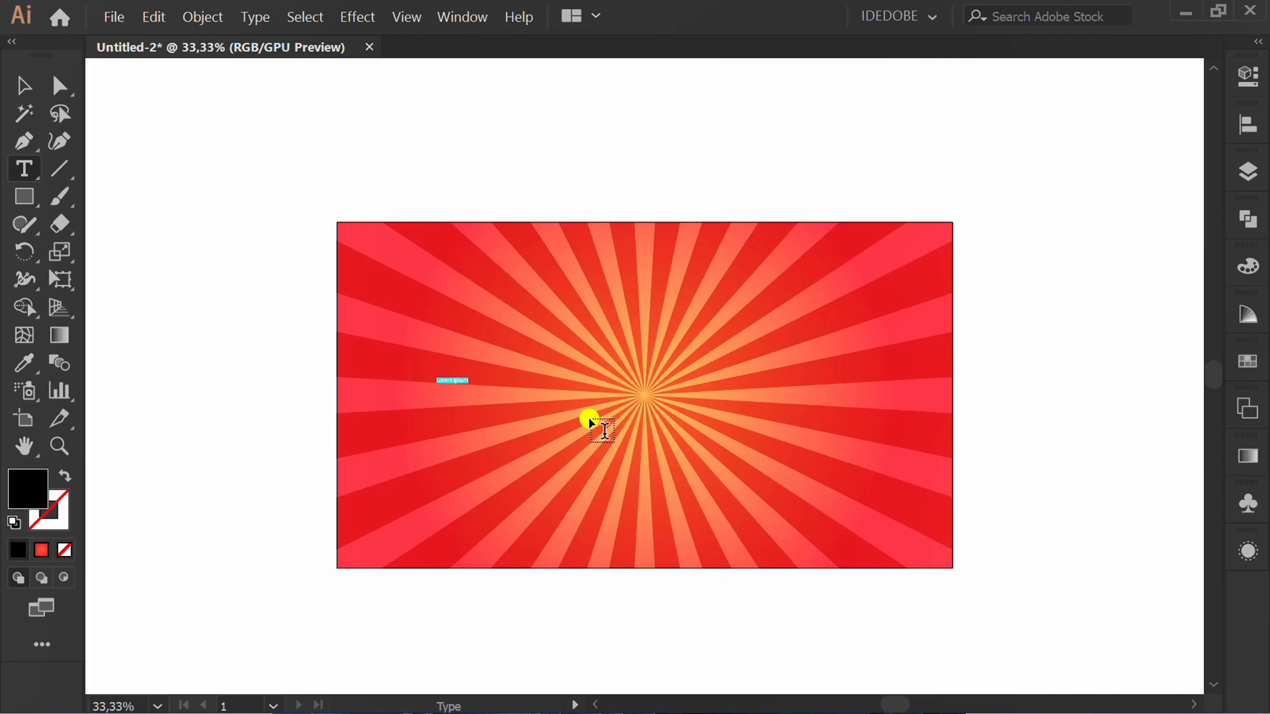
left_click(1250, 73)
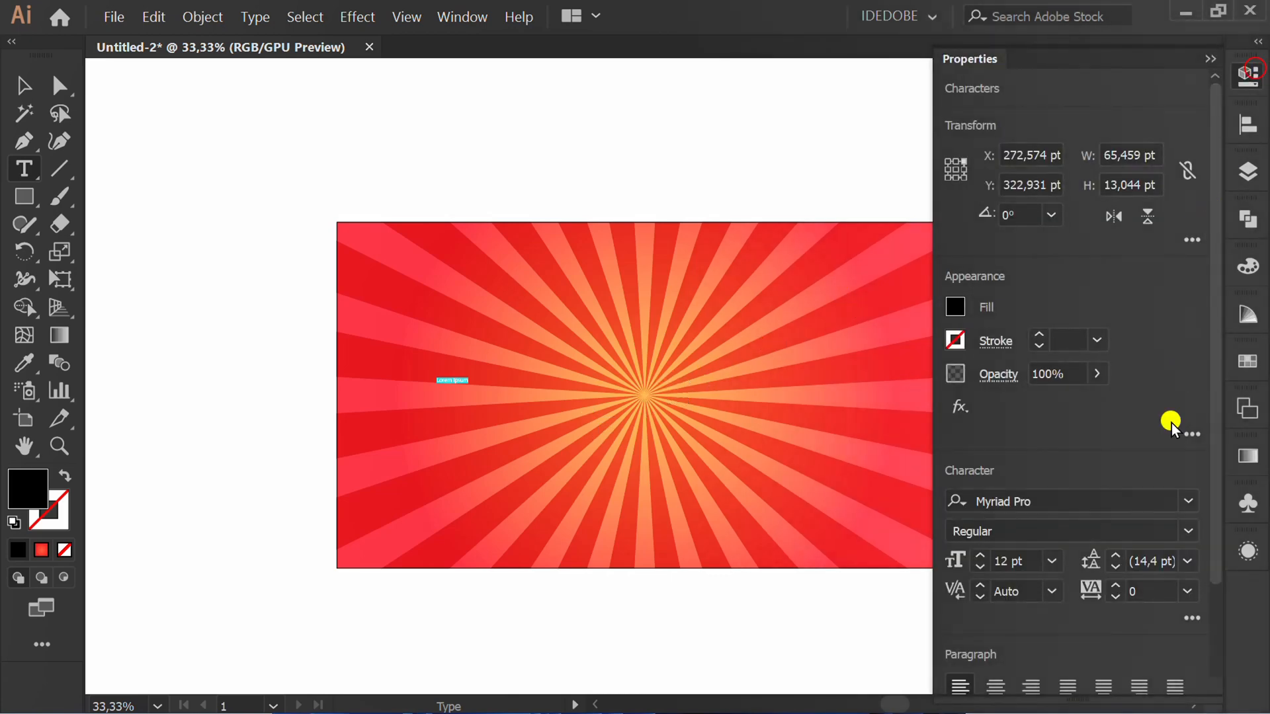
type("mo")
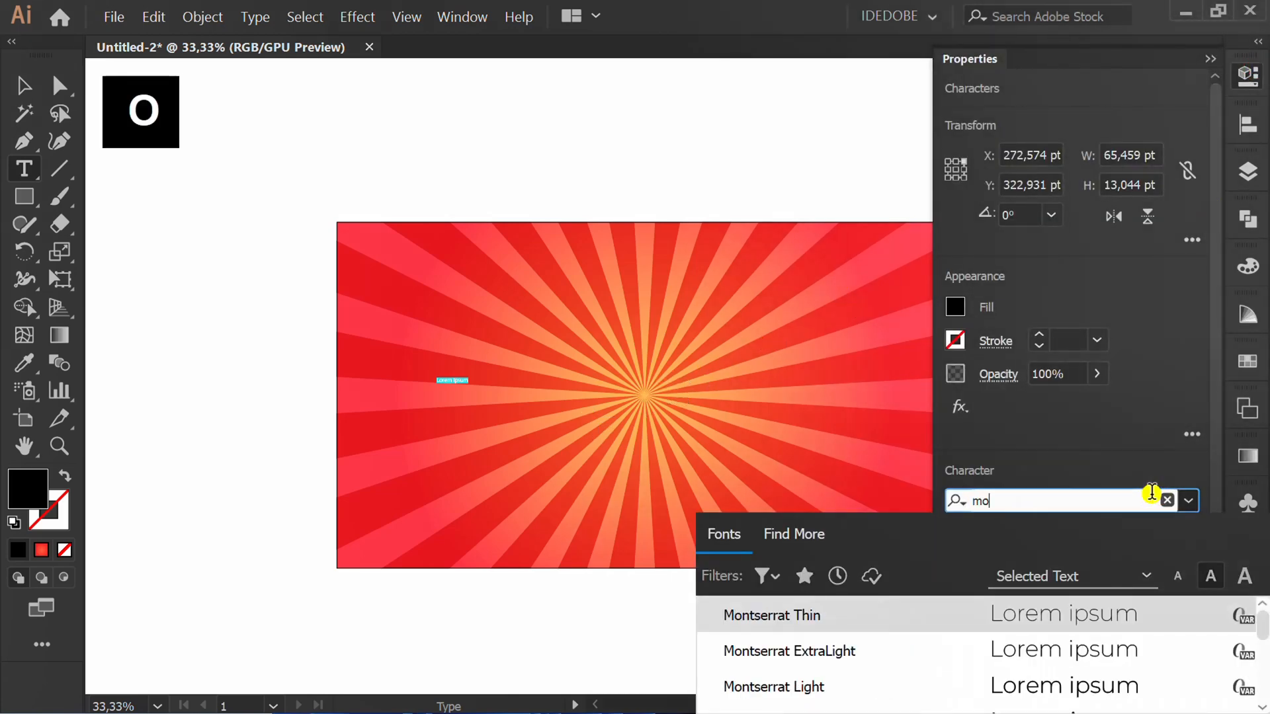
left_click(770, 615)
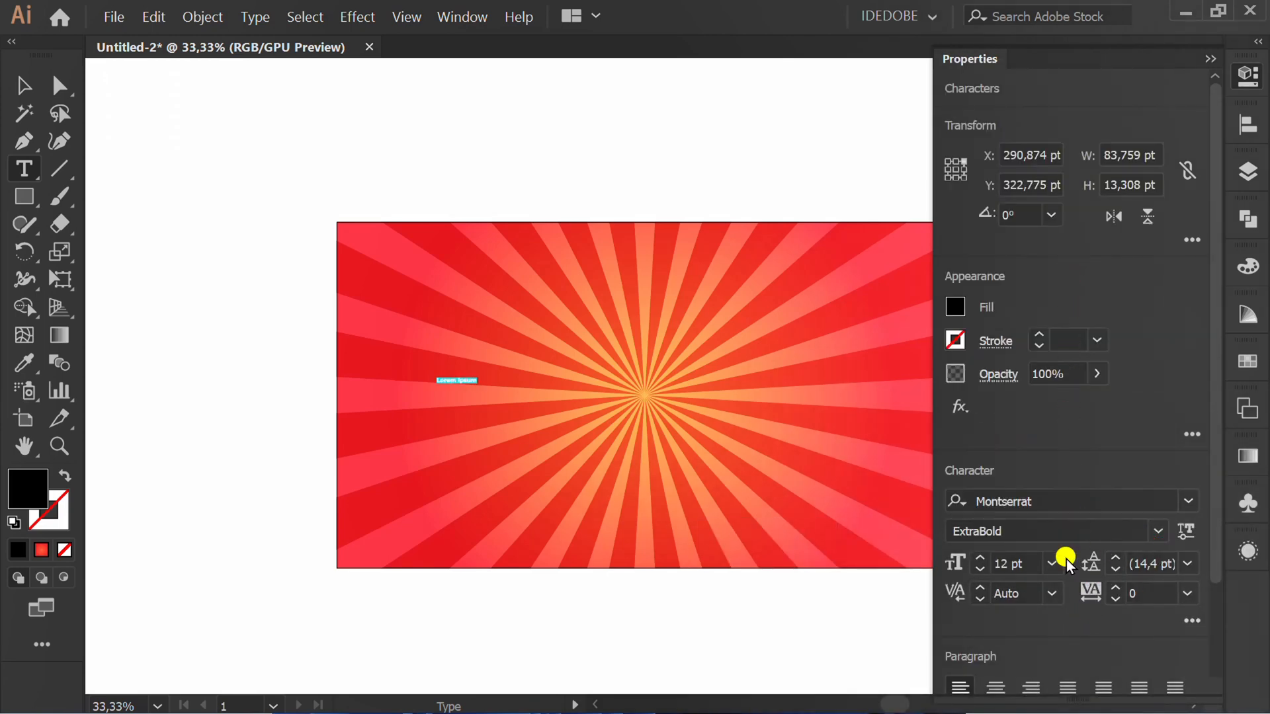
type("280")
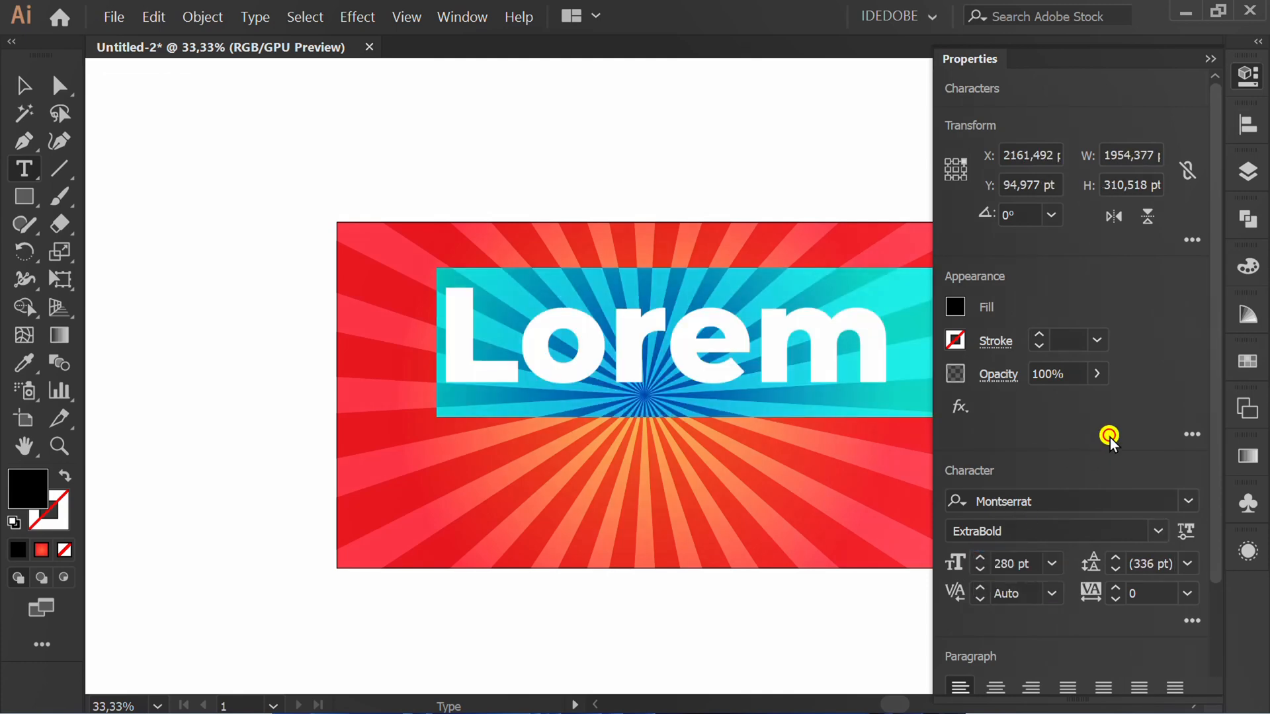
Enter 'Goal!' over the sunburst centre and make it white.
type("Goal")
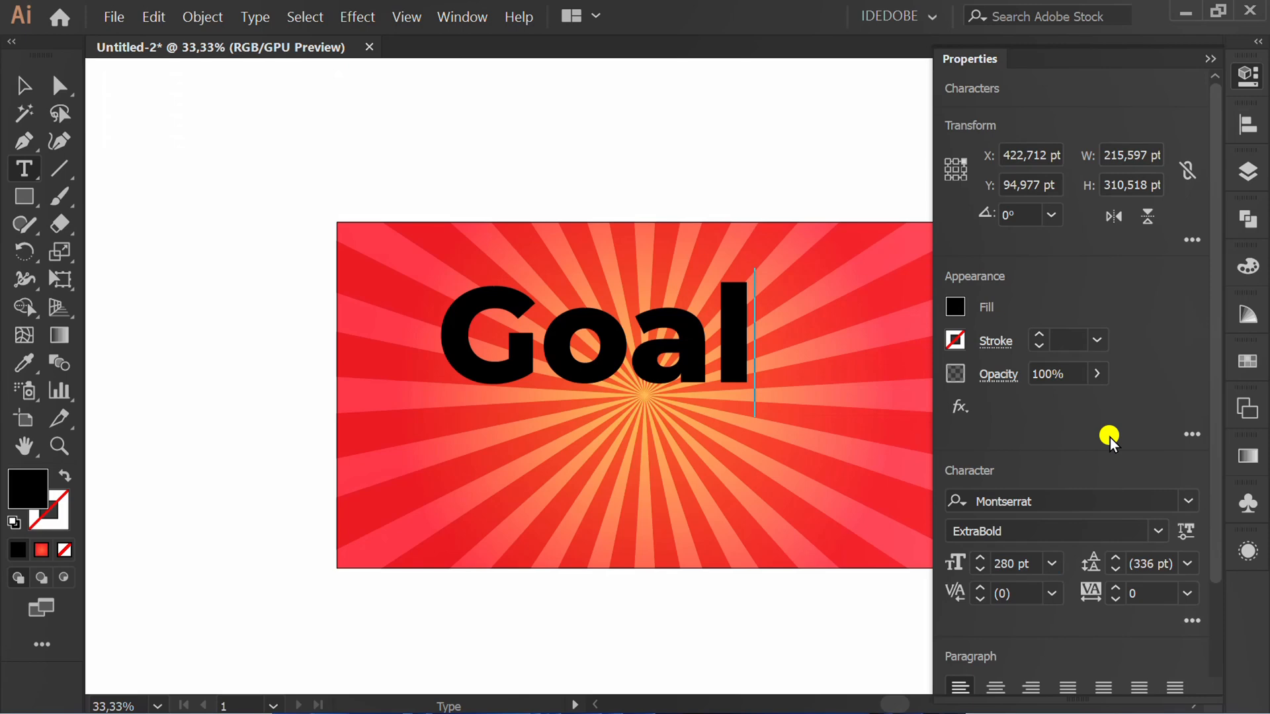
key("ctrl+a")
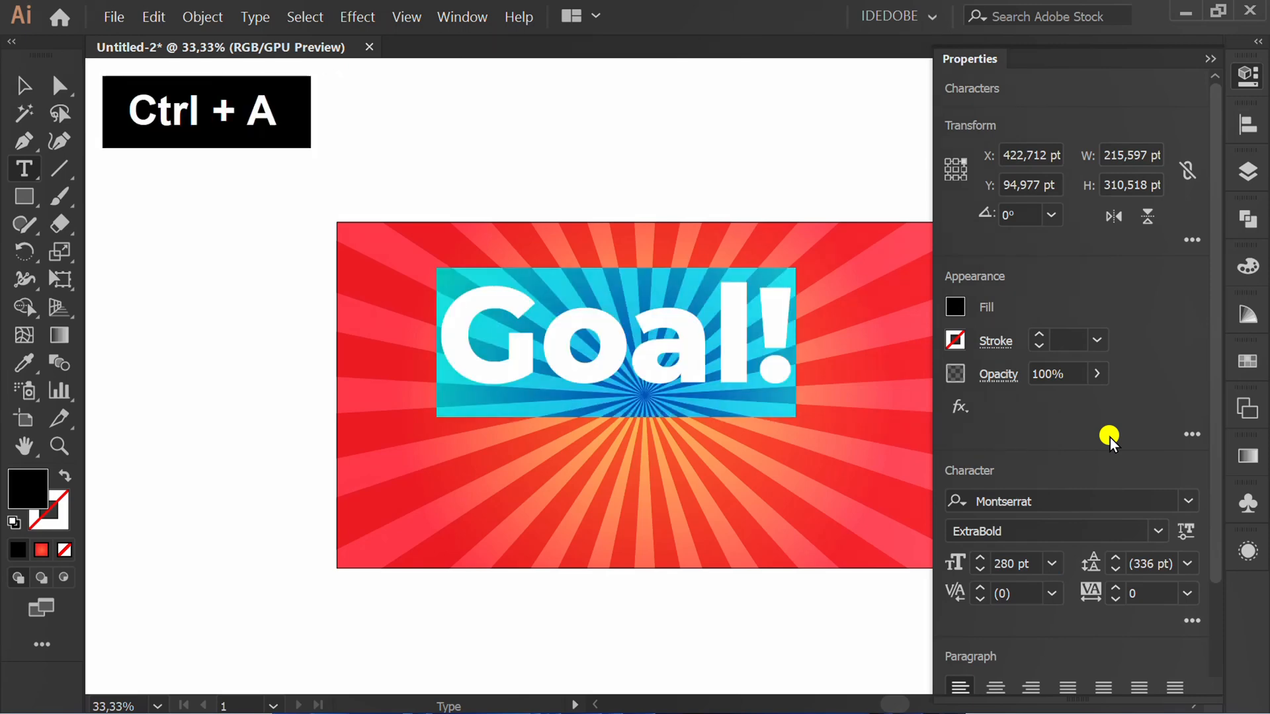
left_click(955, 305)
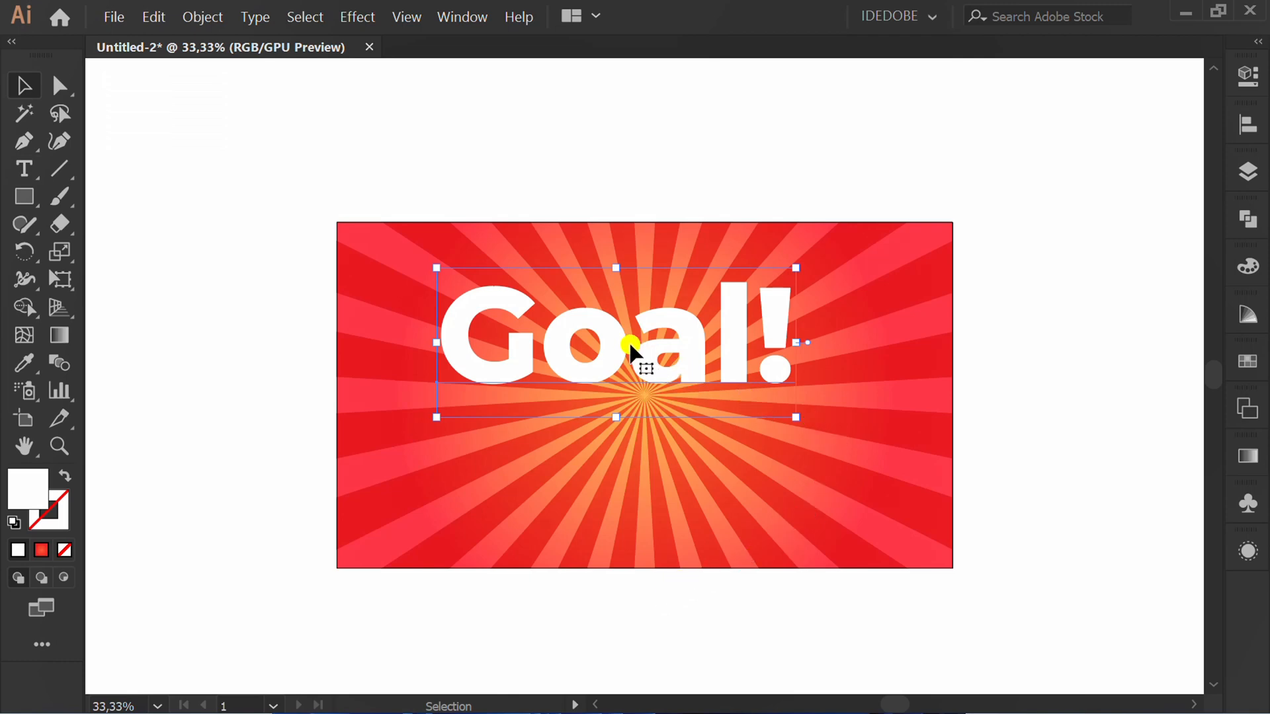
Shear the 'Goal!' text by -10° on the vertical axis.
right_click(633, 348)
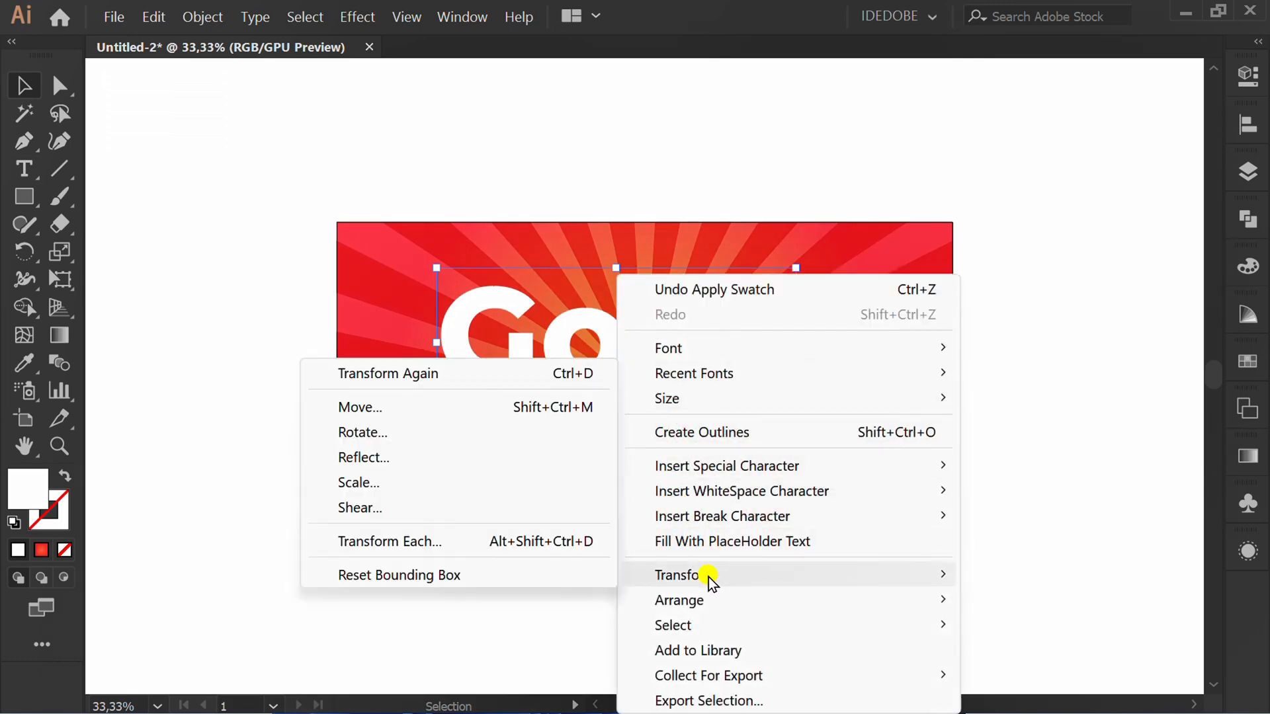
left_click(360, 508)
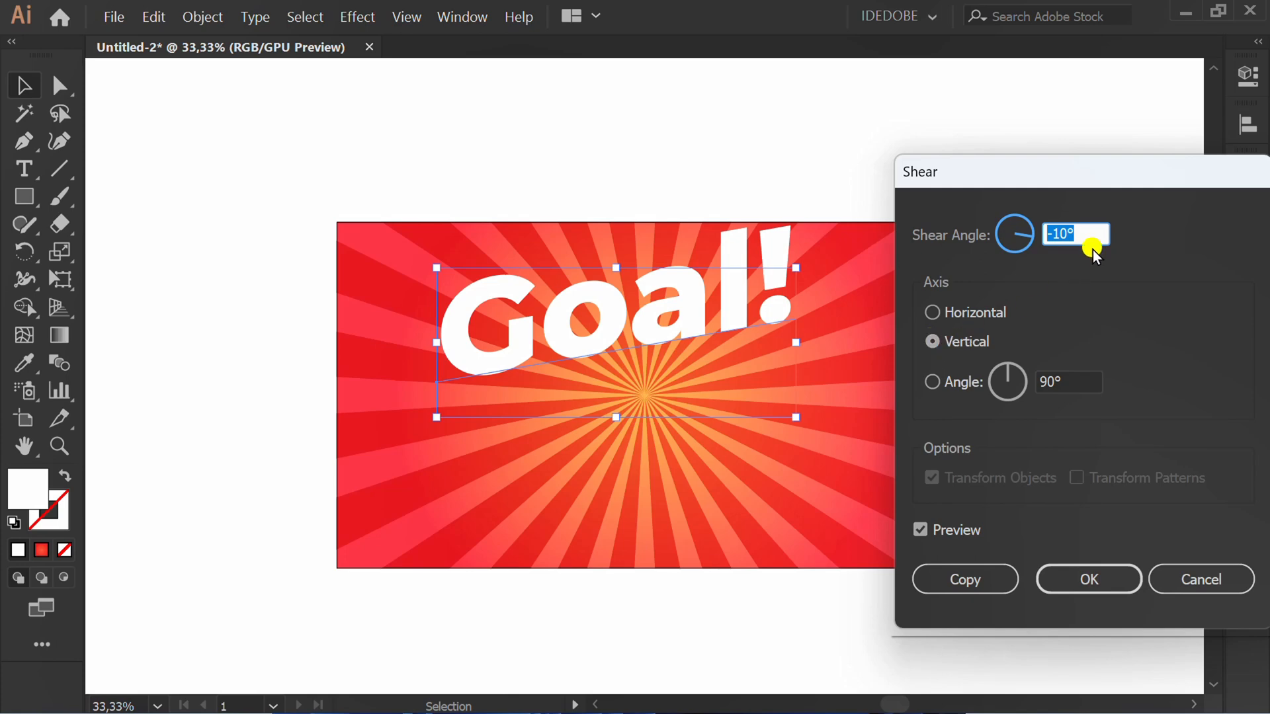
type("-8")
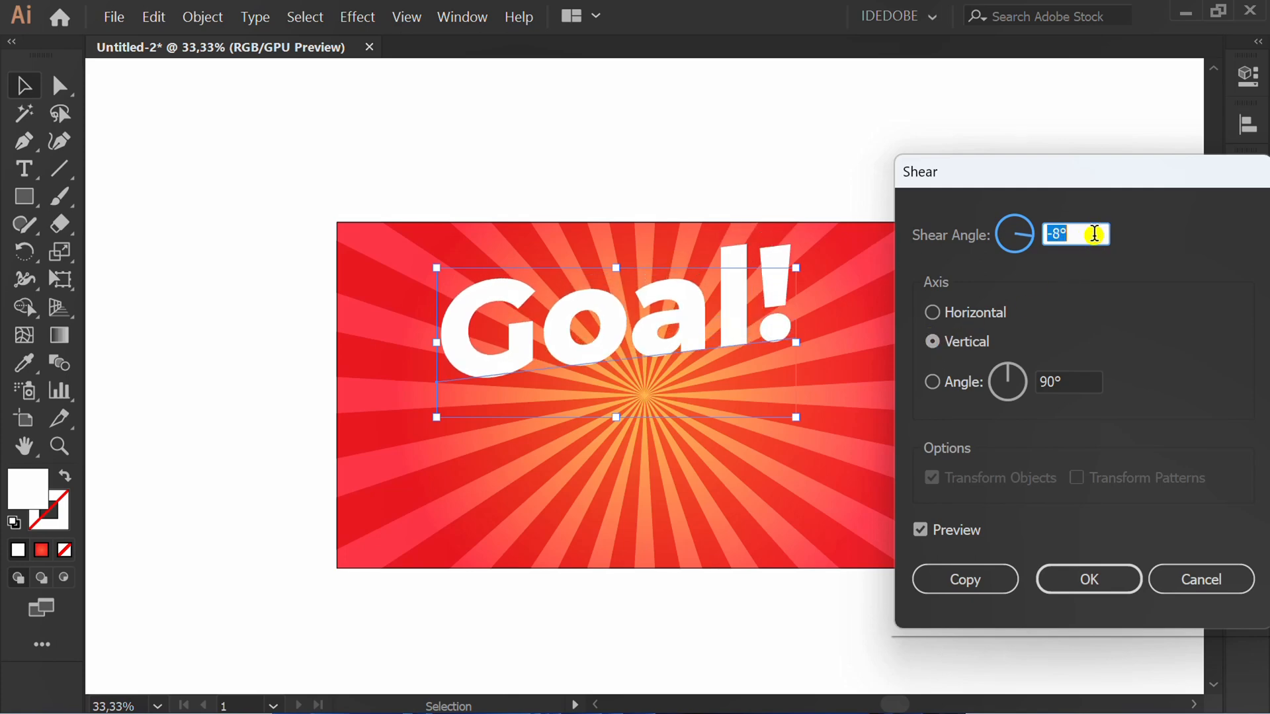
type("-10")
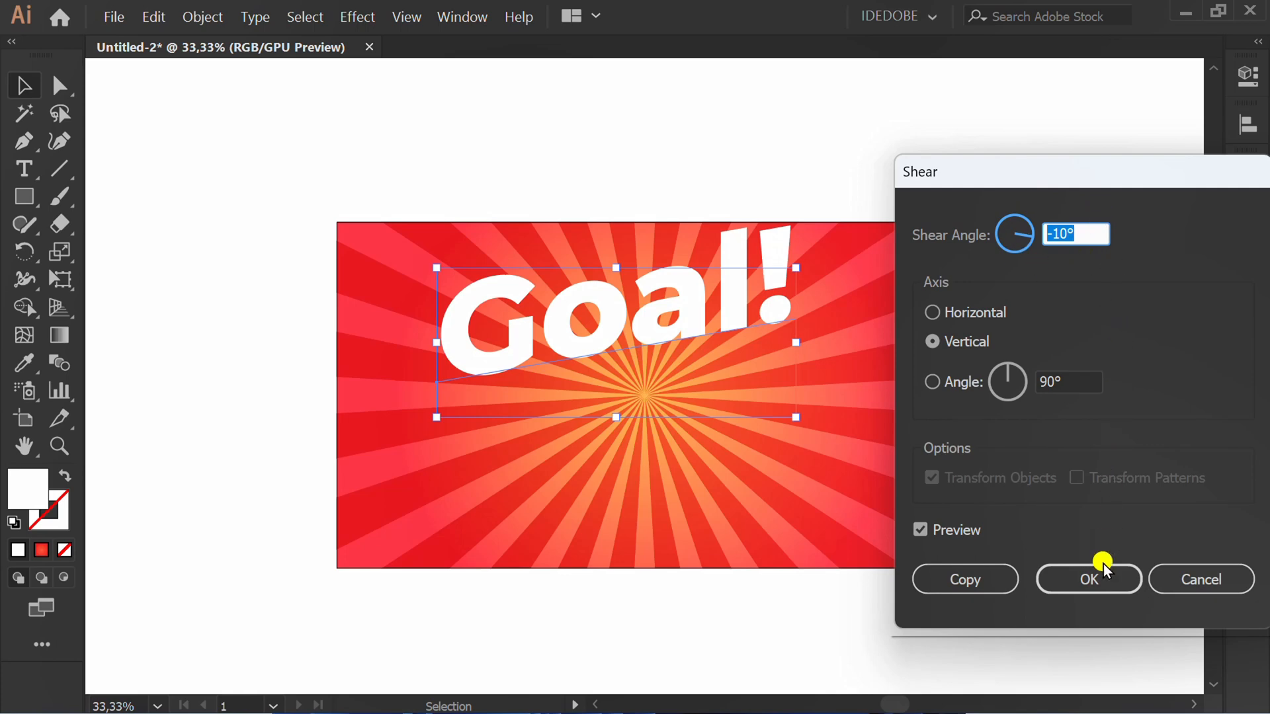
left_click(1089, 579)
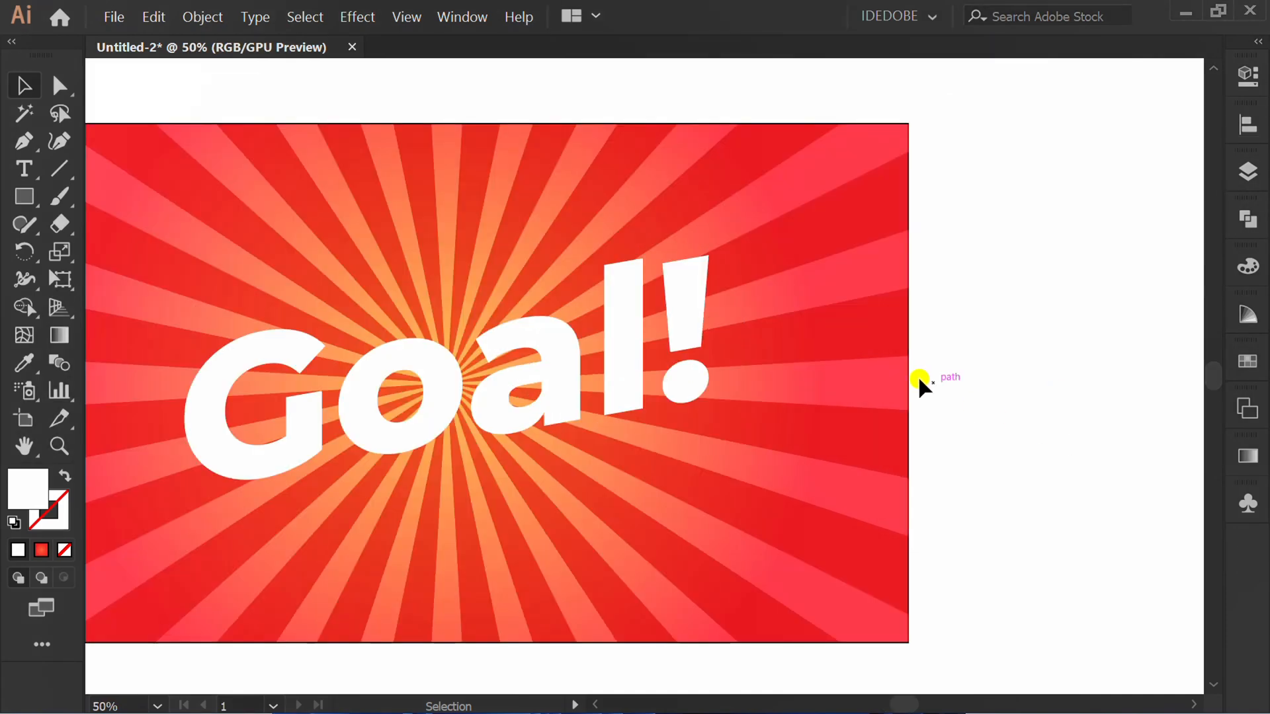
Add a new object-level fill and stroke in Appearance, with the fill set to black.
left_click(462, 16)
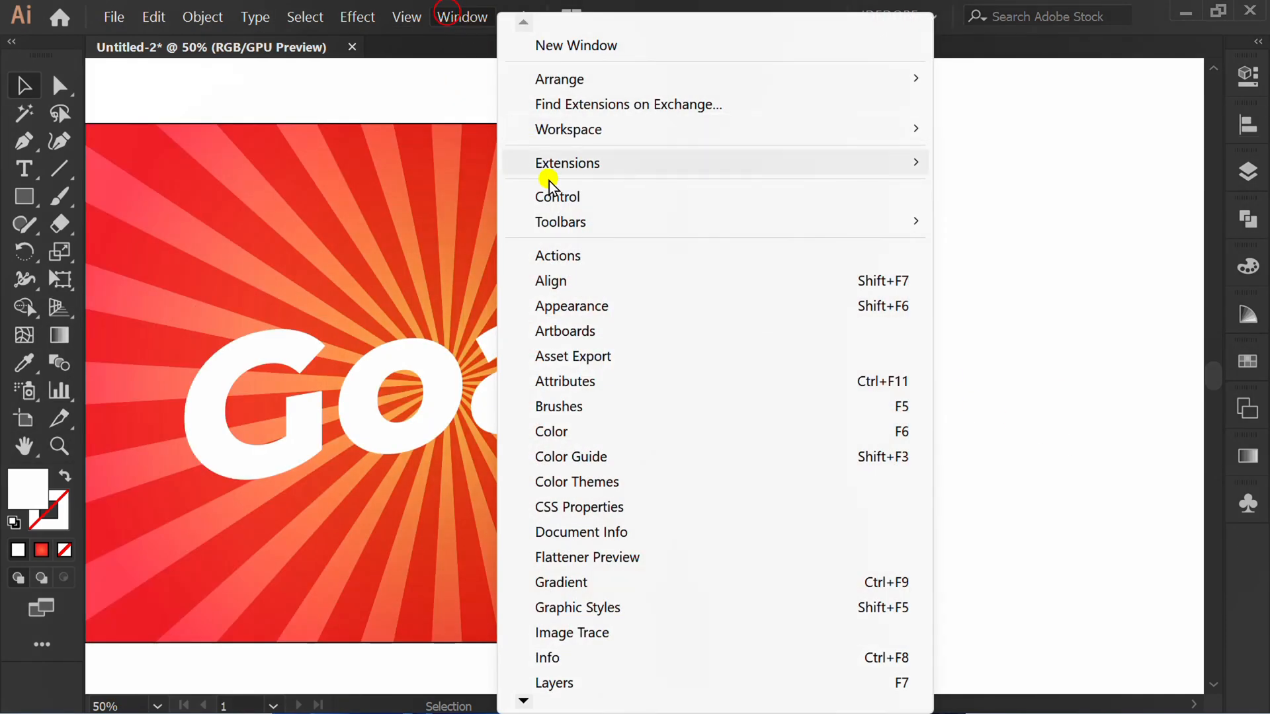
left_click(572, 306)
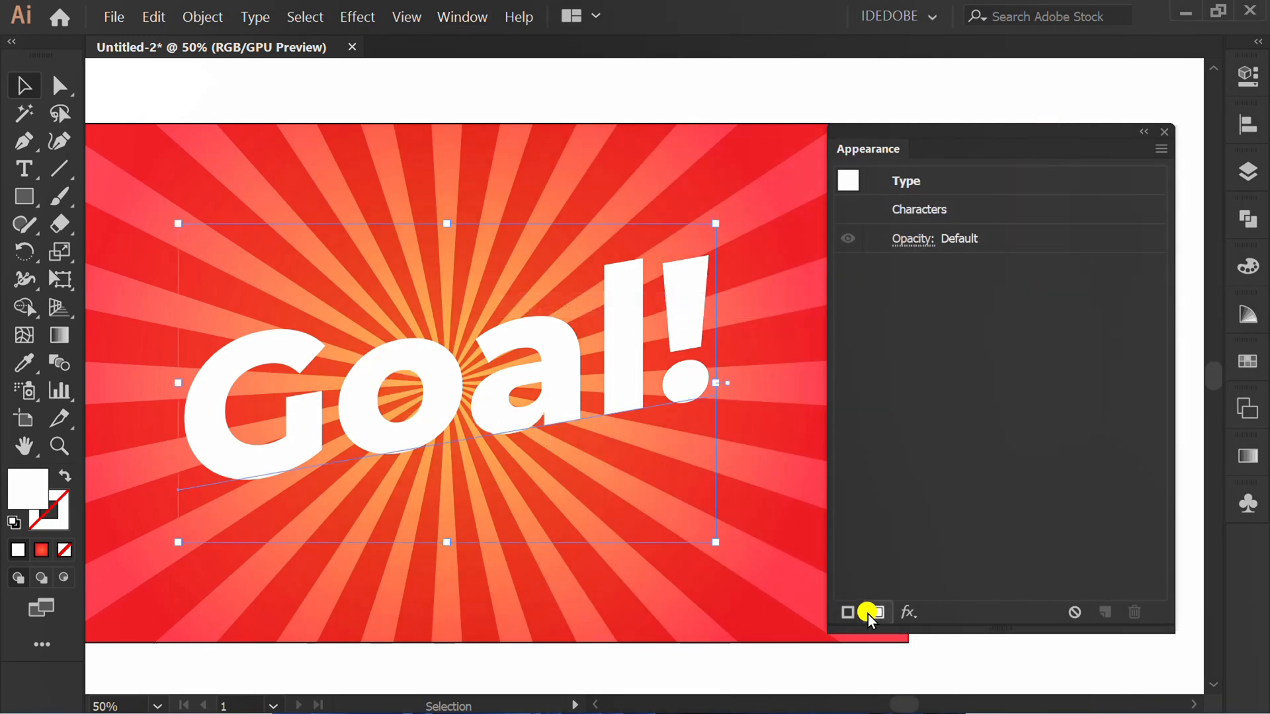
left_click(848, 613)
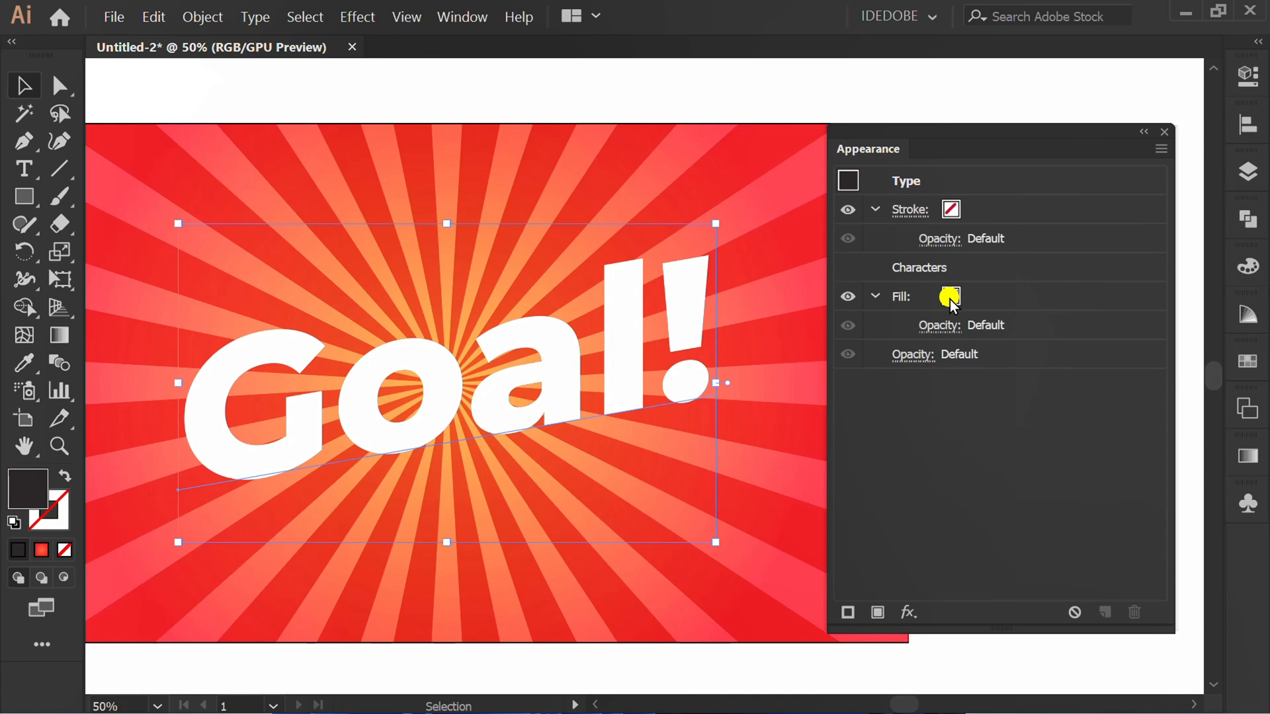
left_click(950, 295)
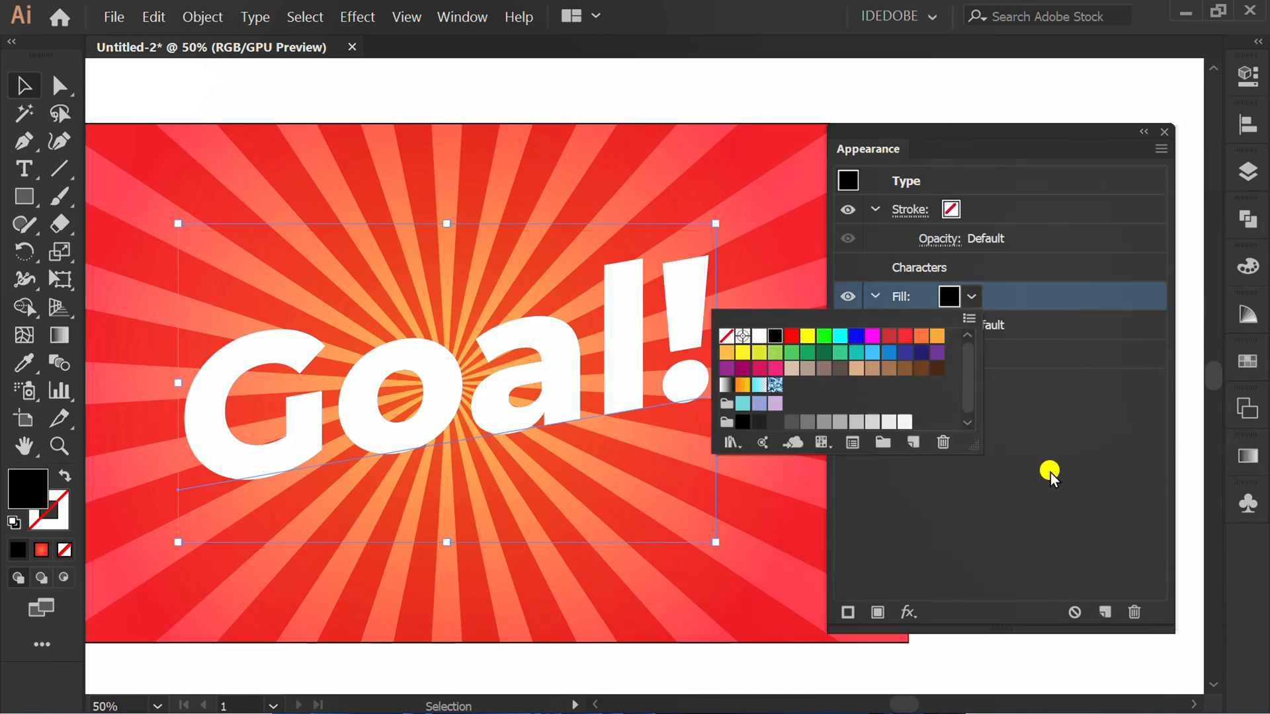
Apply a 10 pt Offset Path to the black fill as a thick outline.
left_click(908, 612)
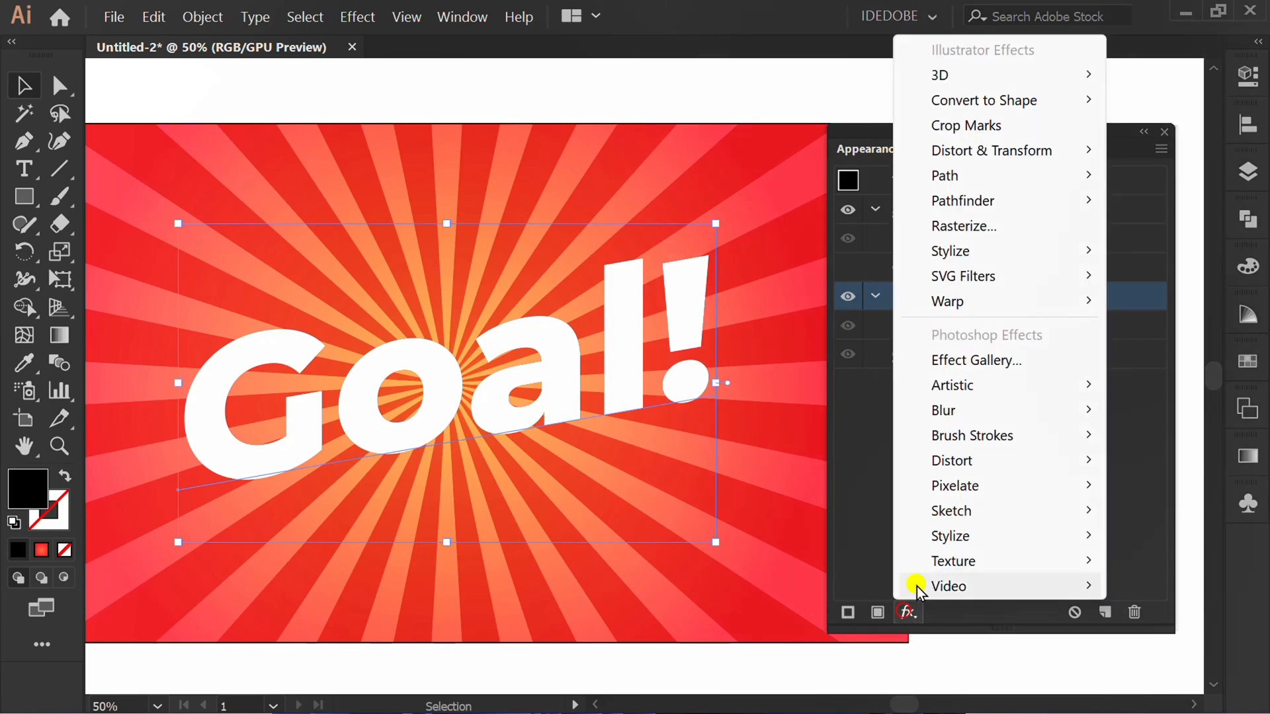
mouse_move(945, 175)
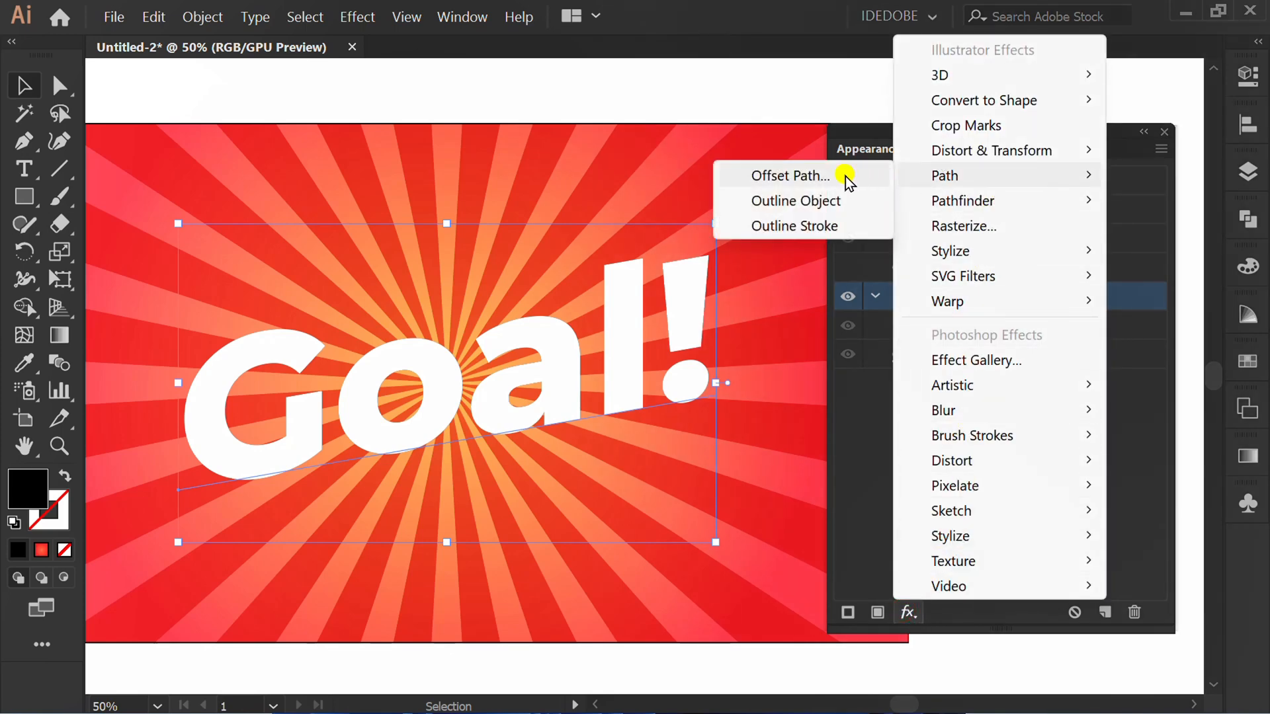
left_click(790, 176)
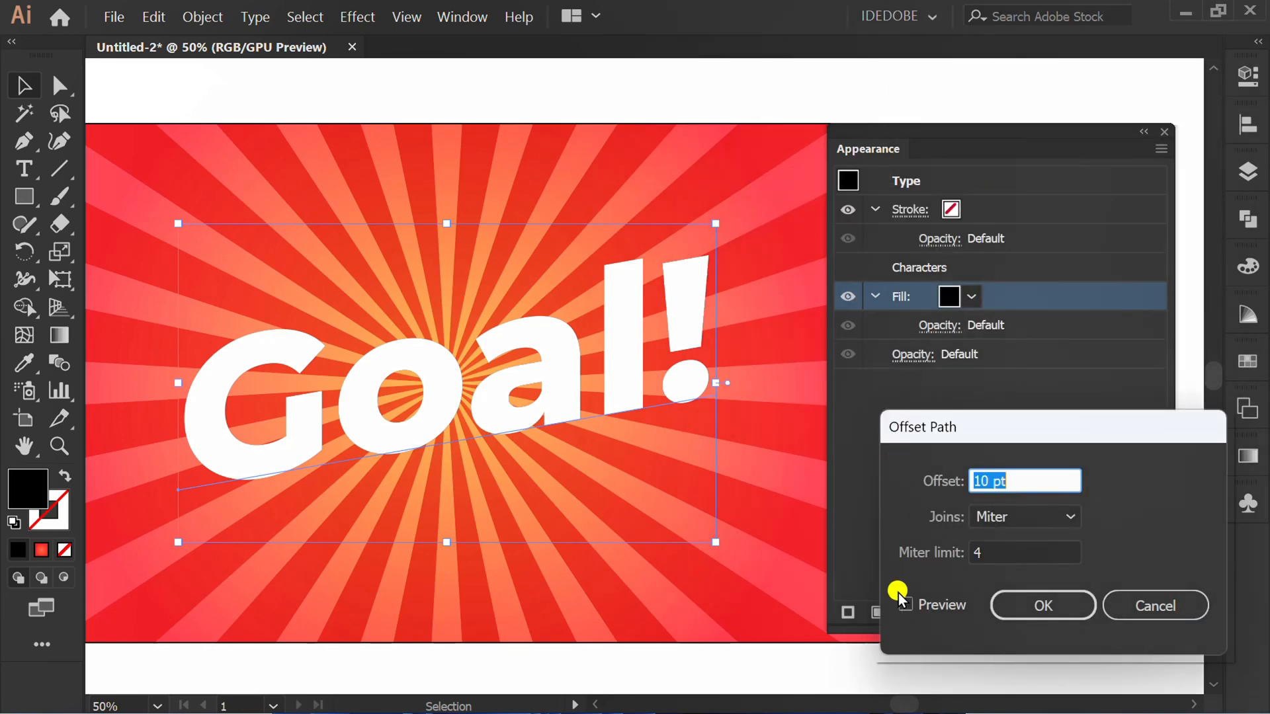
left_click(905, 604)
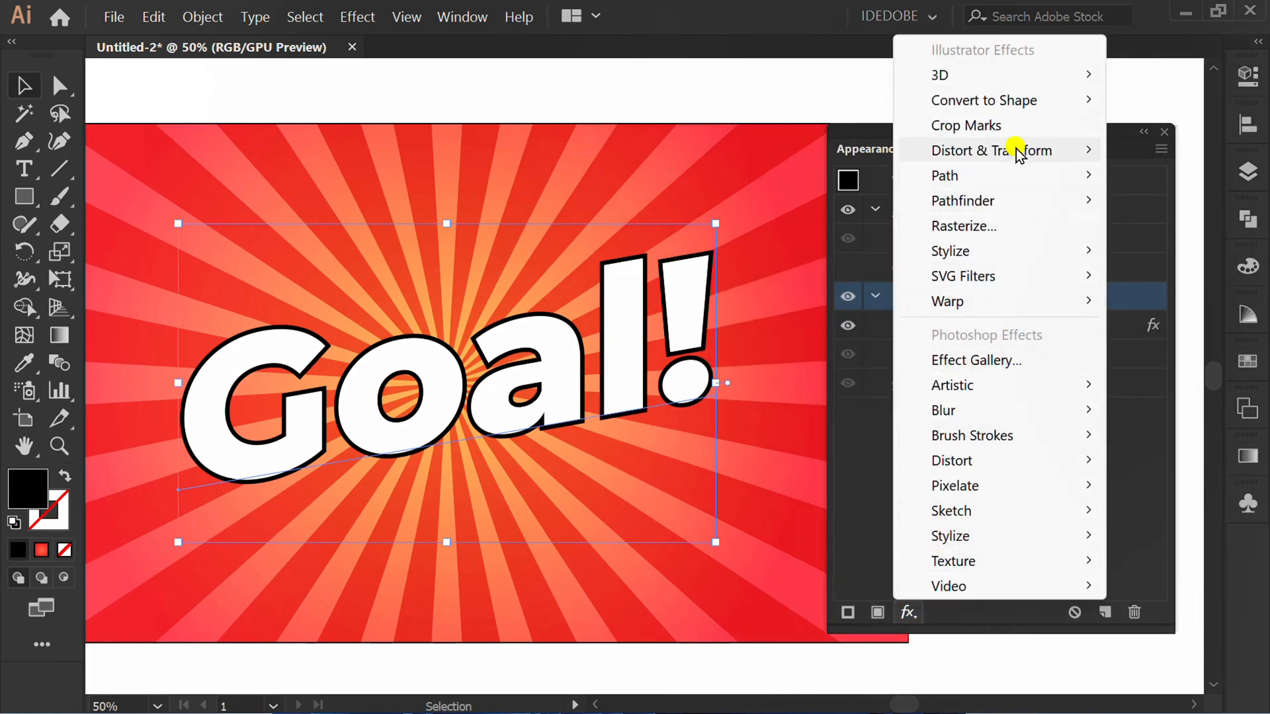
mouse_move(991, 150)
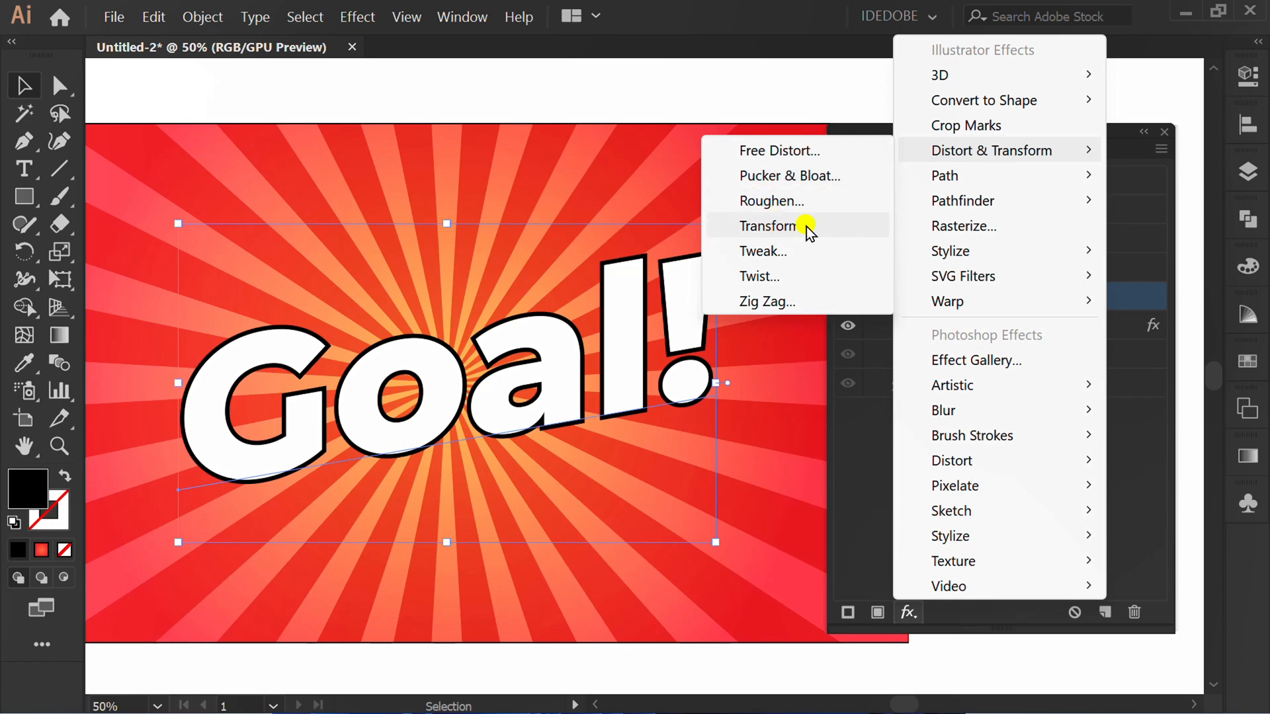
Stack 10 copies of the black fill moved 0.5 pt diagonally for 3D depth.
left_click(769, 225)
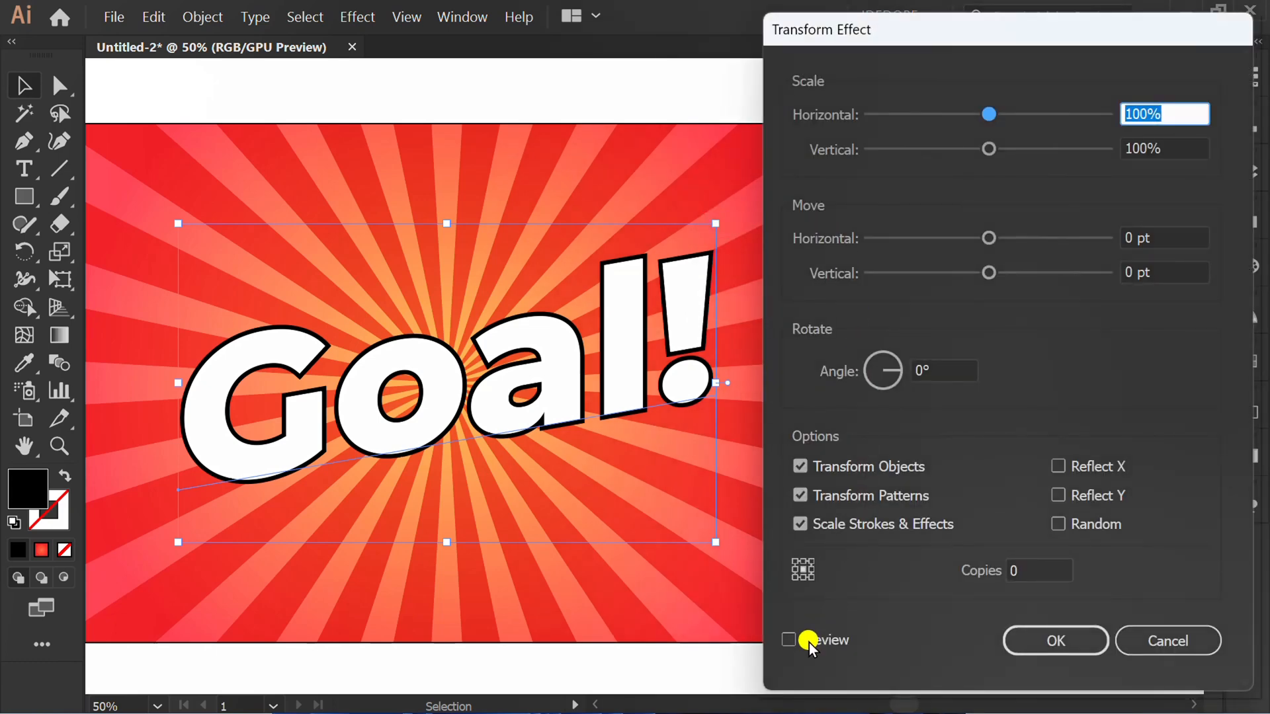
left_click(790, 640)
type("0")
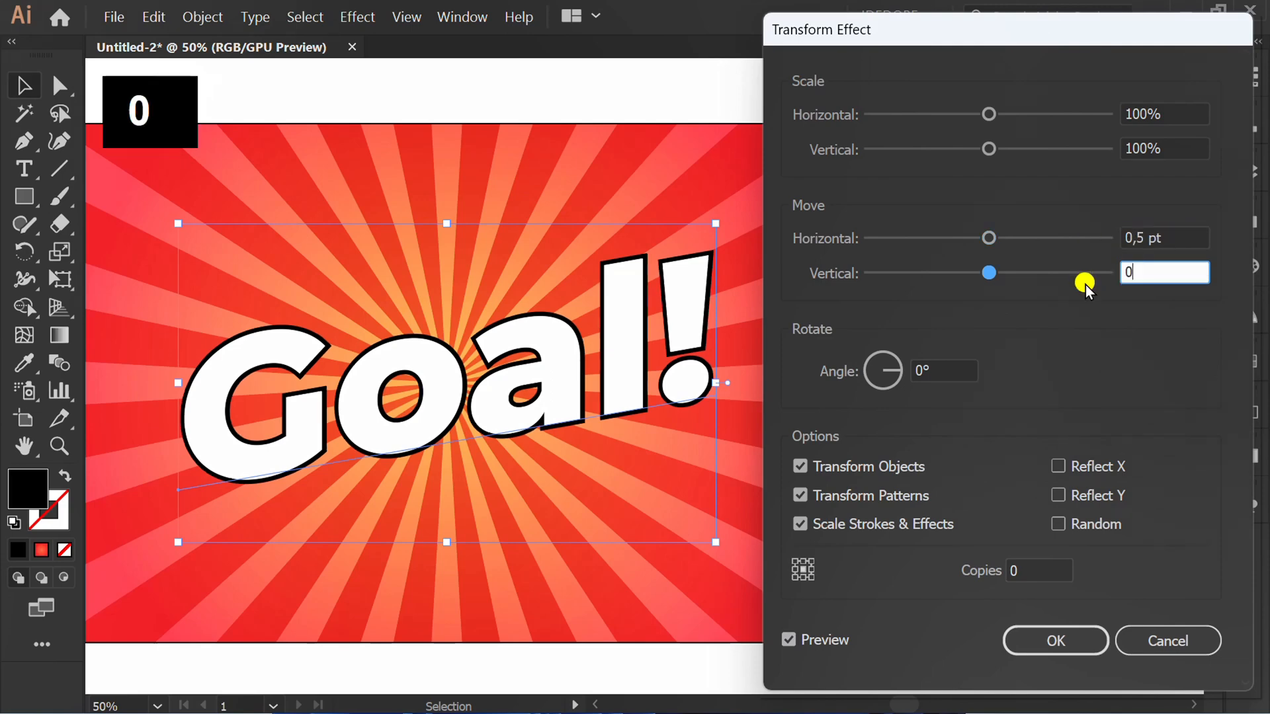
type(",5")
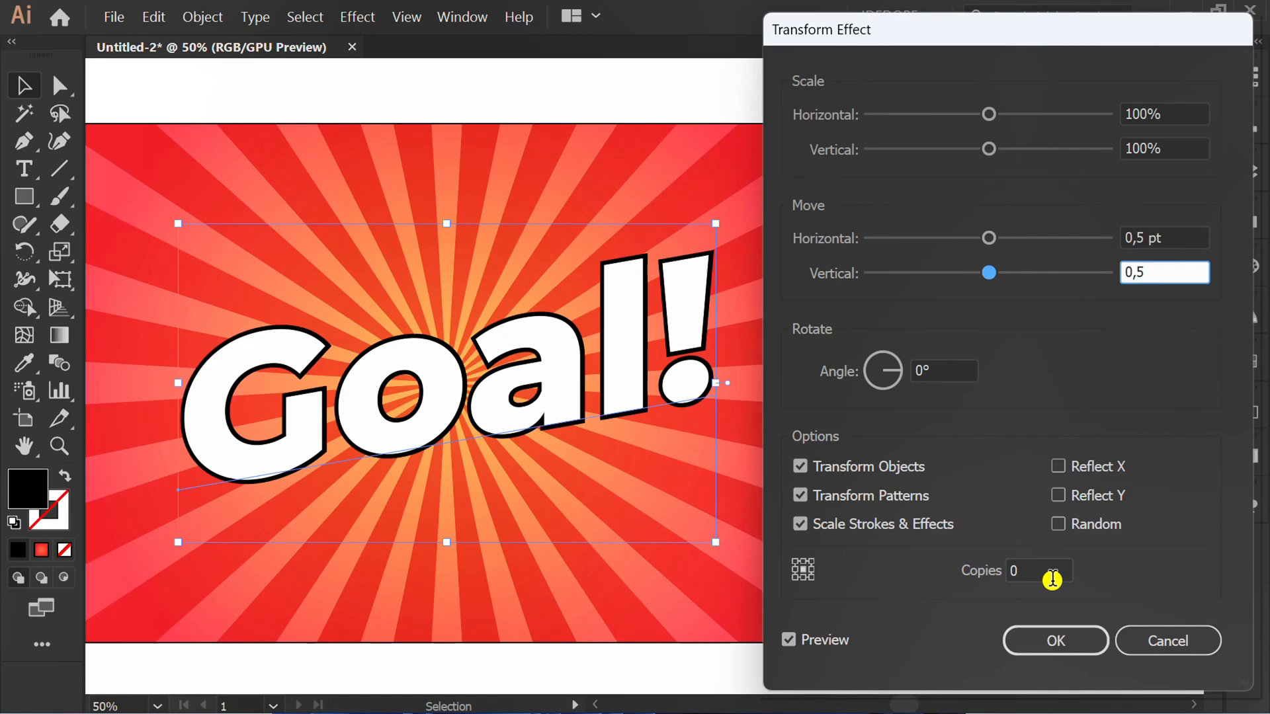
left_click(1040, 570)
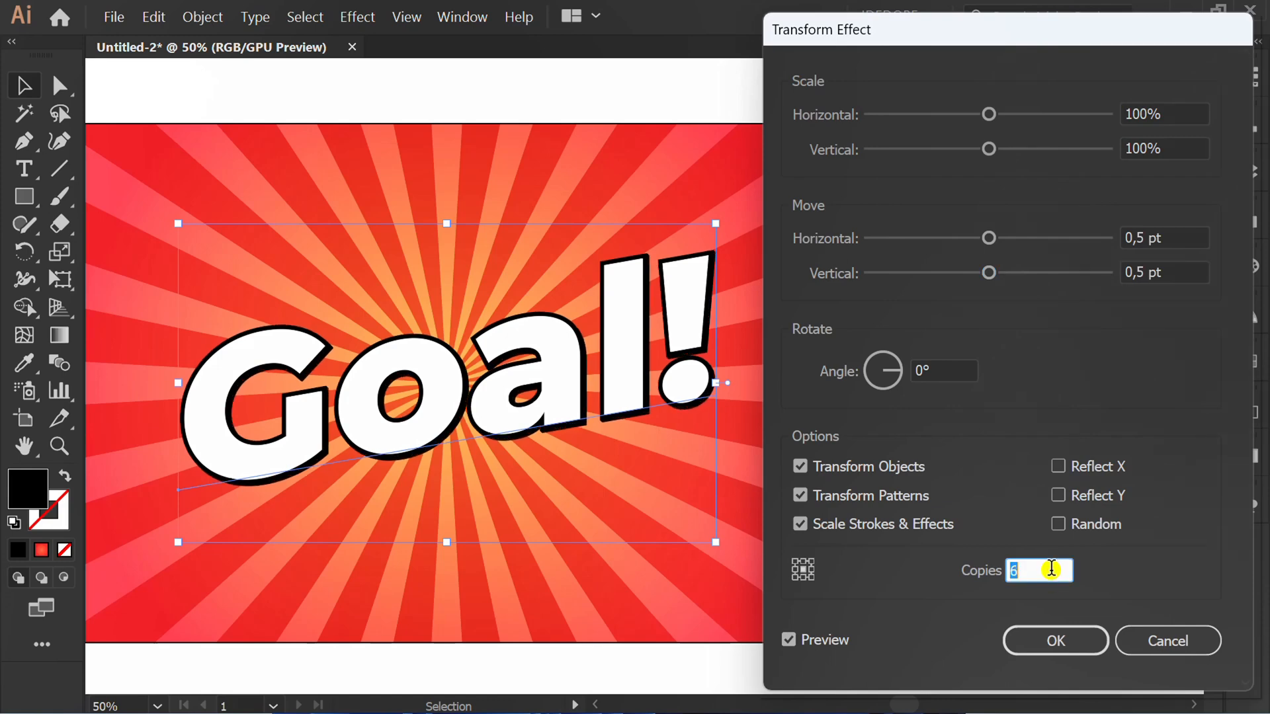
type("10")
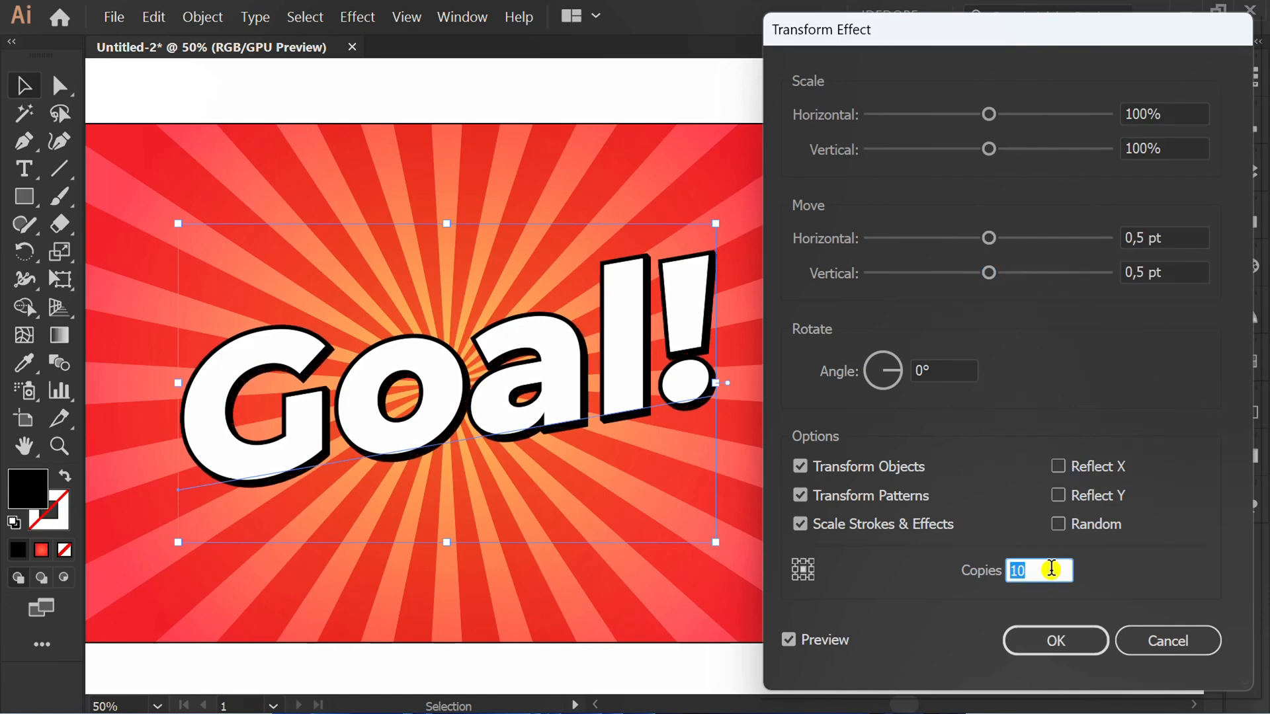
left_click(1055, 641)
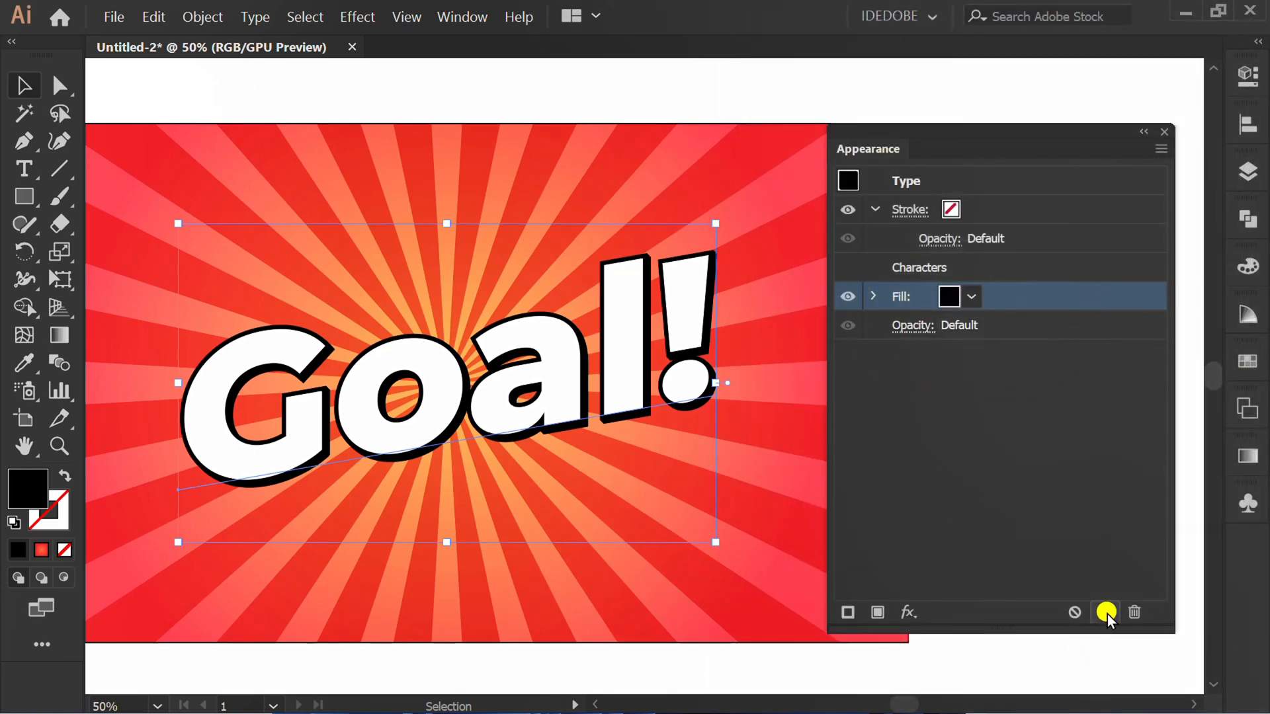
Duplicate the fill as a red layer with its own offset and 25 stacked copies.
left_click(1106, 612)
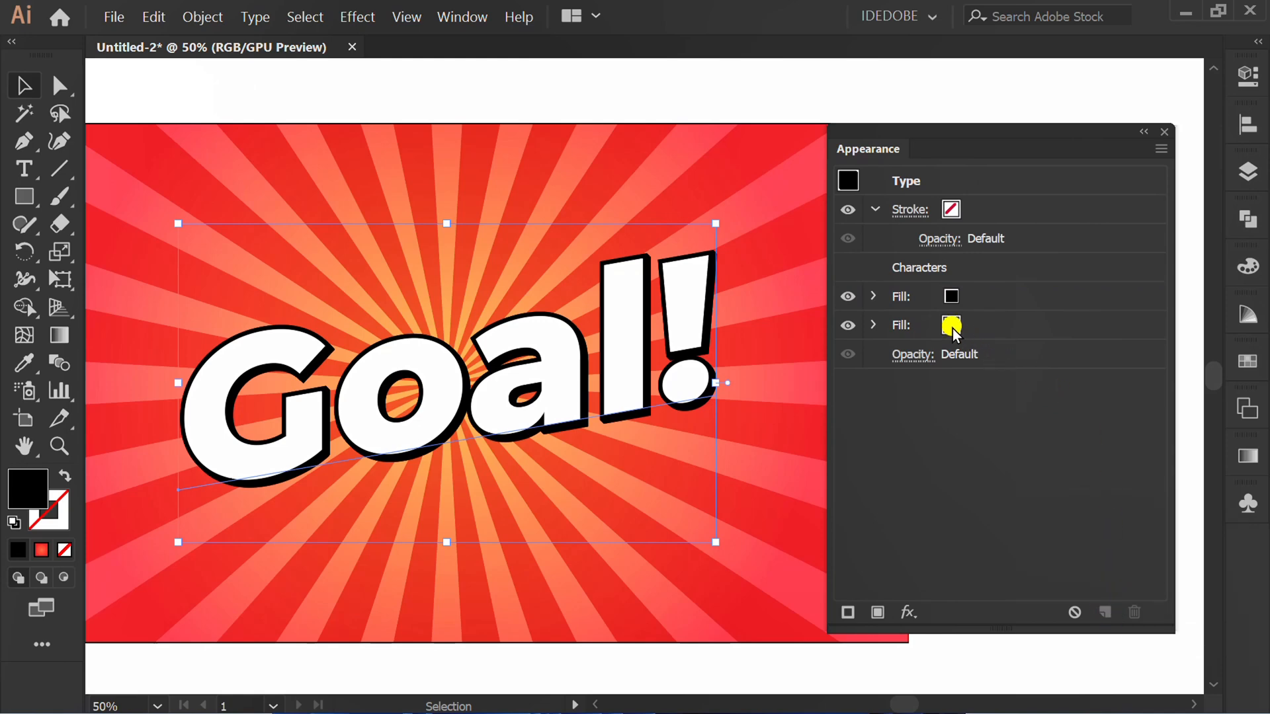
left_click(951, 325)
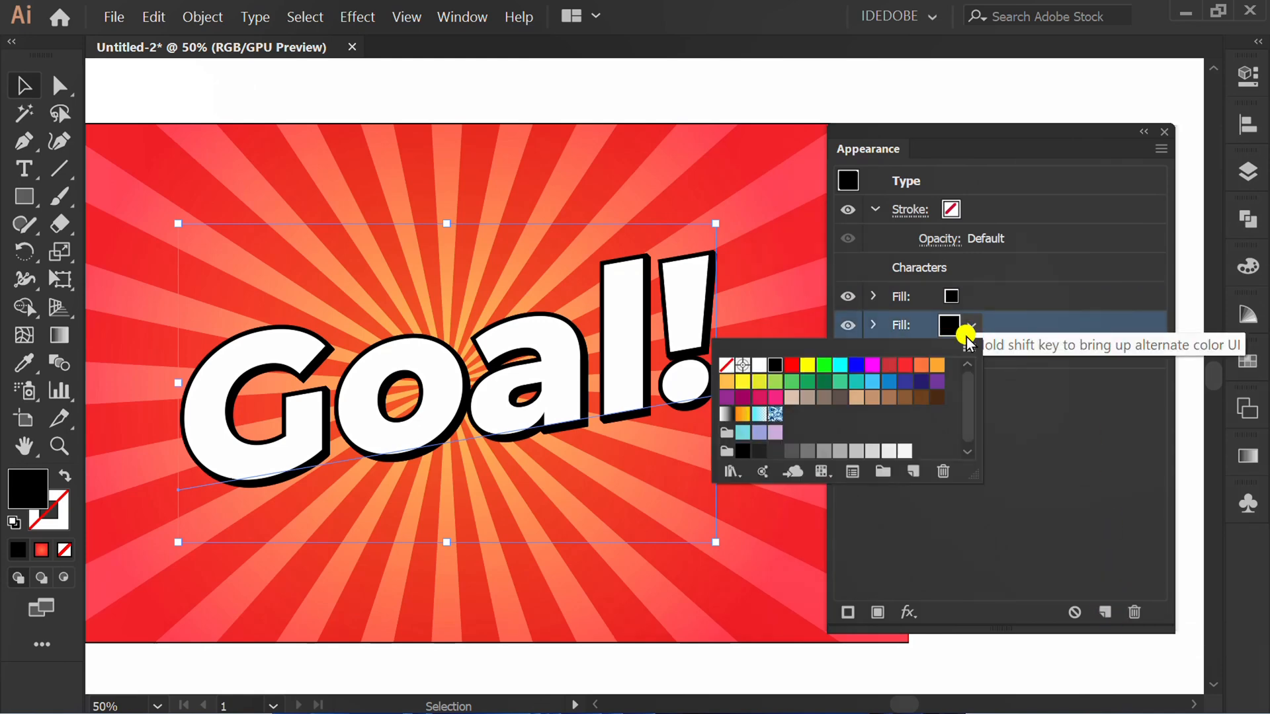
left_click(795, 365)
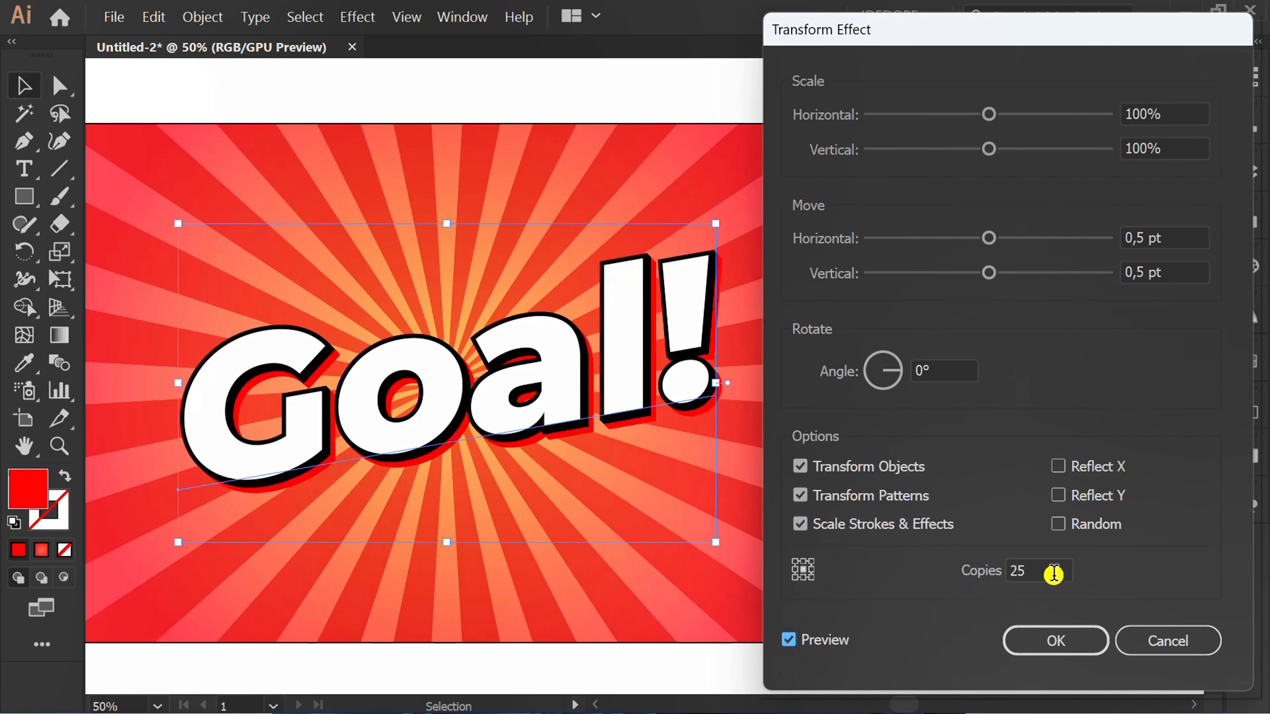
left_click(1055, 641)
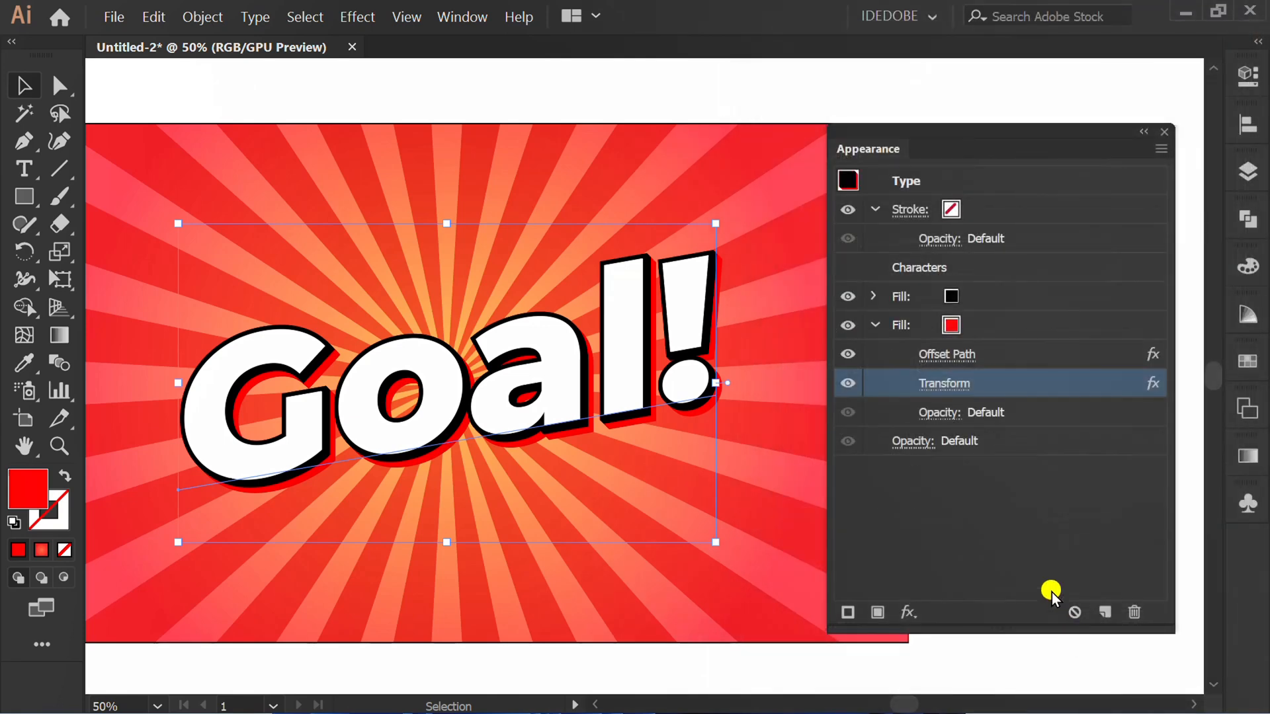
left_click(901, 325)
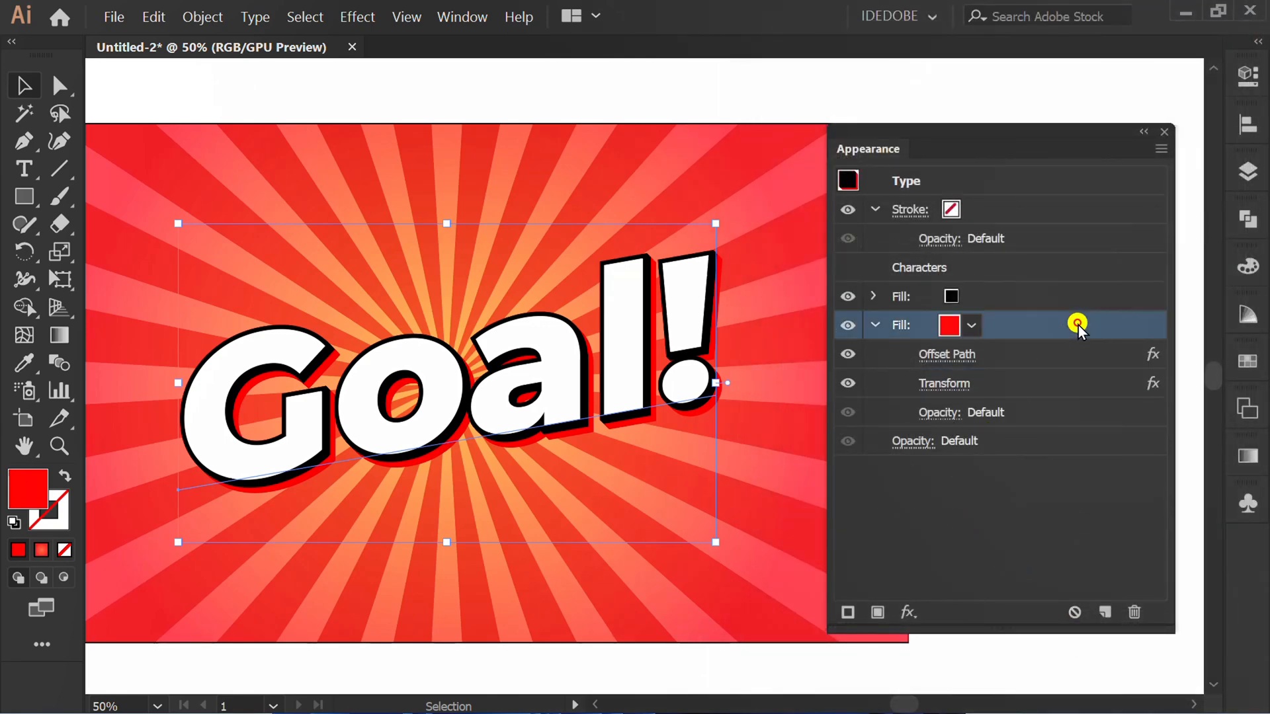
Duplicate the red fill in the Appearance panel and recolour the copy yellow.
left_click(1106, 612)
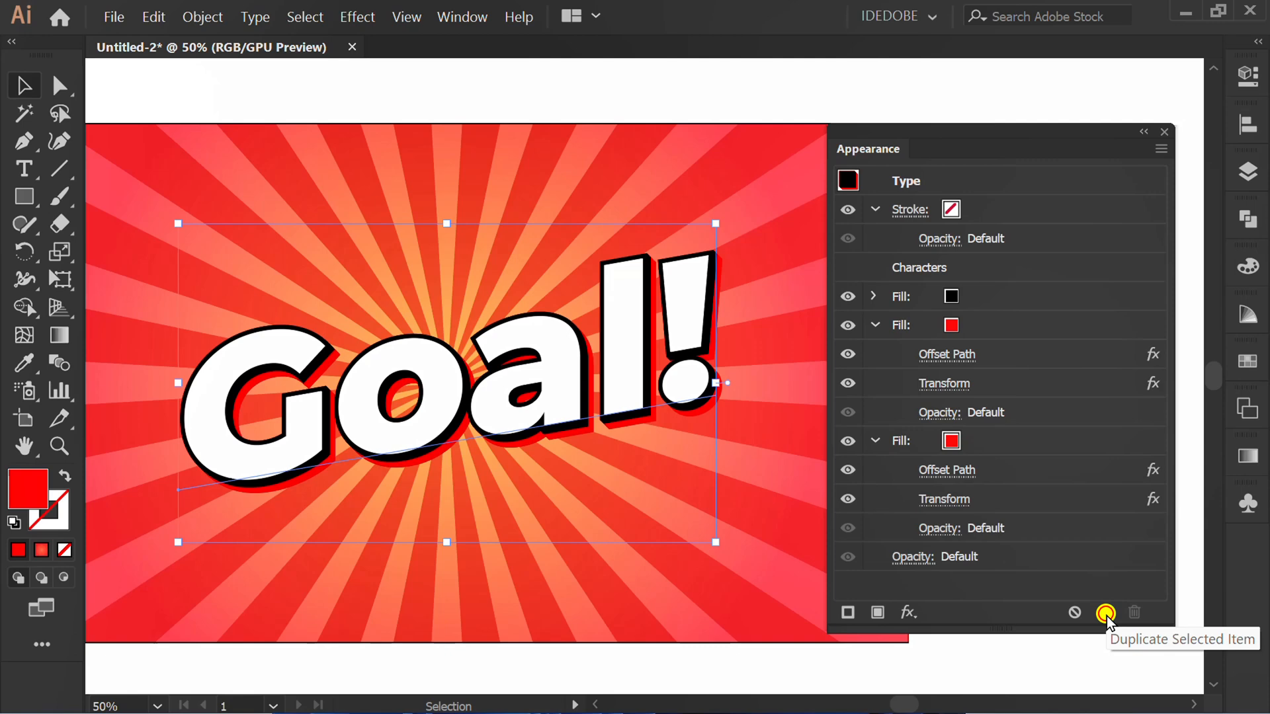
left_click(900, 440)
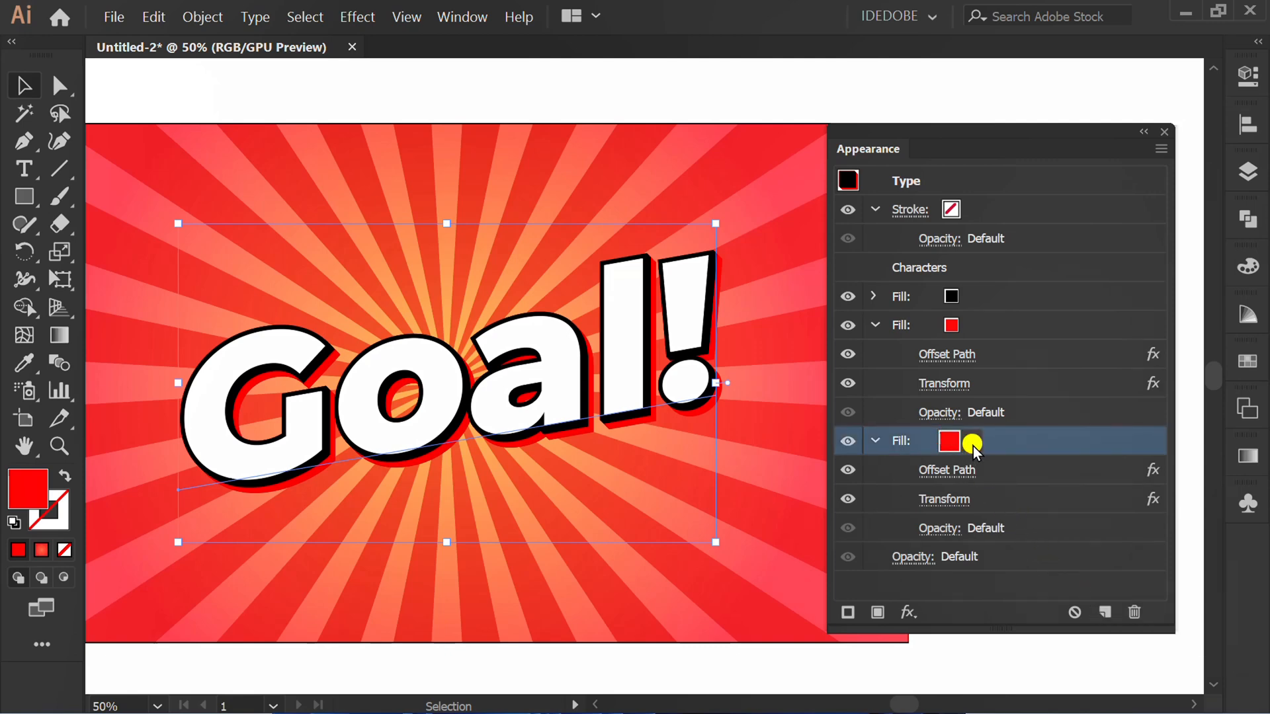
left_click(950, 440)
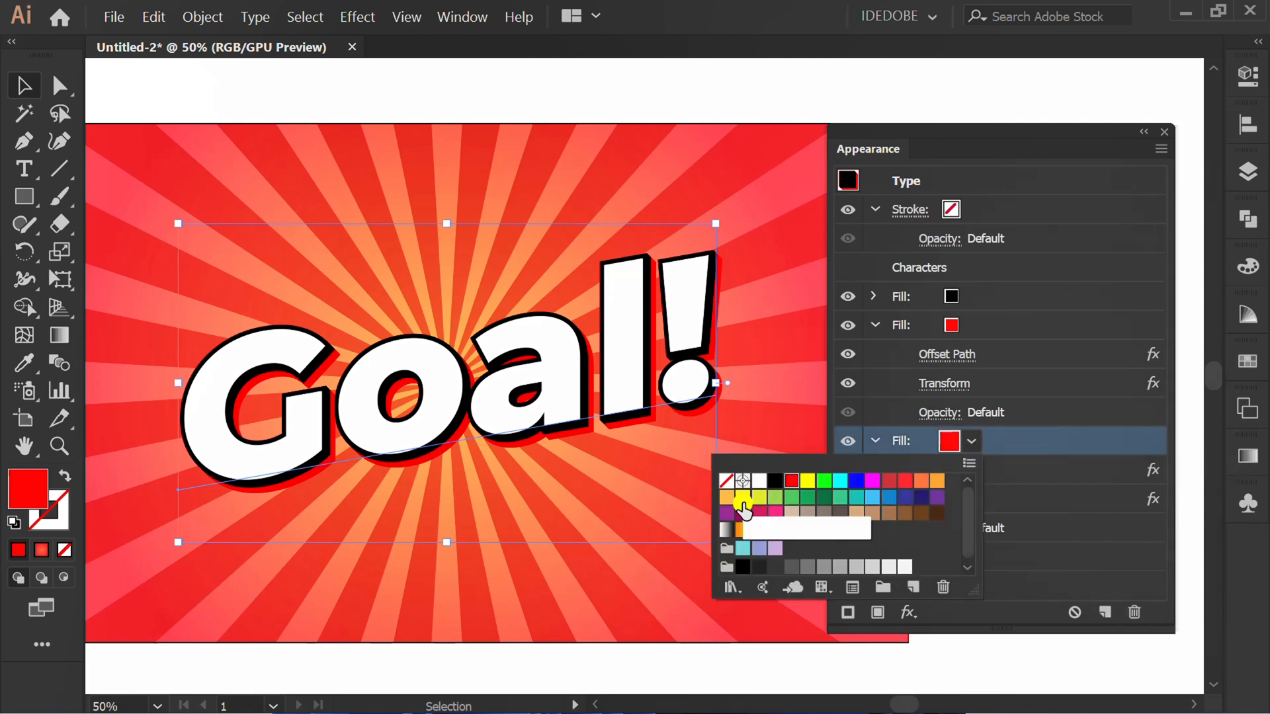
left_click(743, 496)
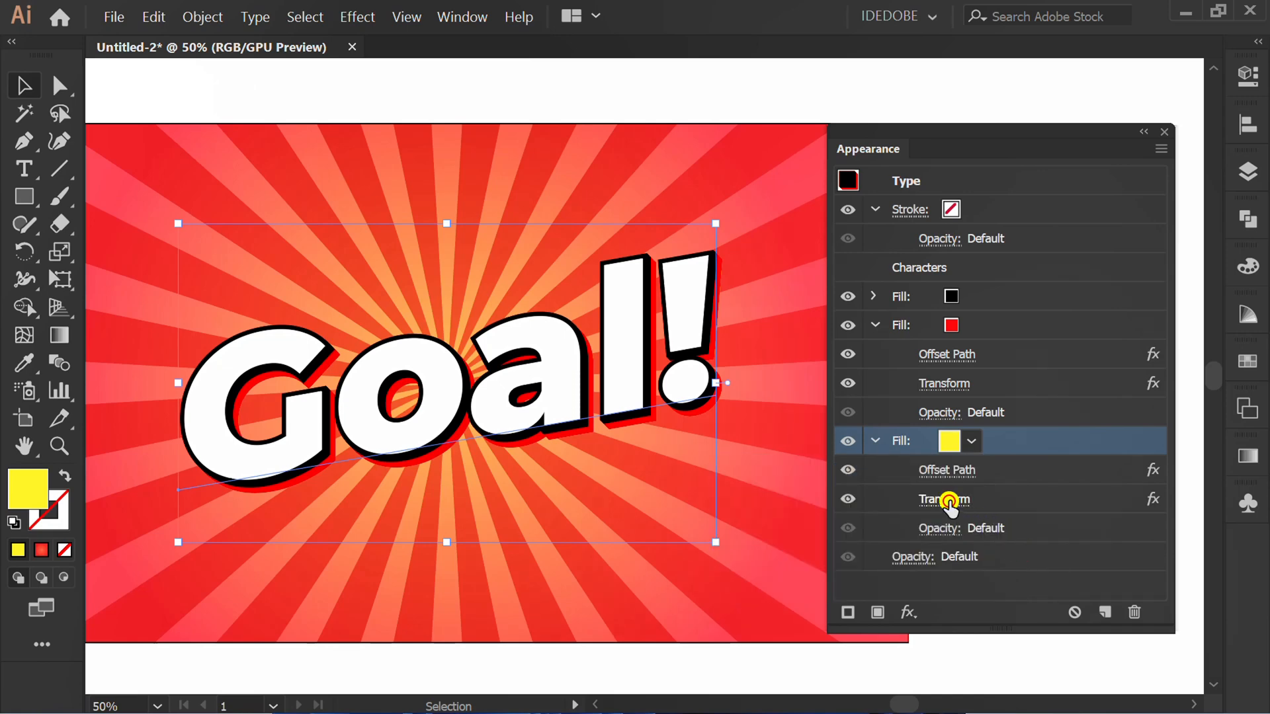
Raise the yellow fill's Transform copies to 37 so its extrusion runs deeper than the red.
double_click(943, 498)
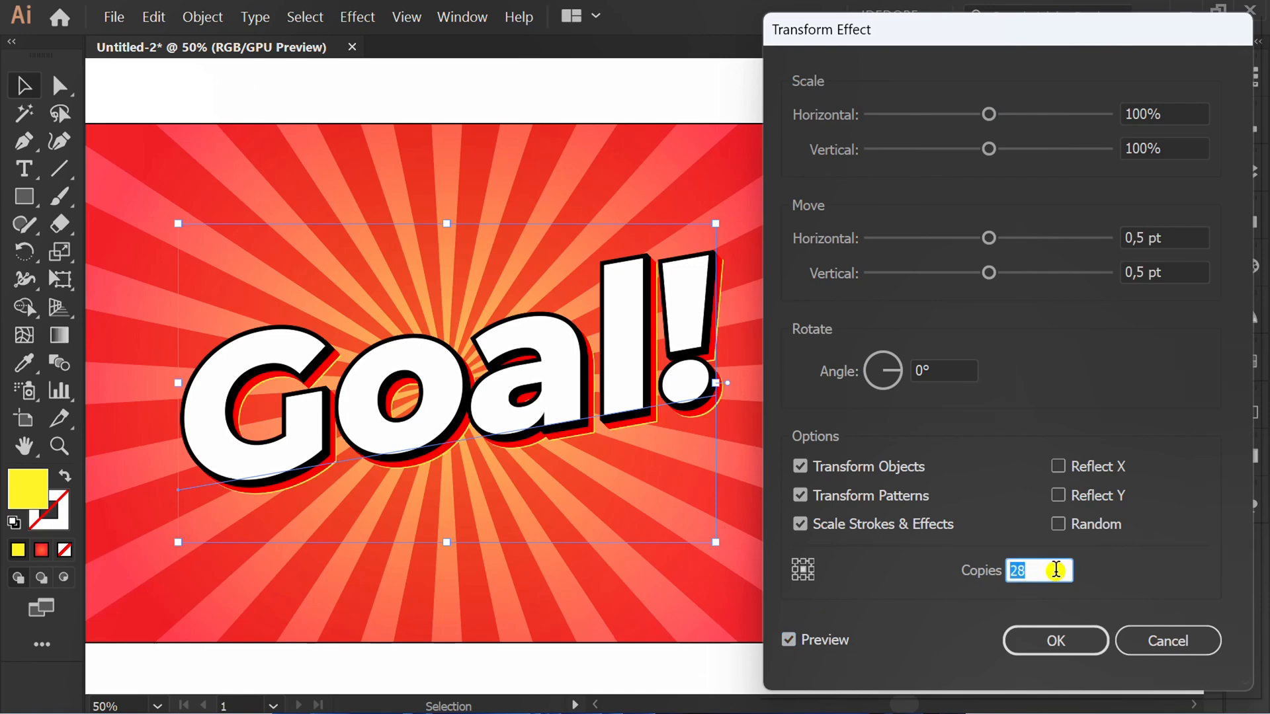
type("37")
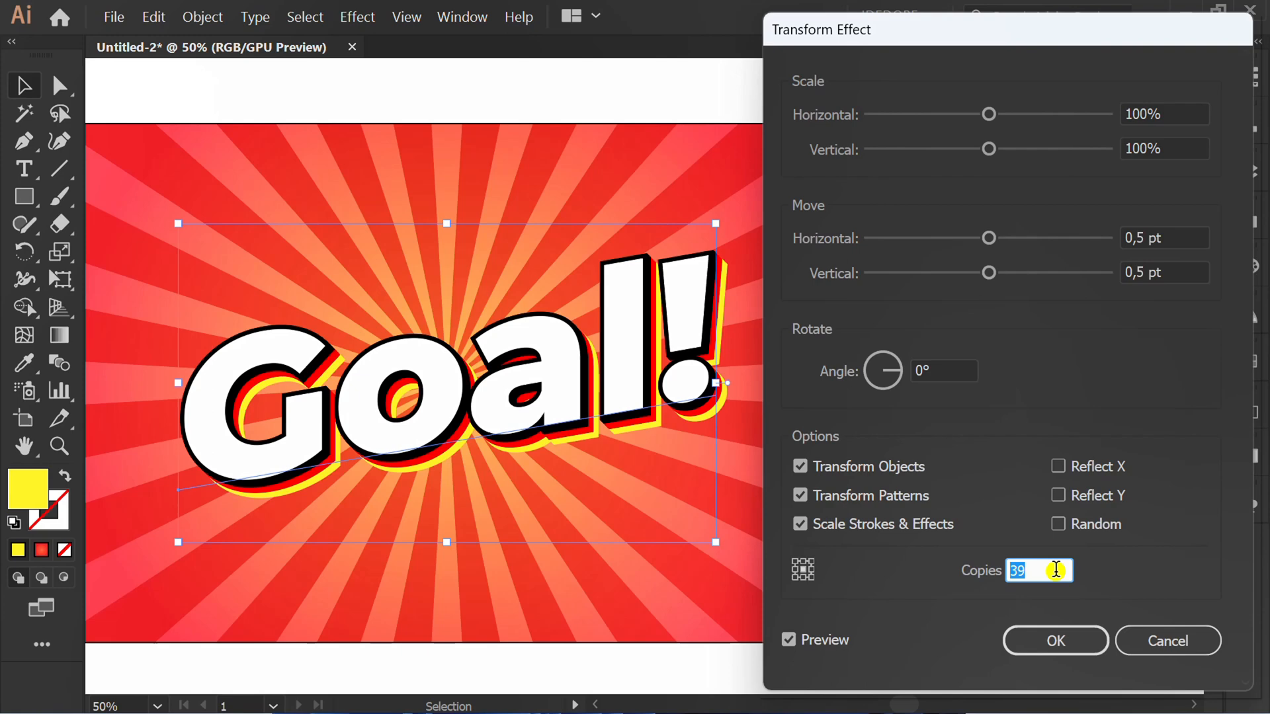
left_click(1056, 640)
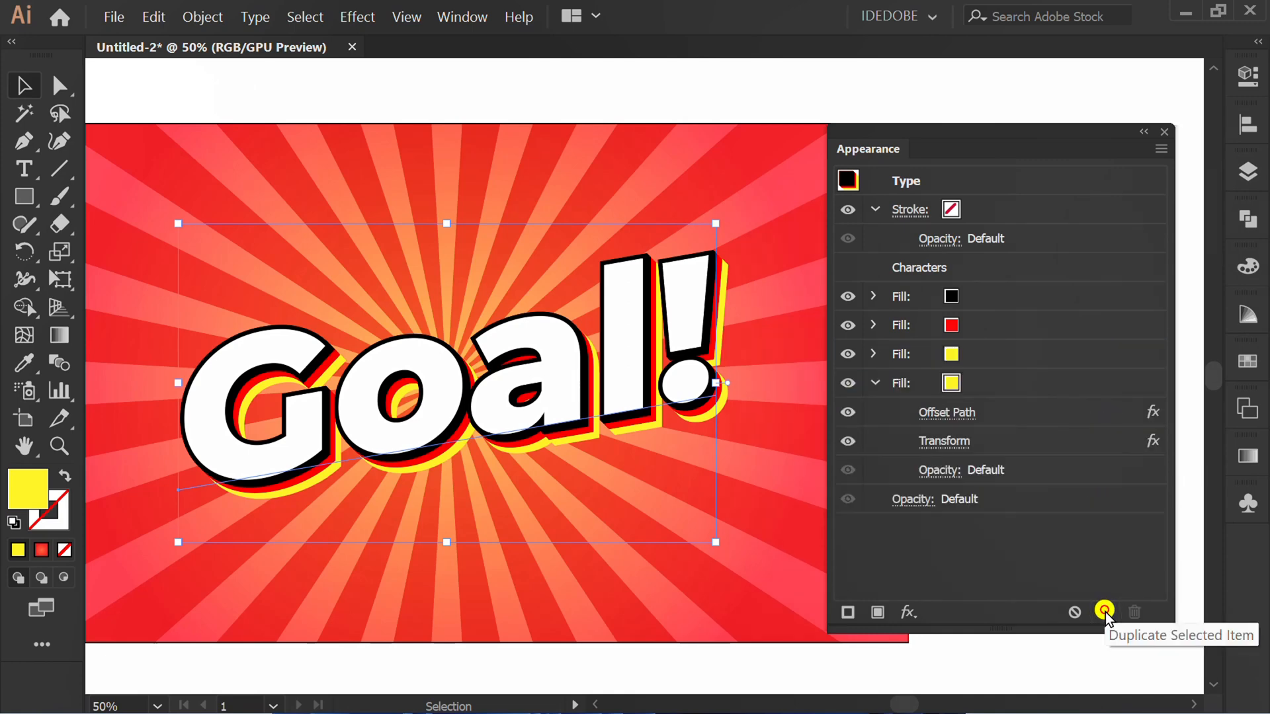
Duplicate the yellow fill as a fourth layer and recolour it white.
left_click(900, 384)
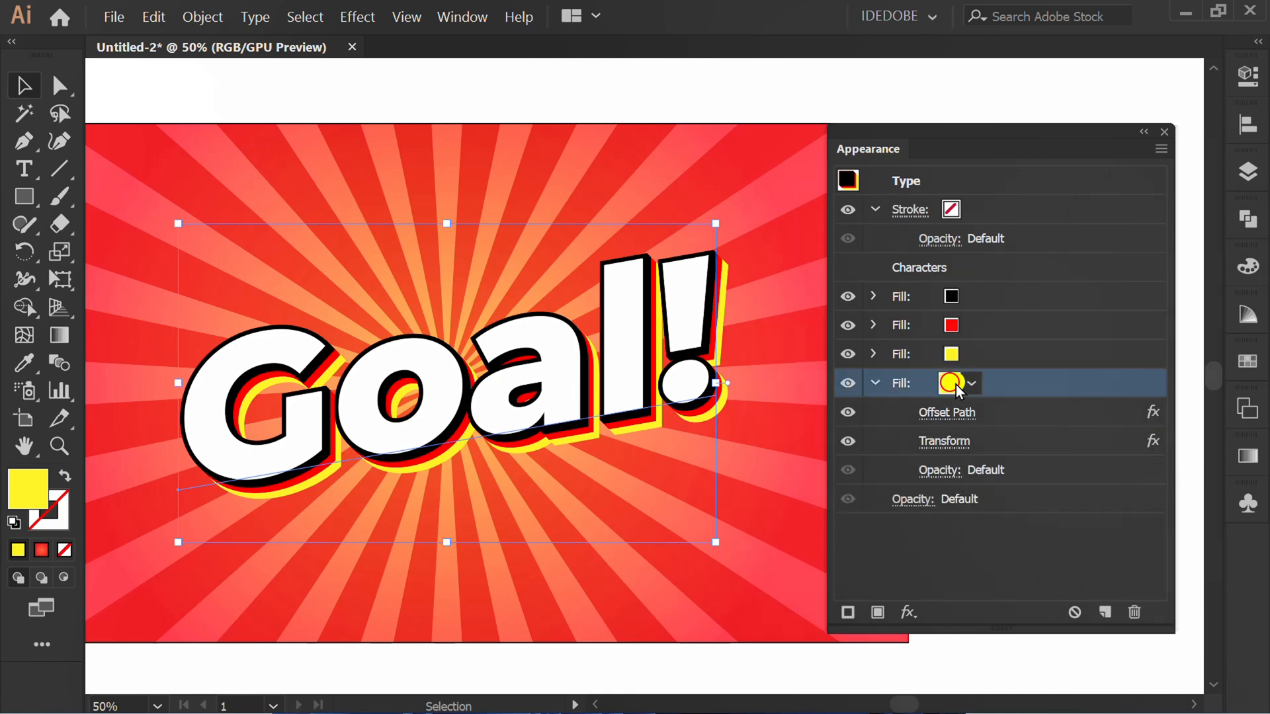
left_click(971, 384)
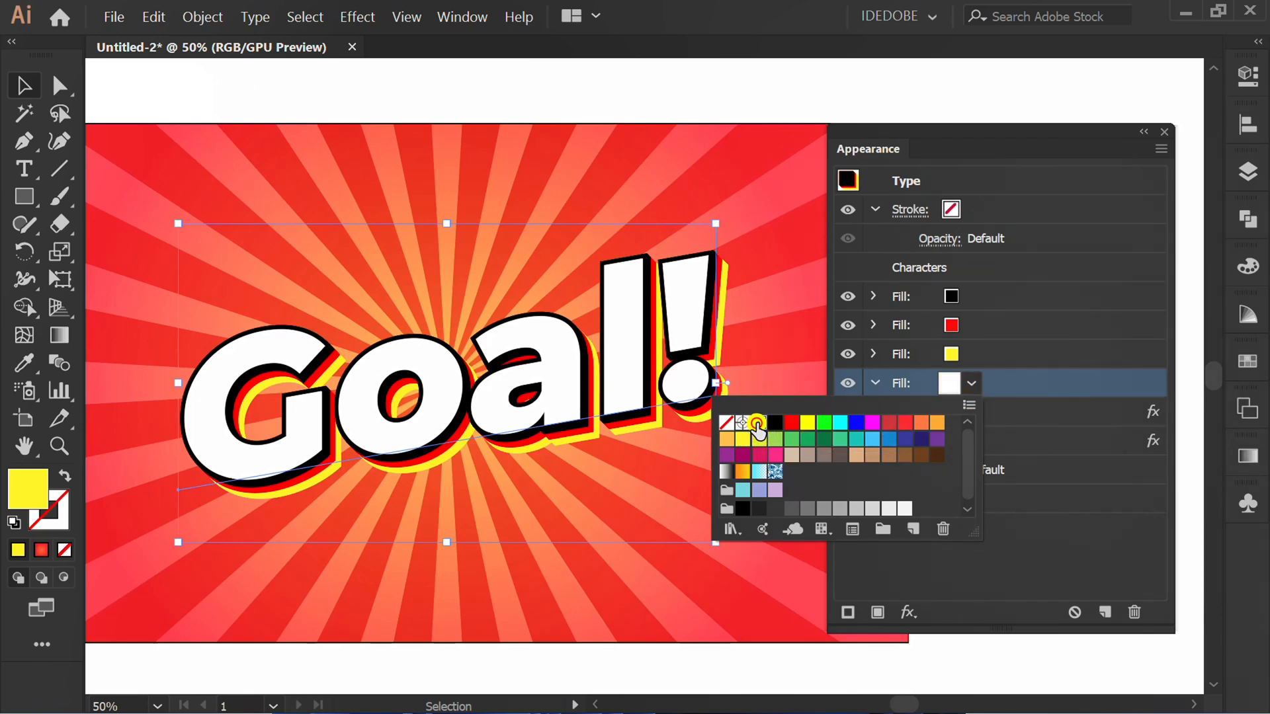
left_click(726, 422)
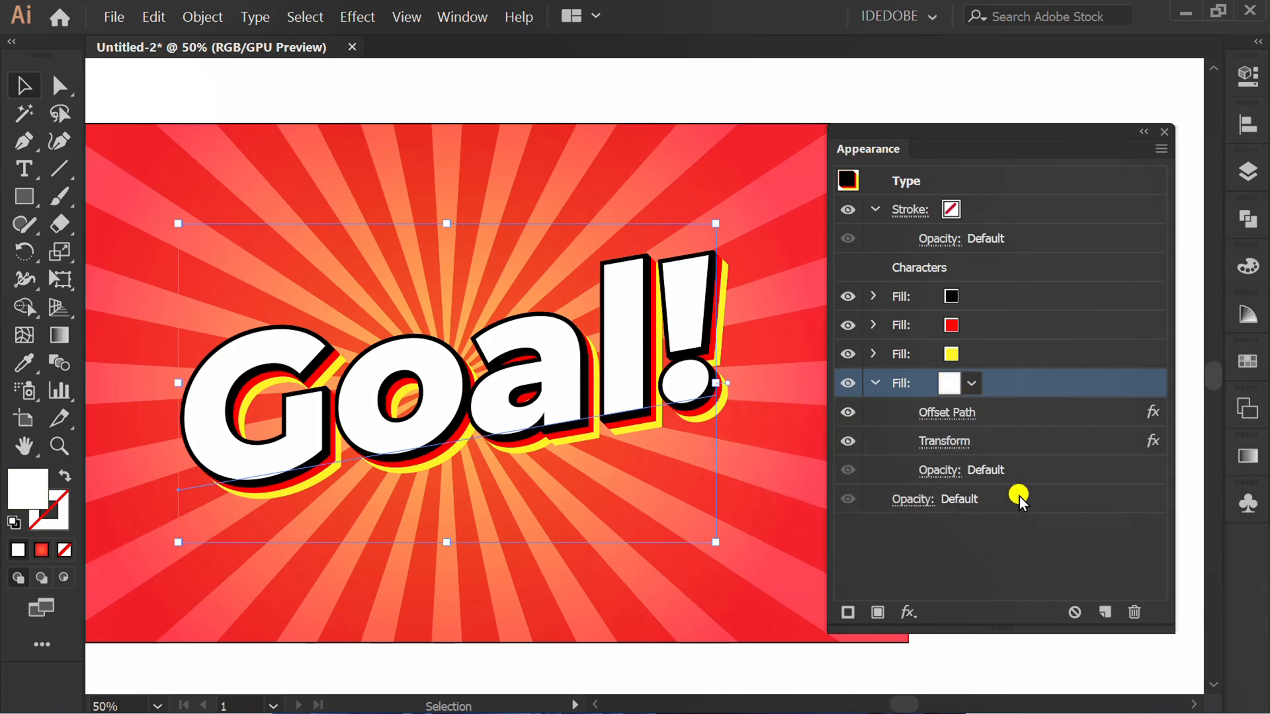
left_click(946, 412)
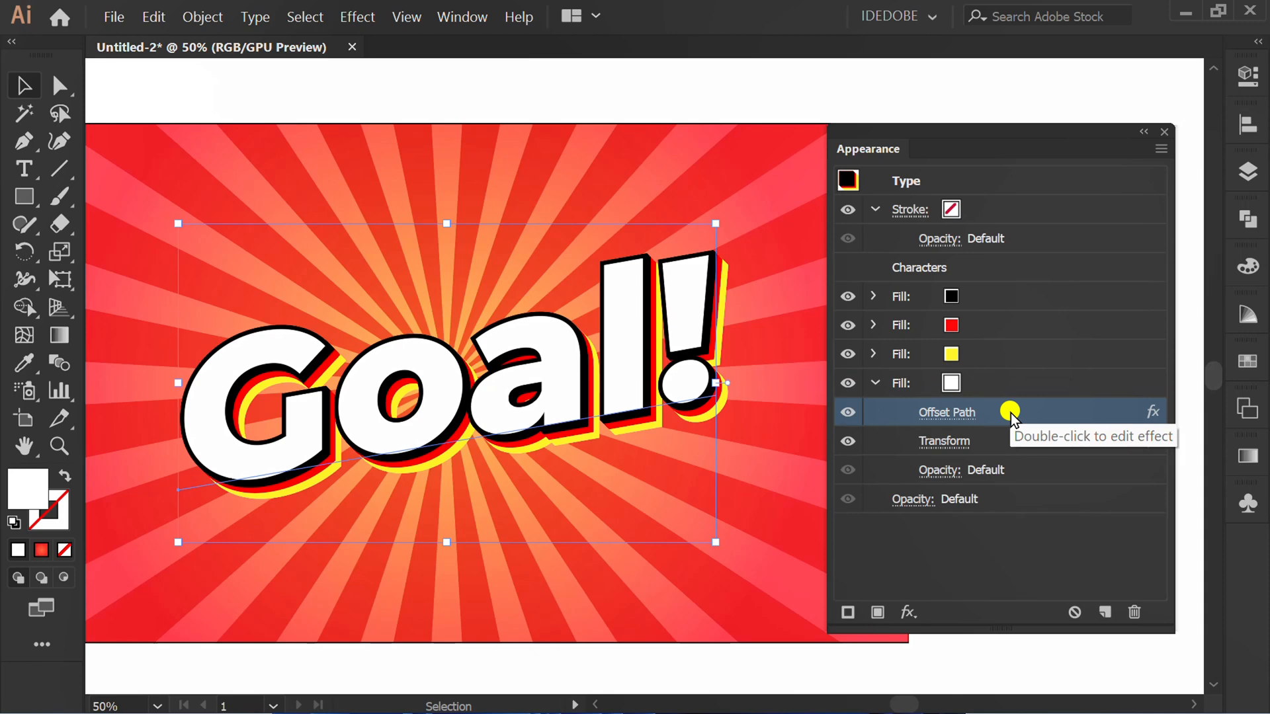
Widen the white fill's Offset Path to 18 for a thick sticker border around the lettering.
double_click(947, 412)
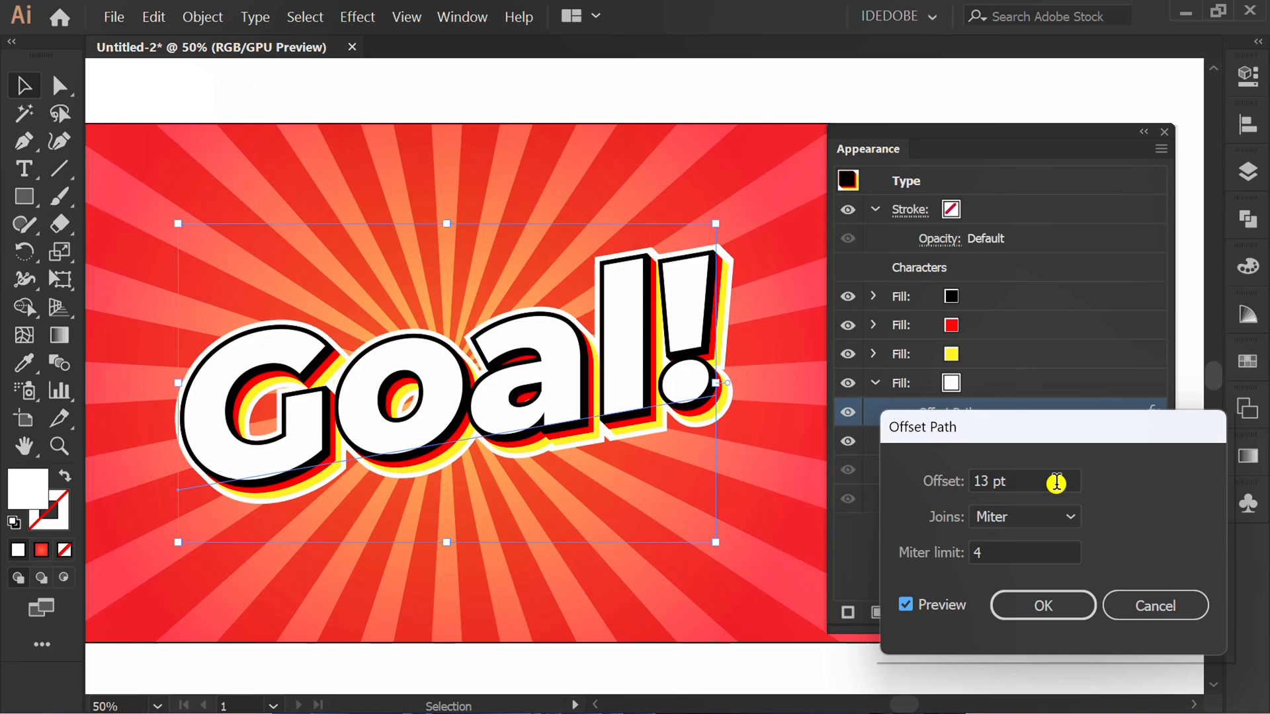
type("18")
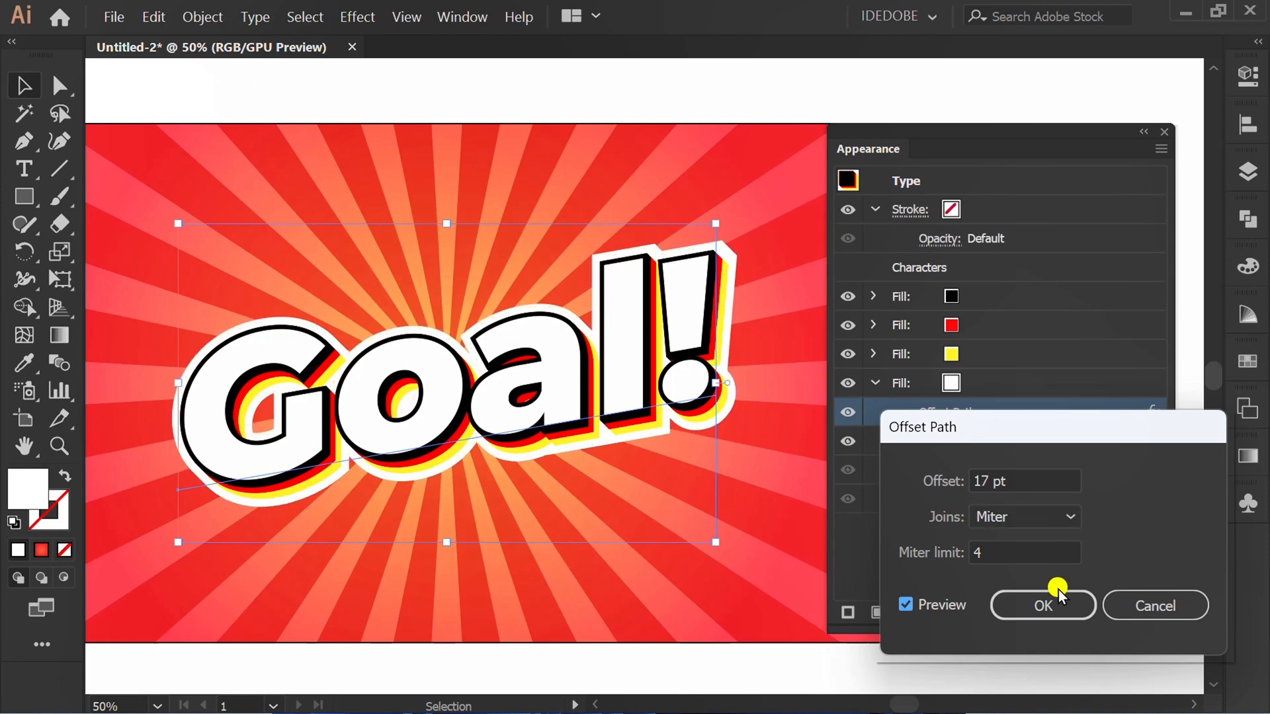
left_click(1044, 606)
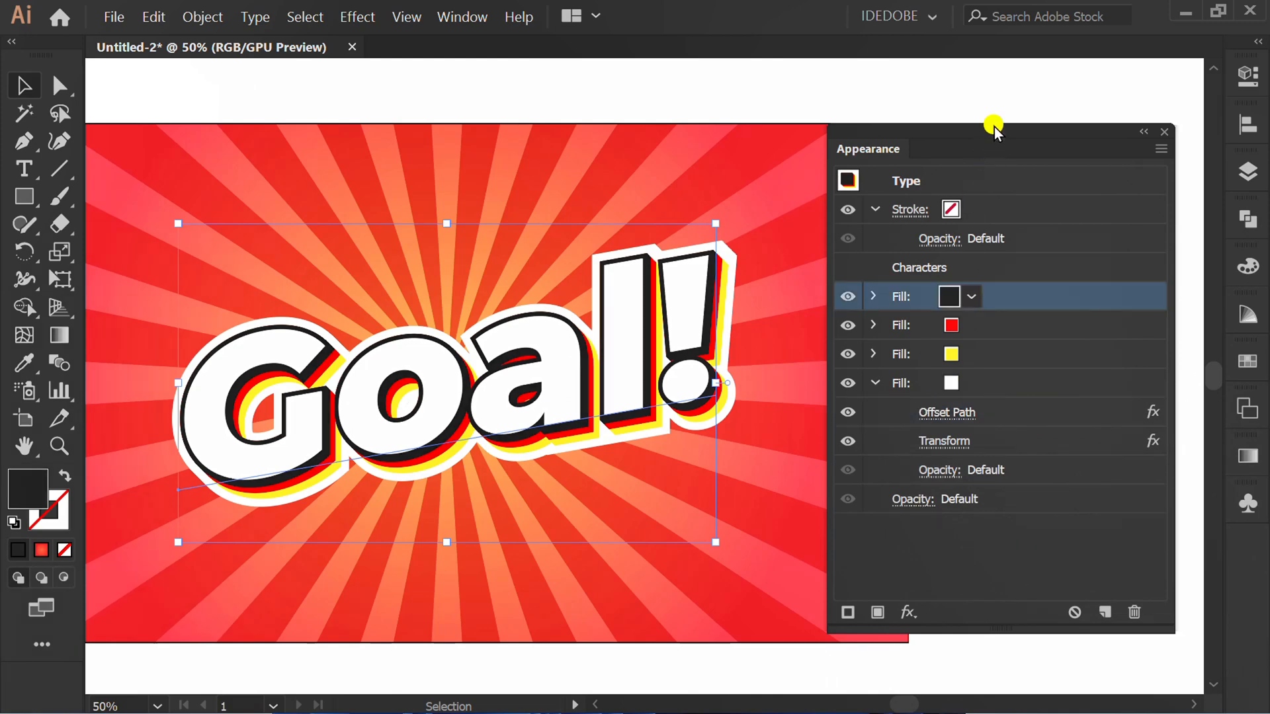